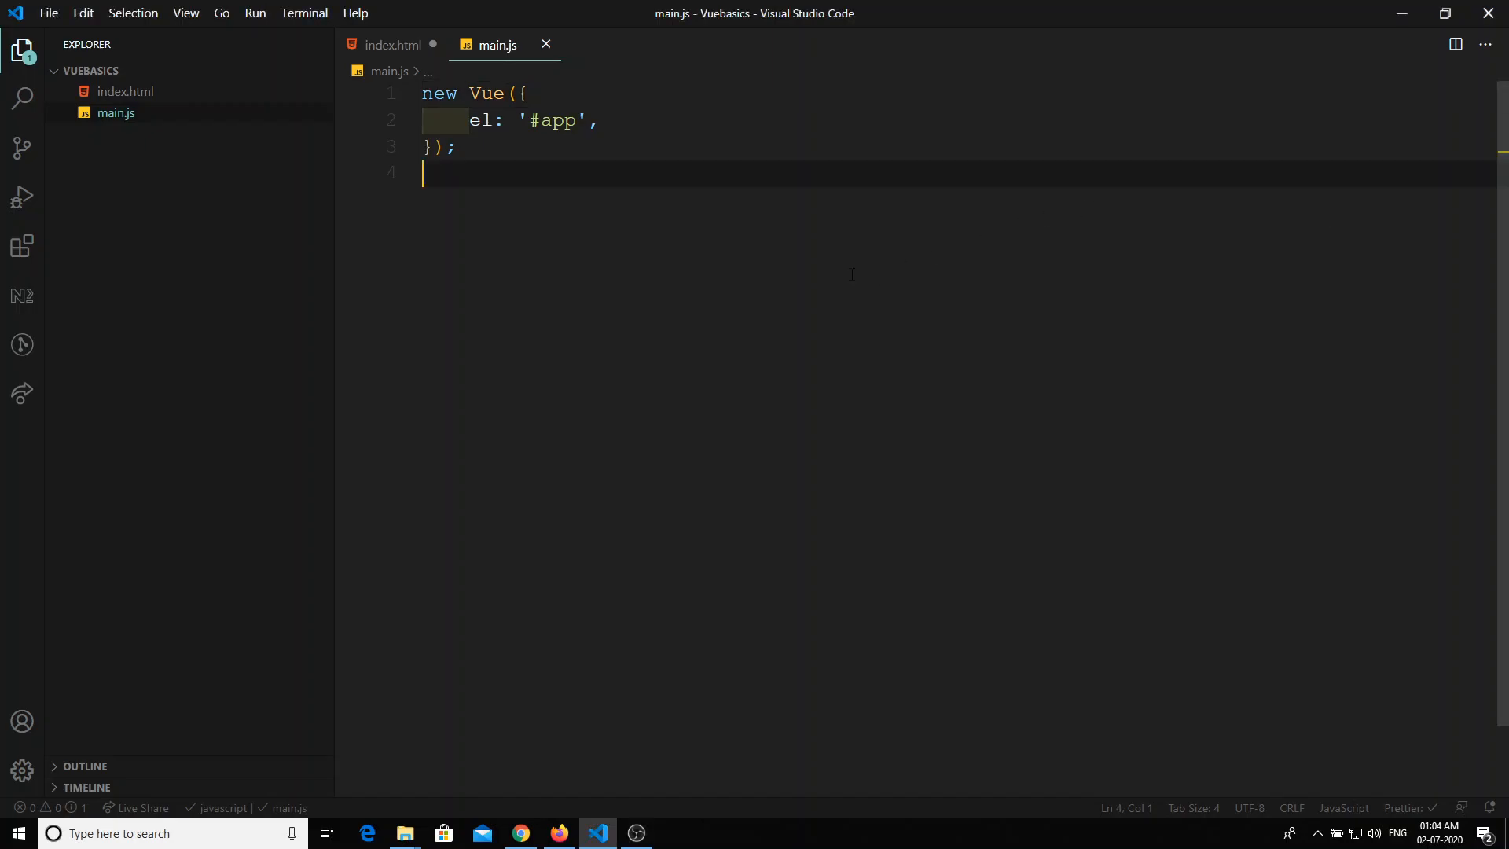
Split the app div in index.html onto separate lines with an empty line inside.
click(393, 44)
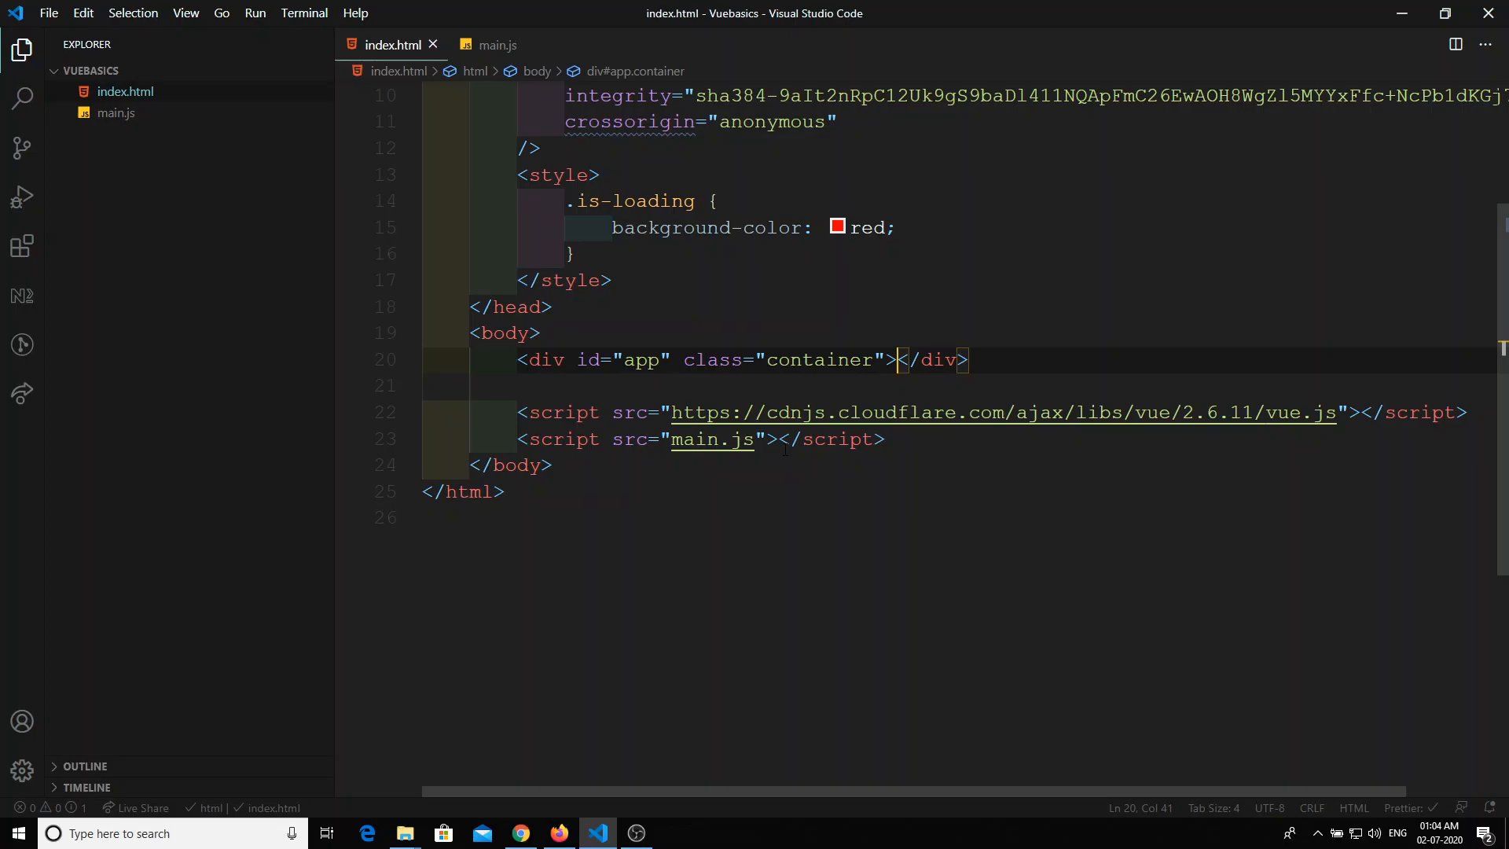
key(enter)
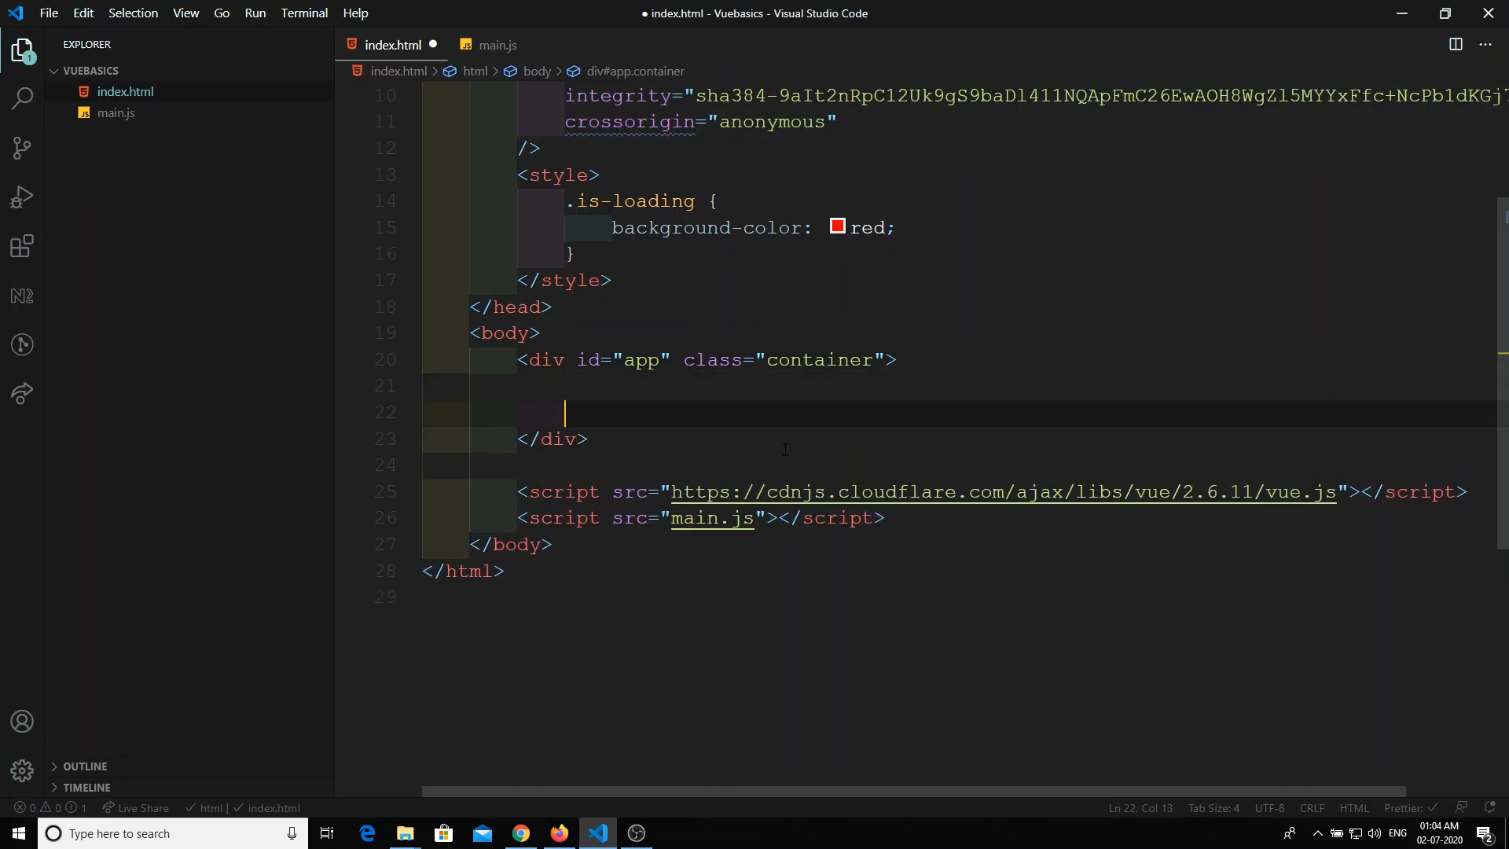
Add a counter element wrapping a div reading 'The counter value is : {{value}}' inside the app div.
text(<counter)
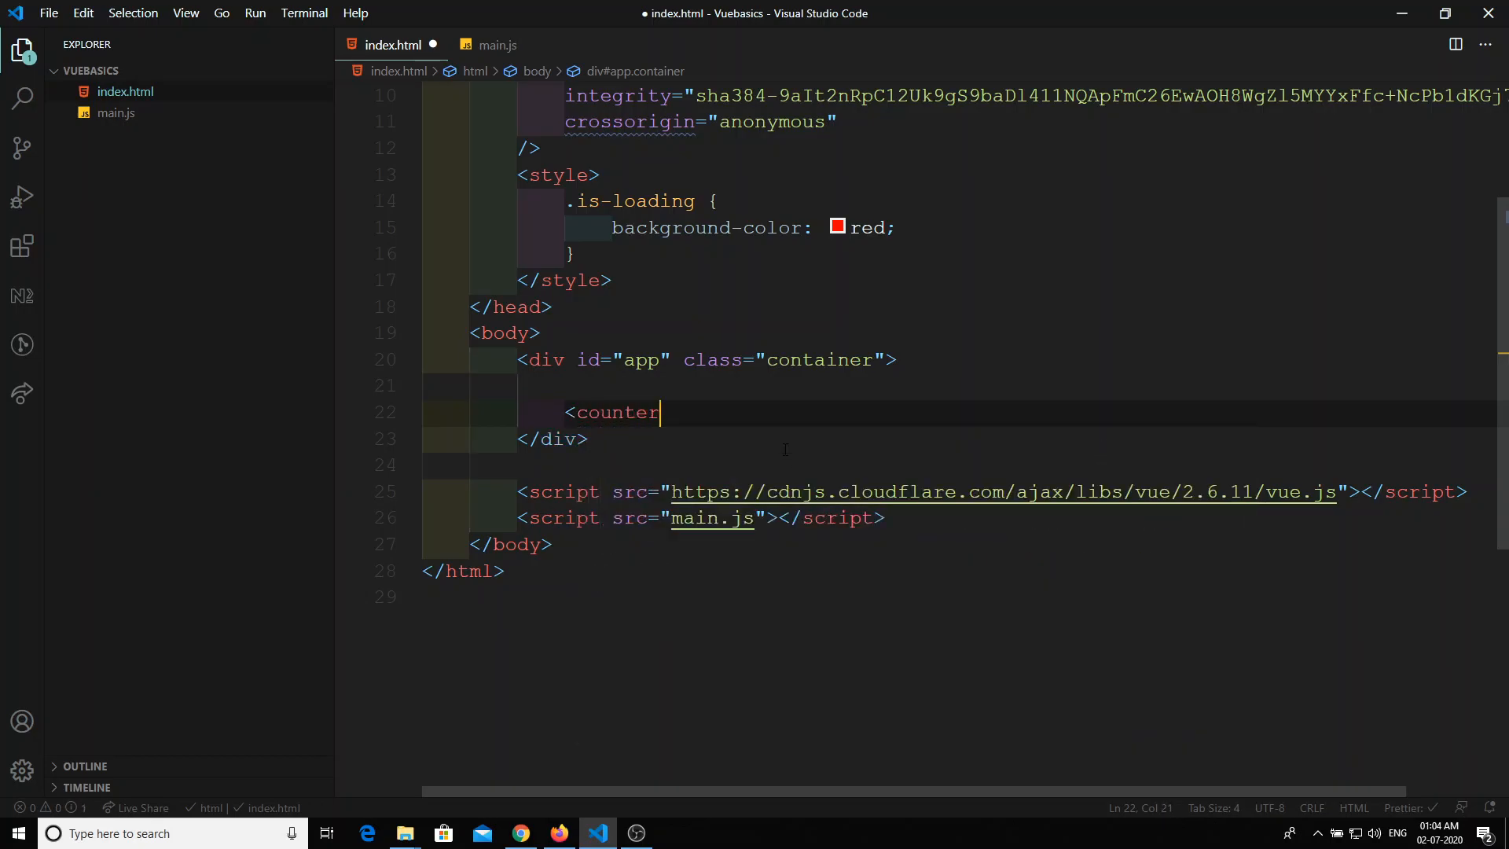
text(>)
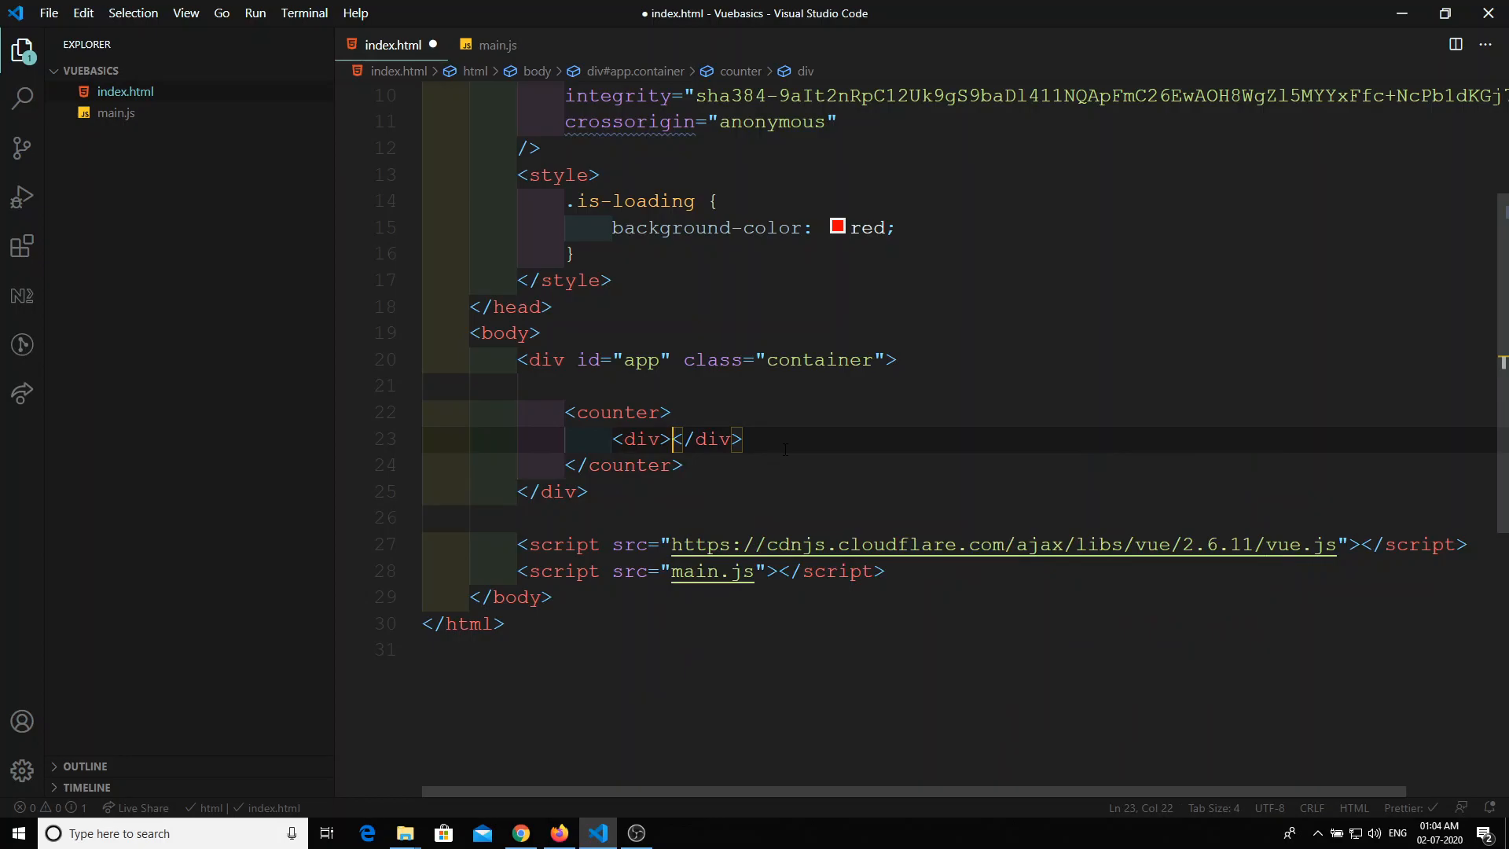
text(The counter value)
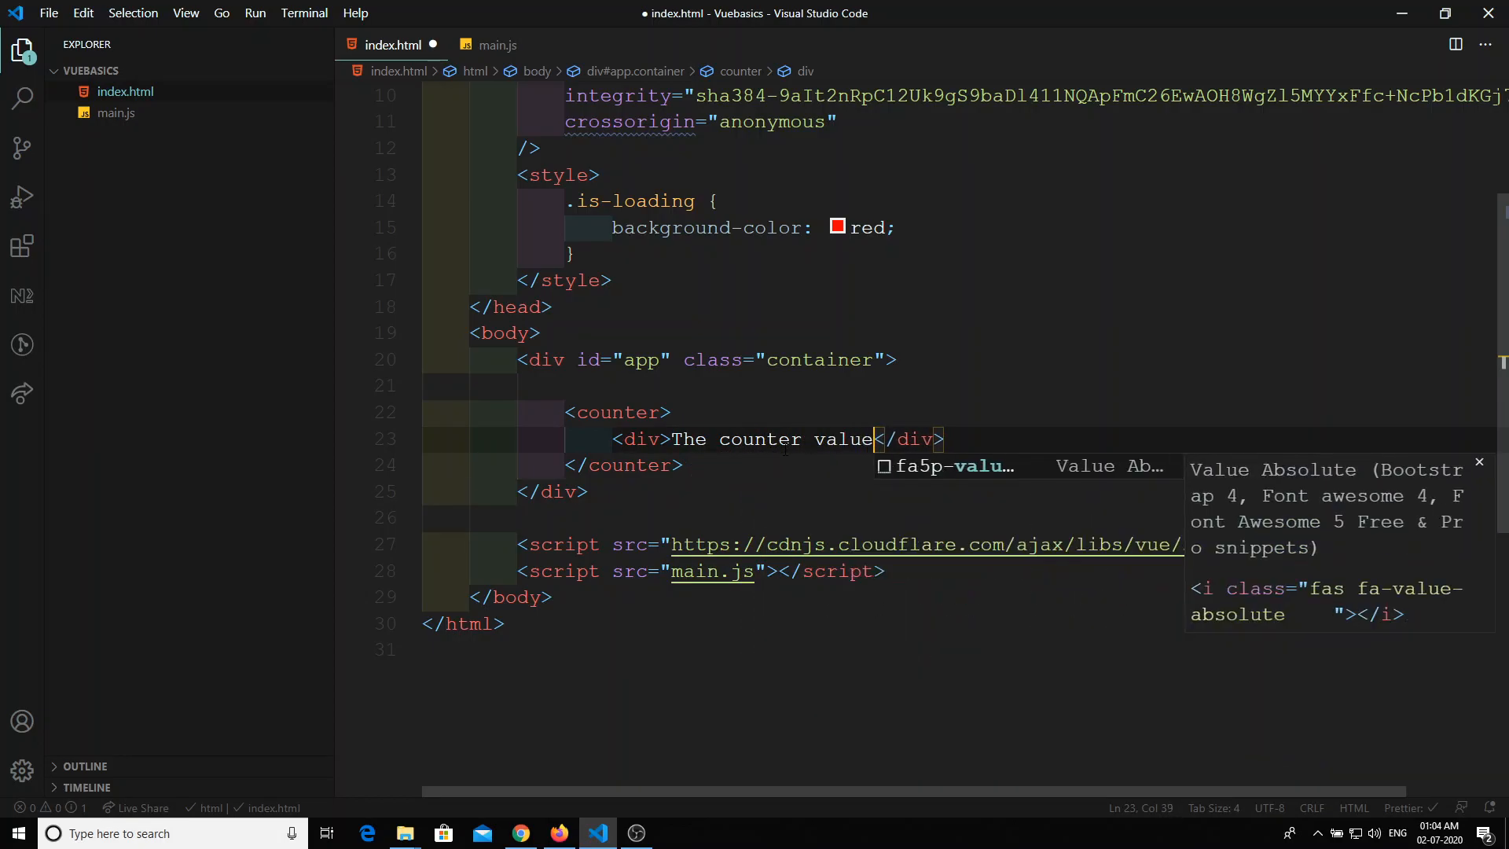
text(is : {{)
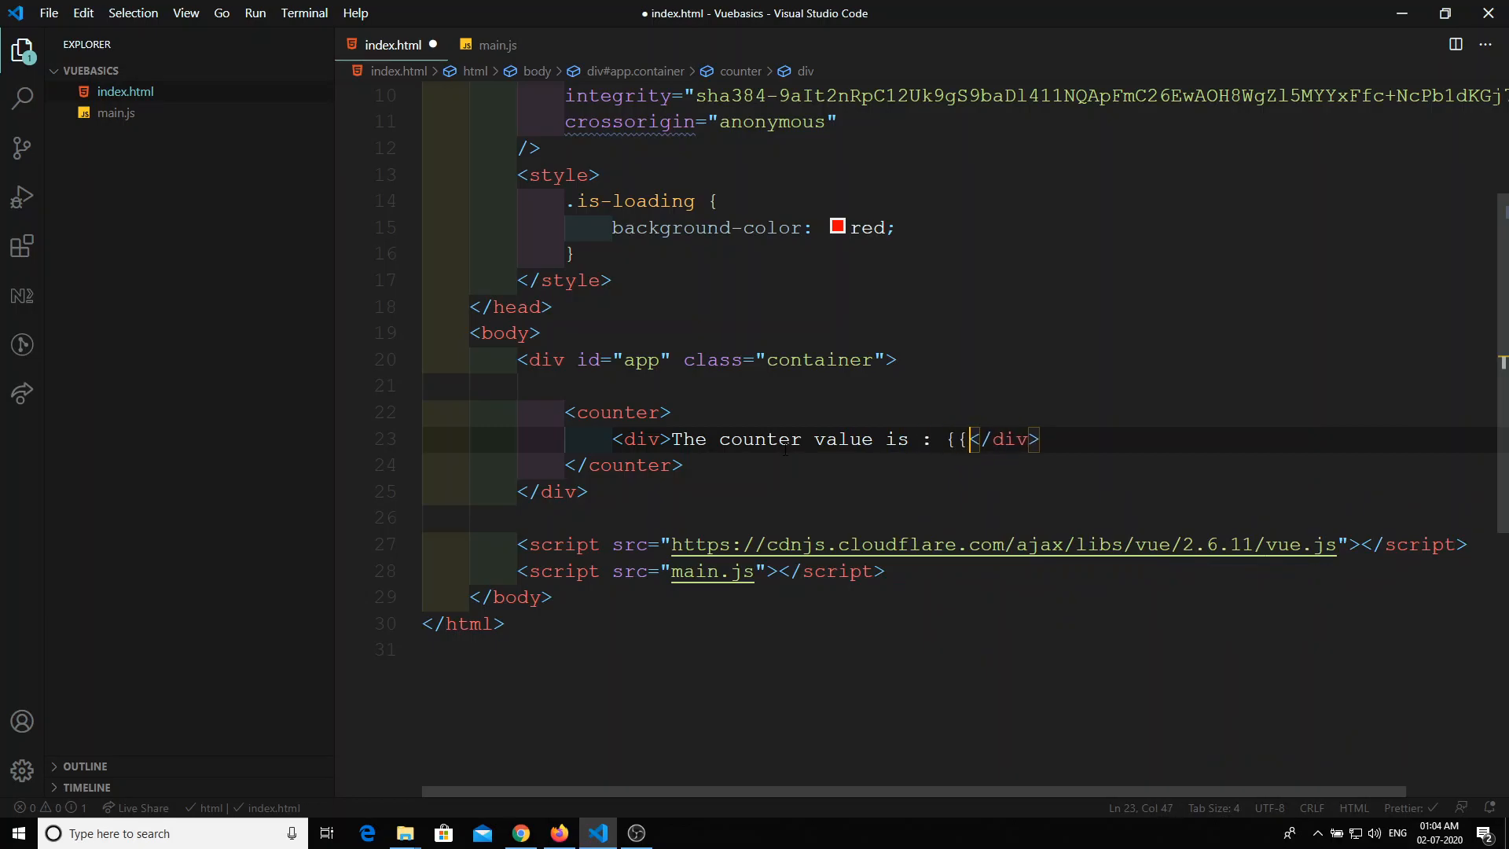
text(value}})
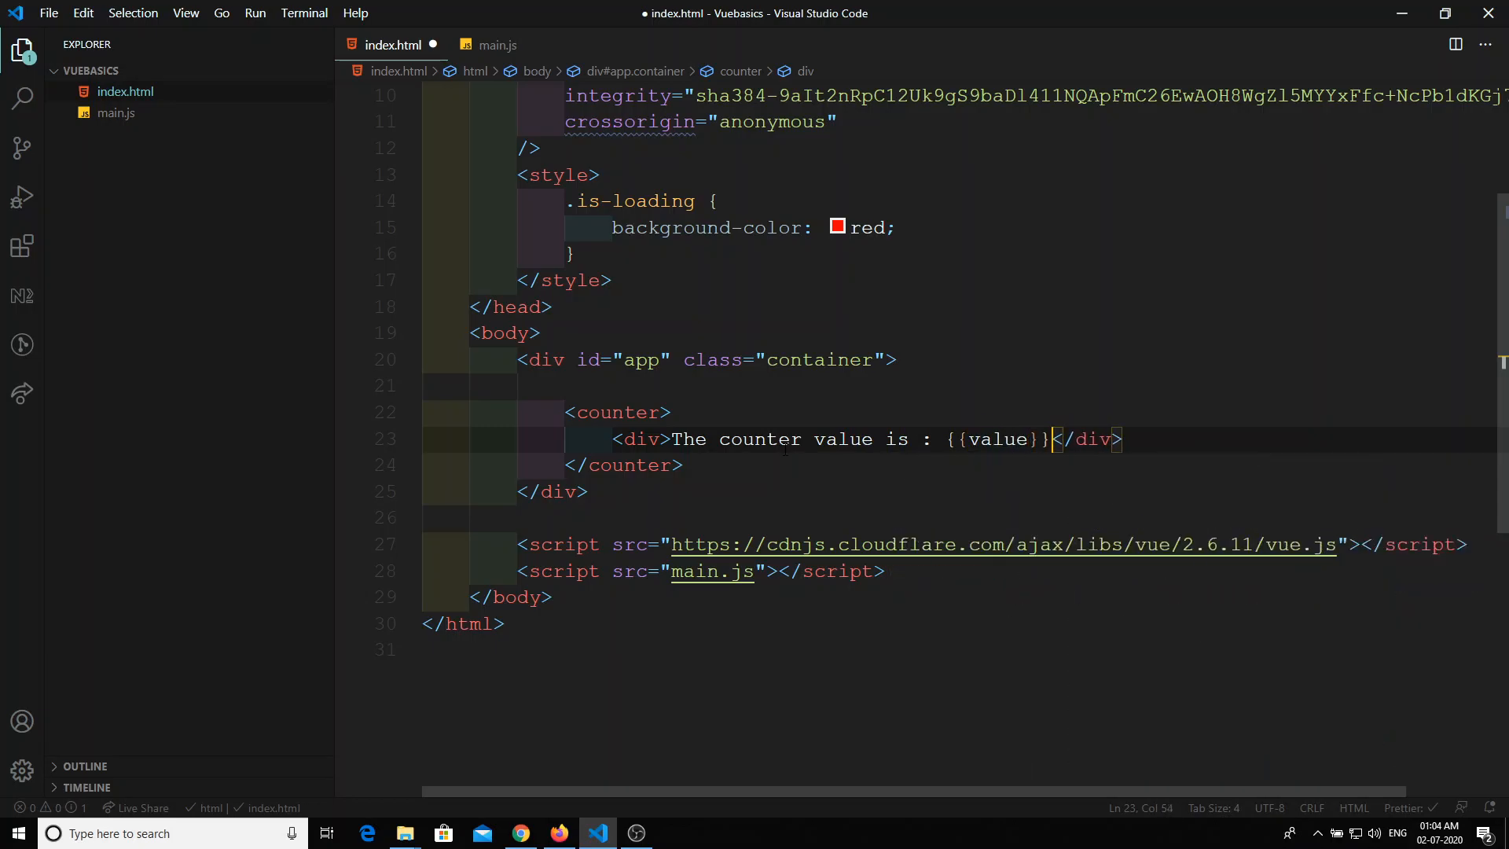
click(497, 44)
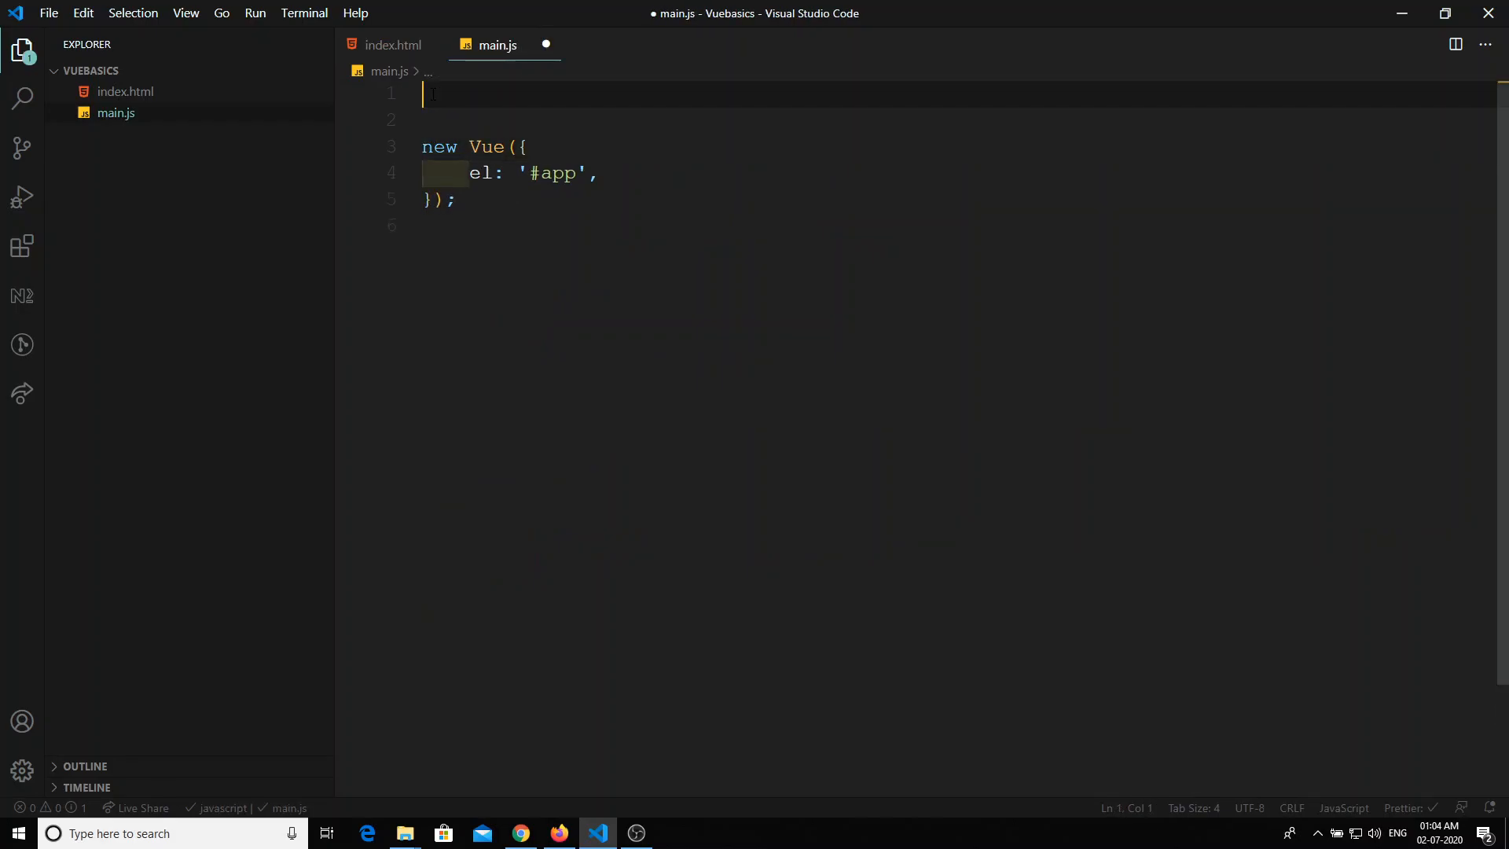
Register a Vue 'counter' component in main.js whose data returns value: 0.
text(Vue.component(')
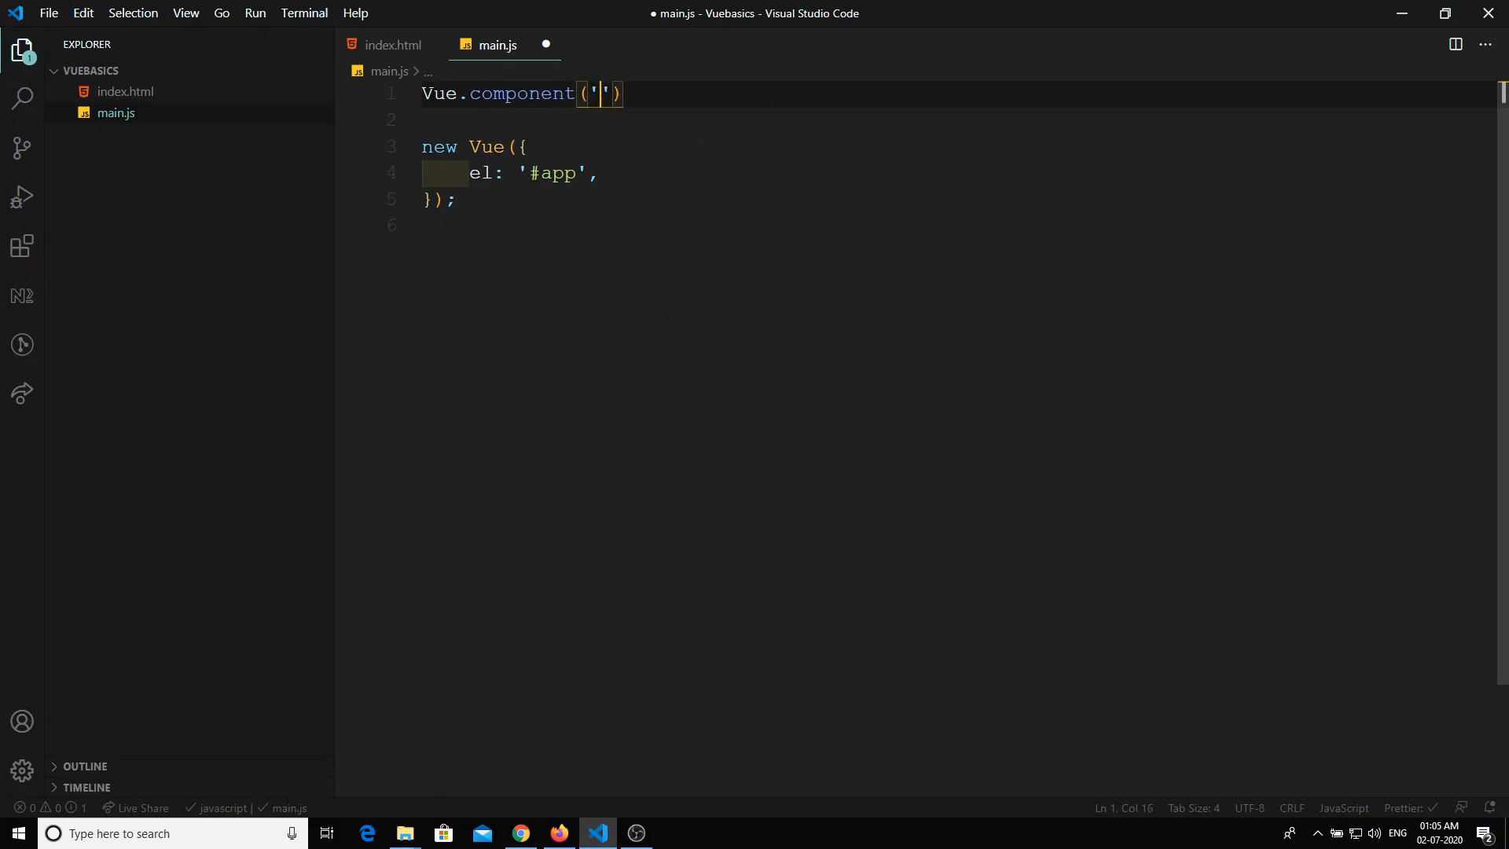
text(counter)
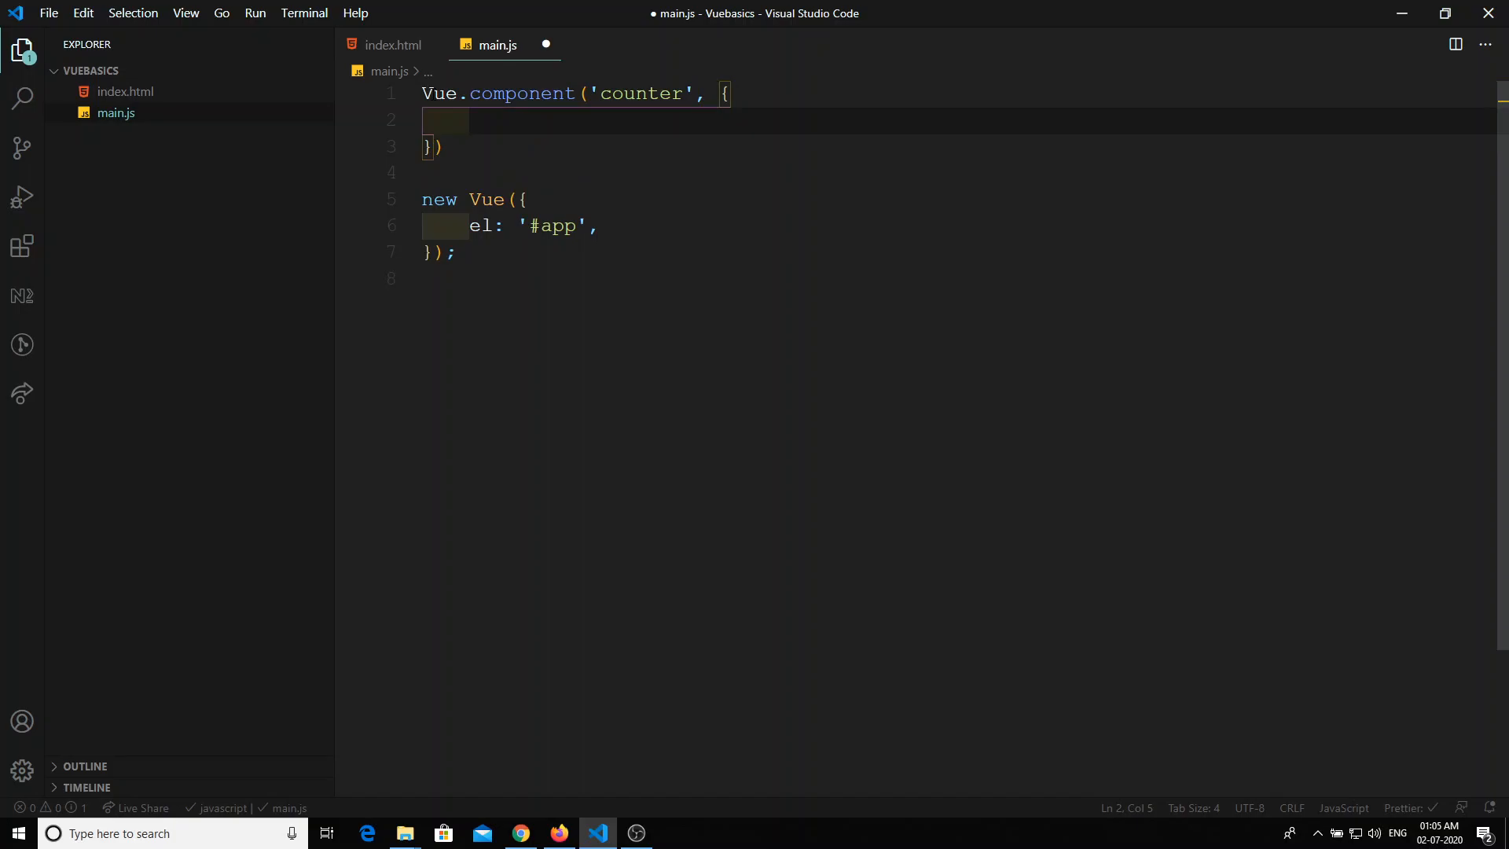
text(data() {)
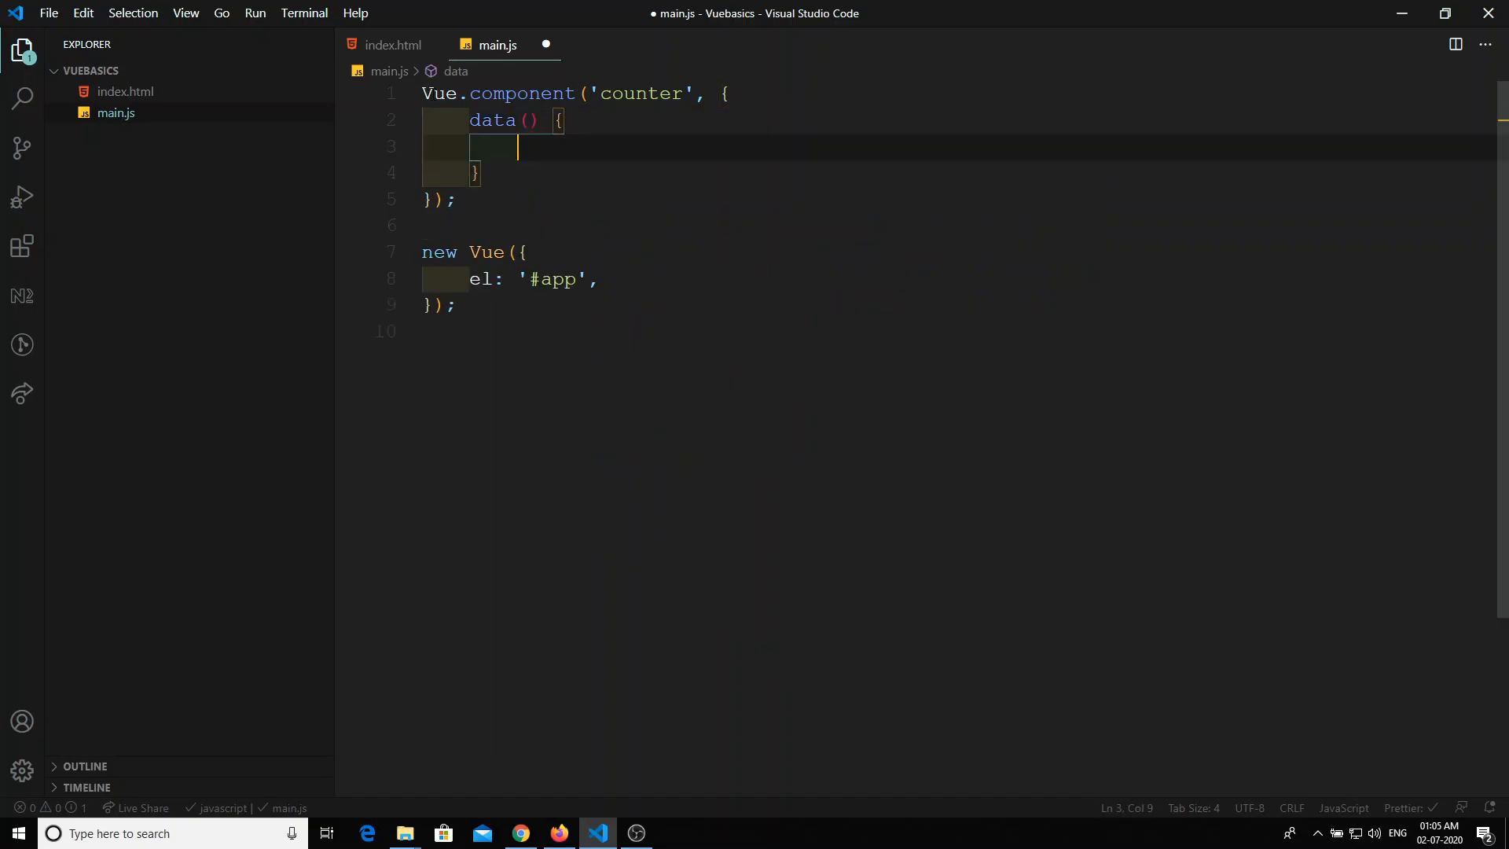
text(return {)
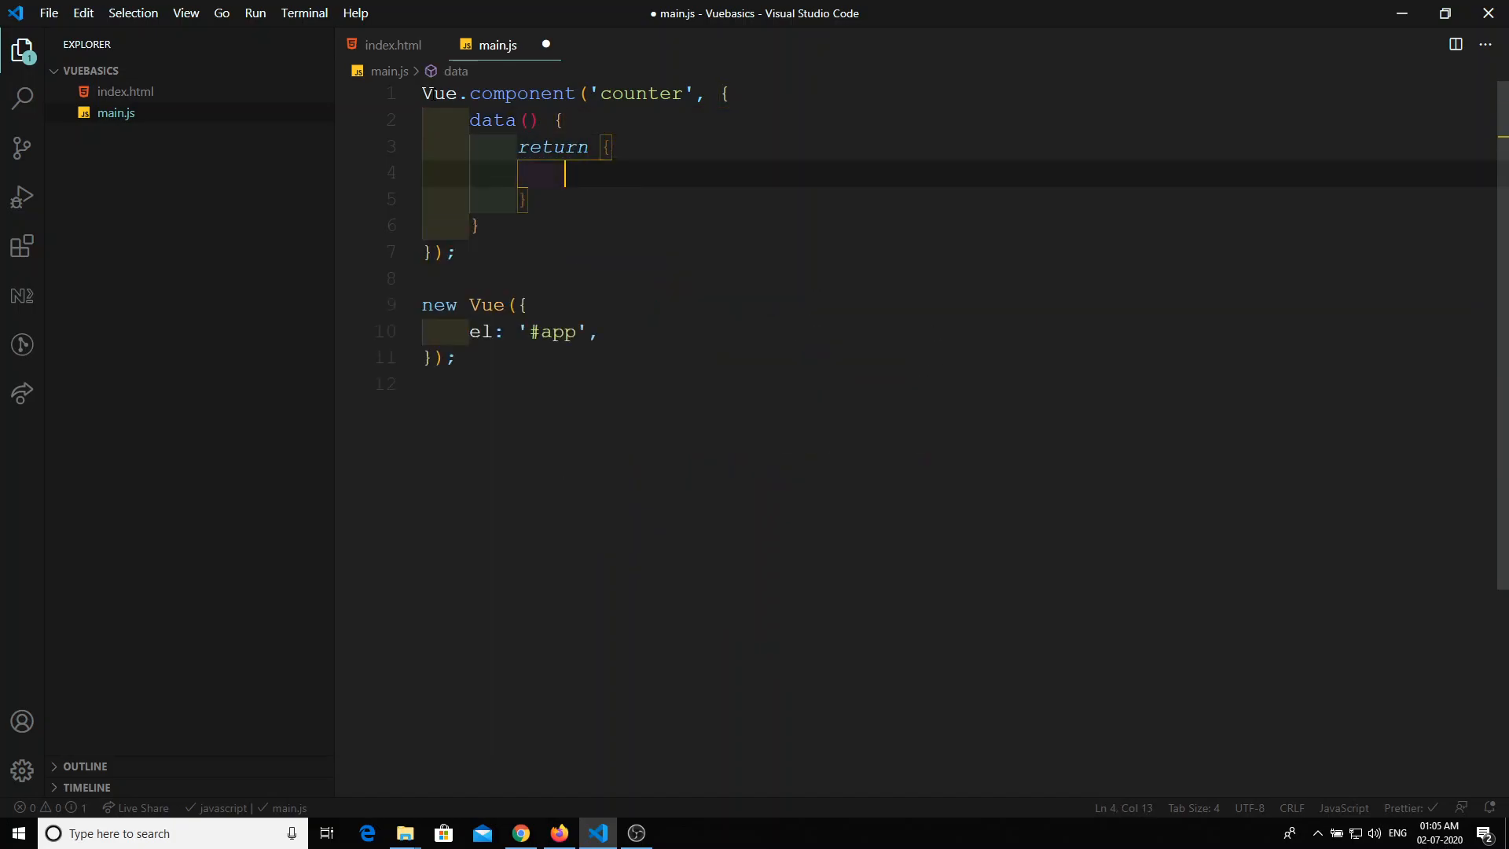
text(value:)
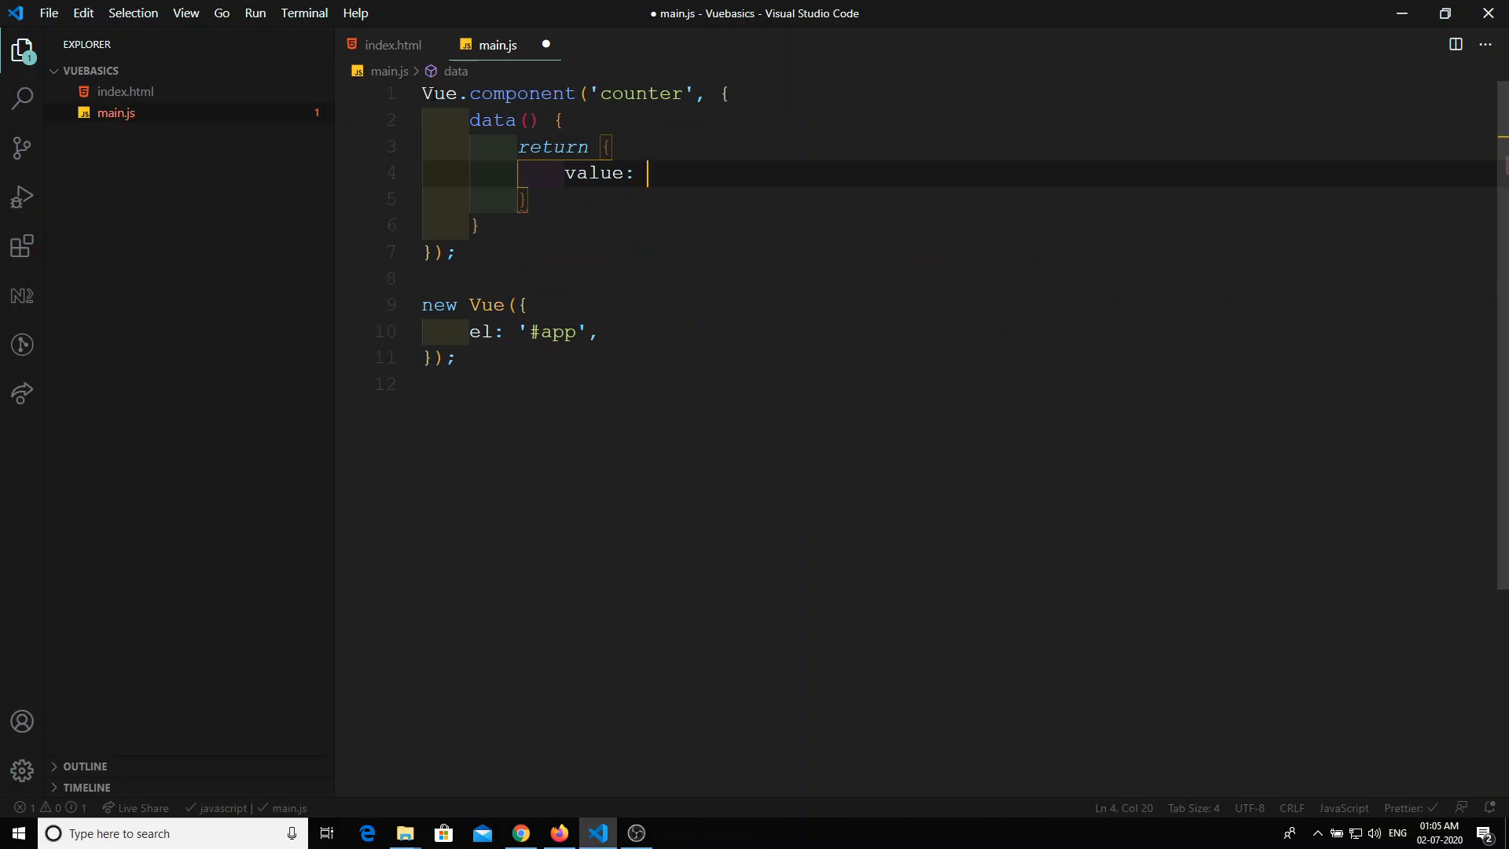
text(0,)
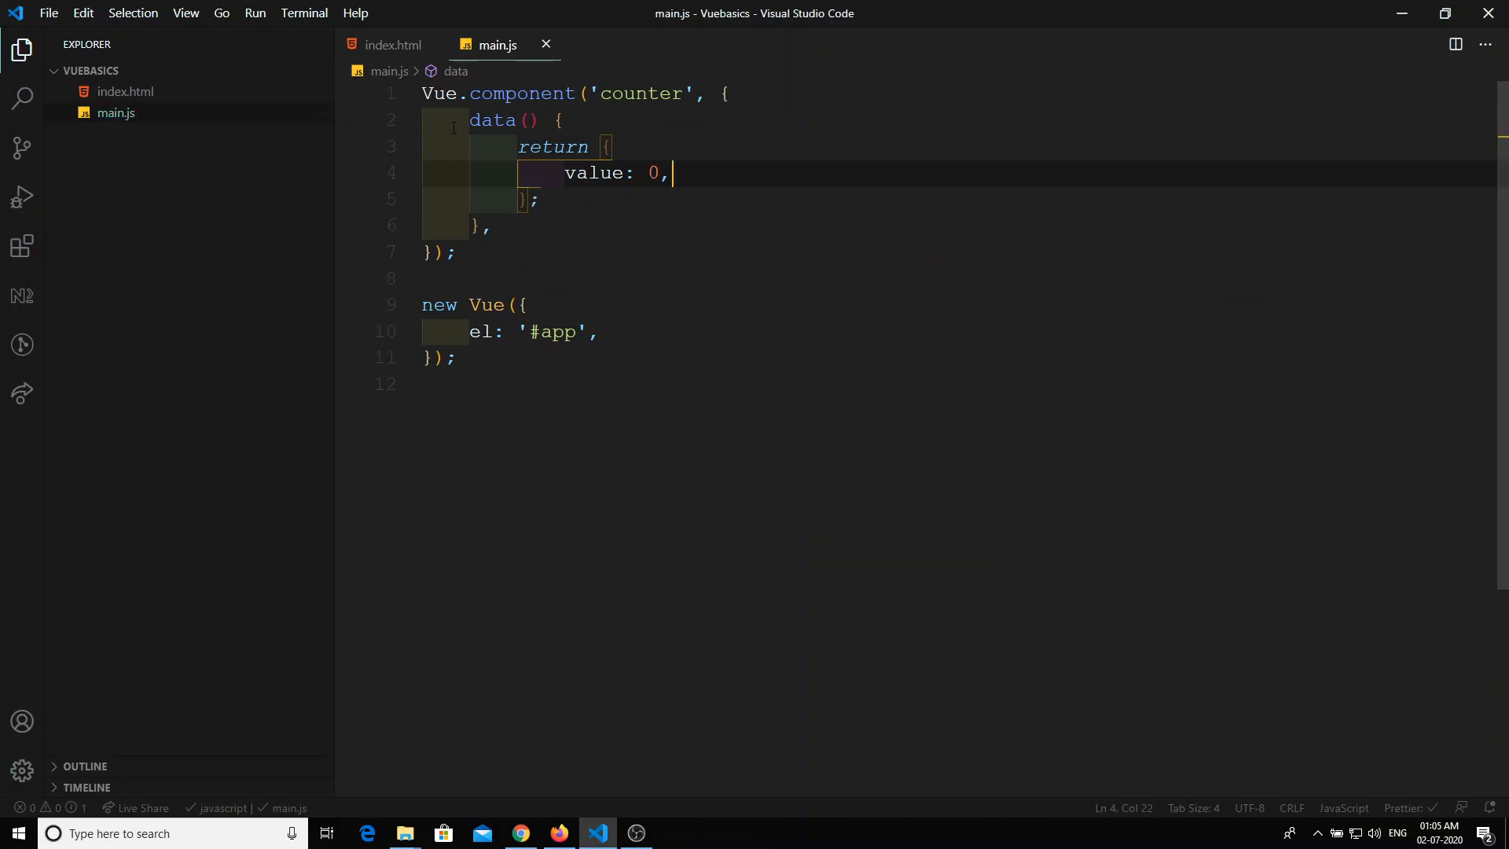
Return to index.html, then bring the running page forward in Chrome.
click(395, 44)
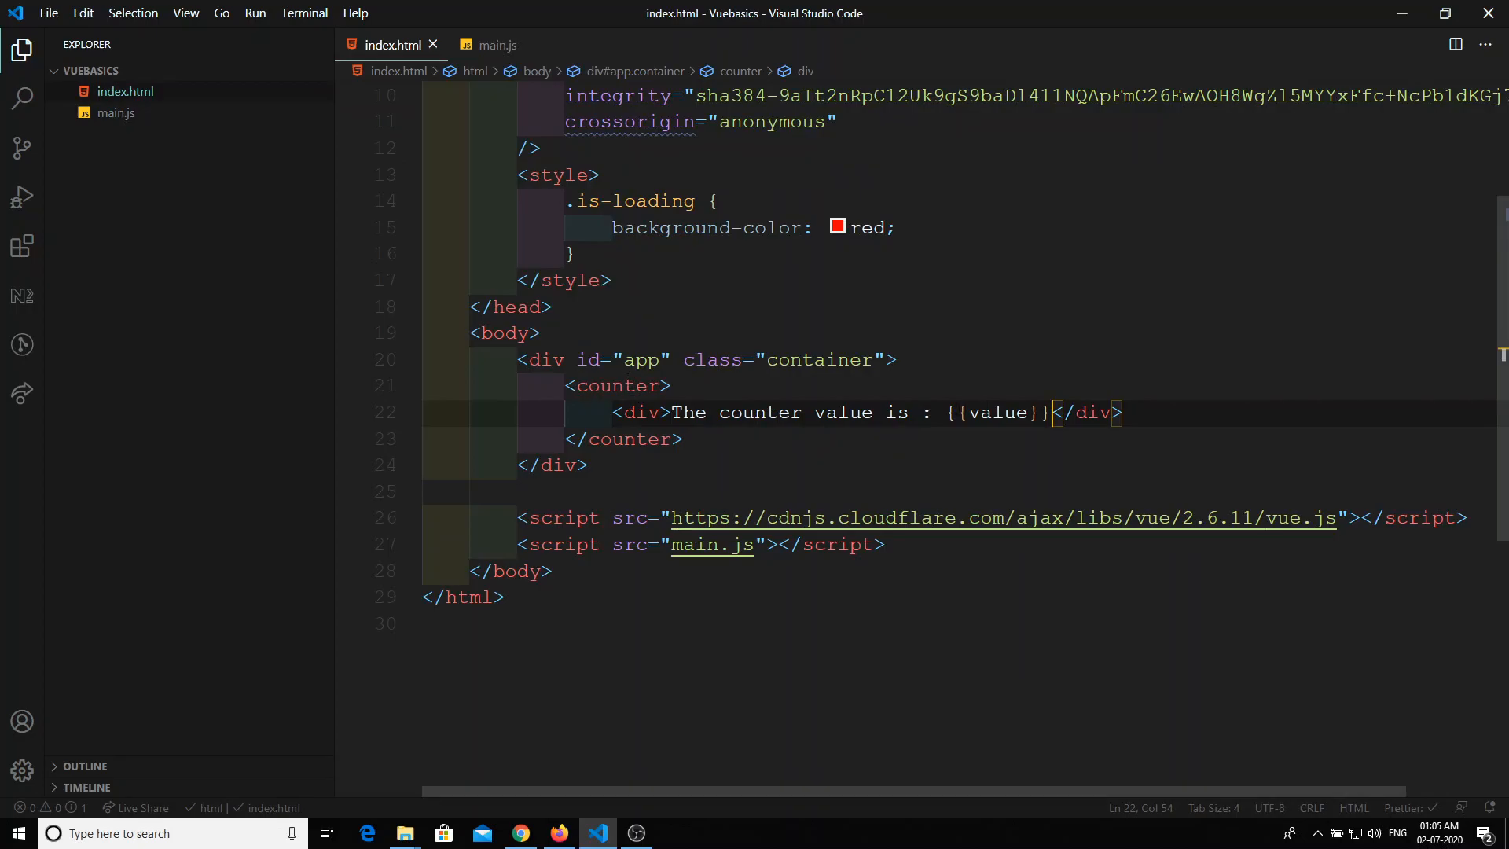
click(586, 465)
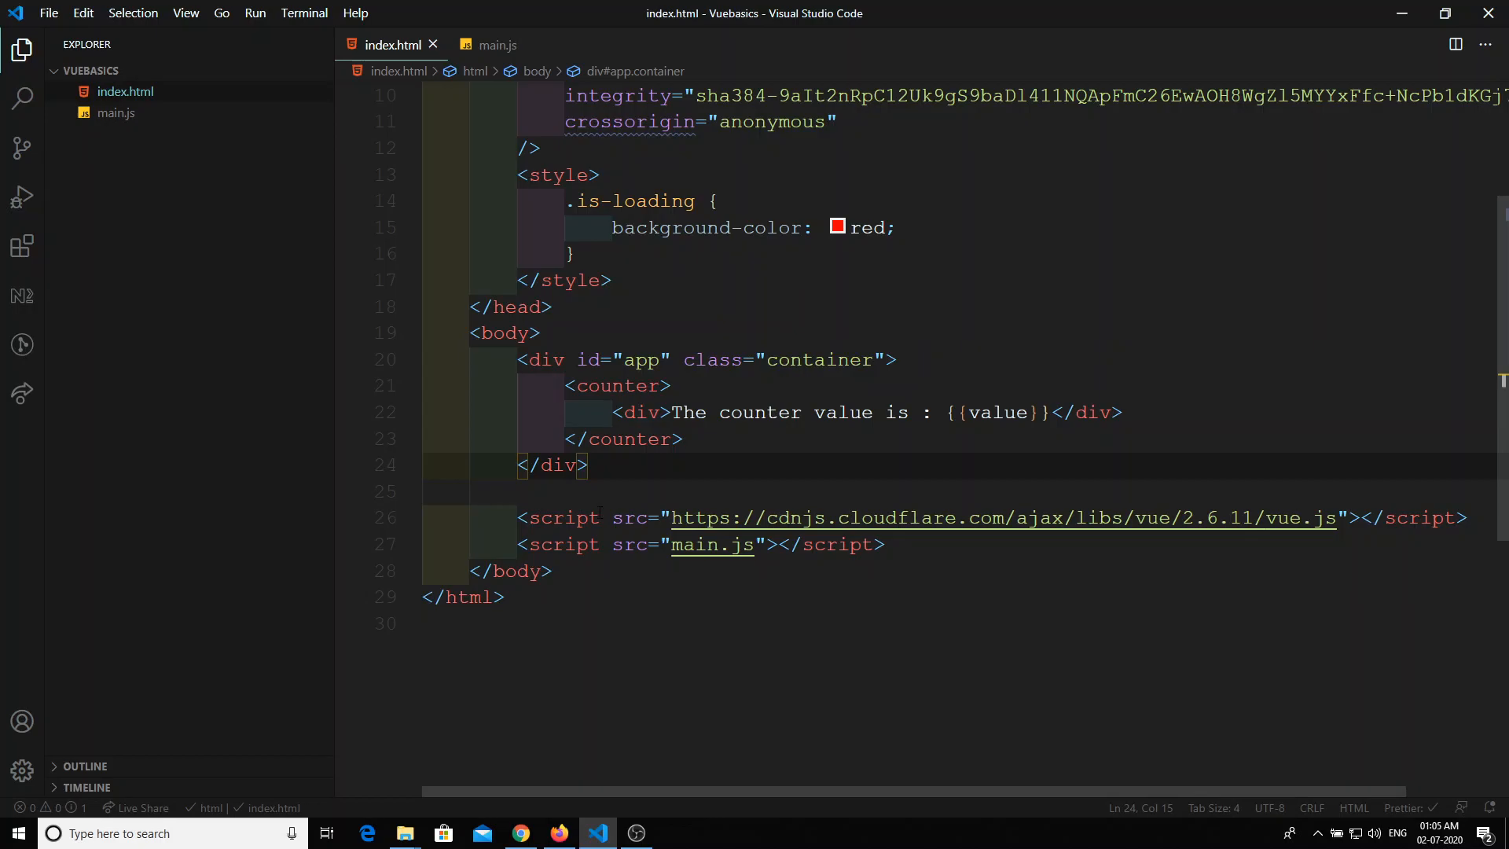
click(518, 833)
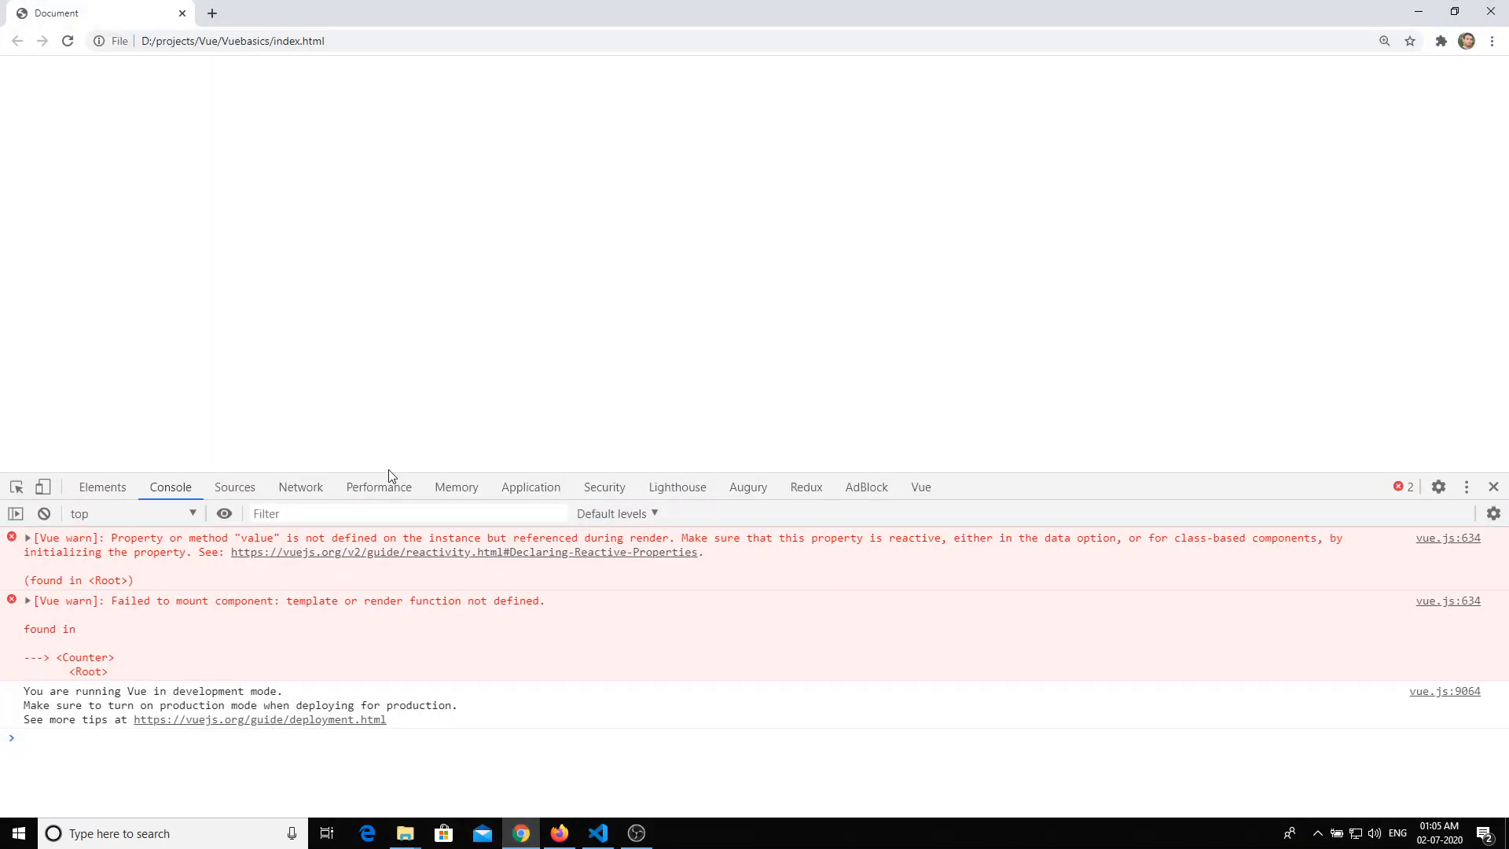
mouse_move(289, 228)
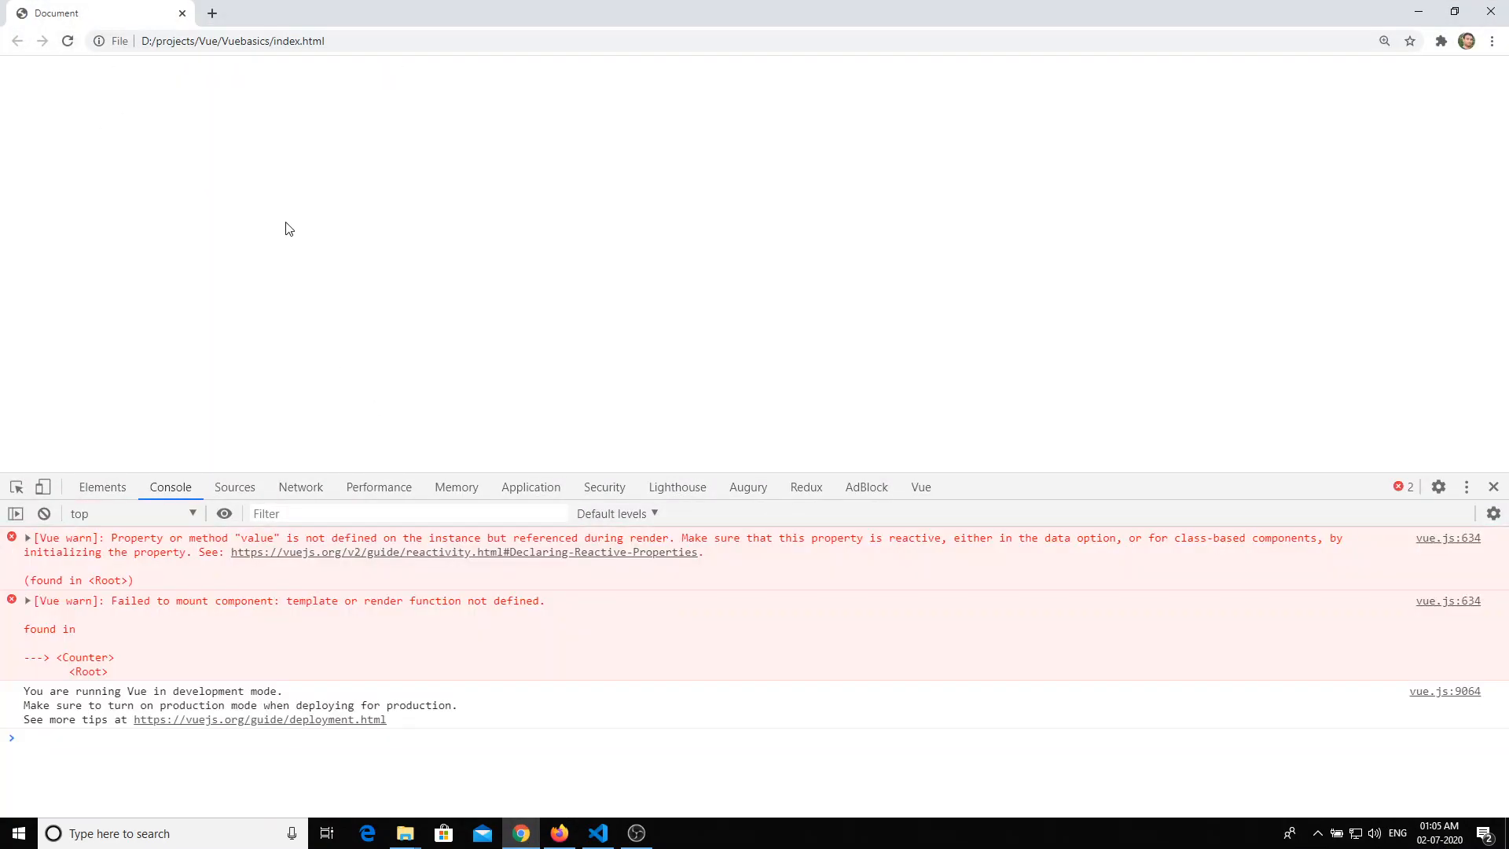
mouse_move(110, 541)
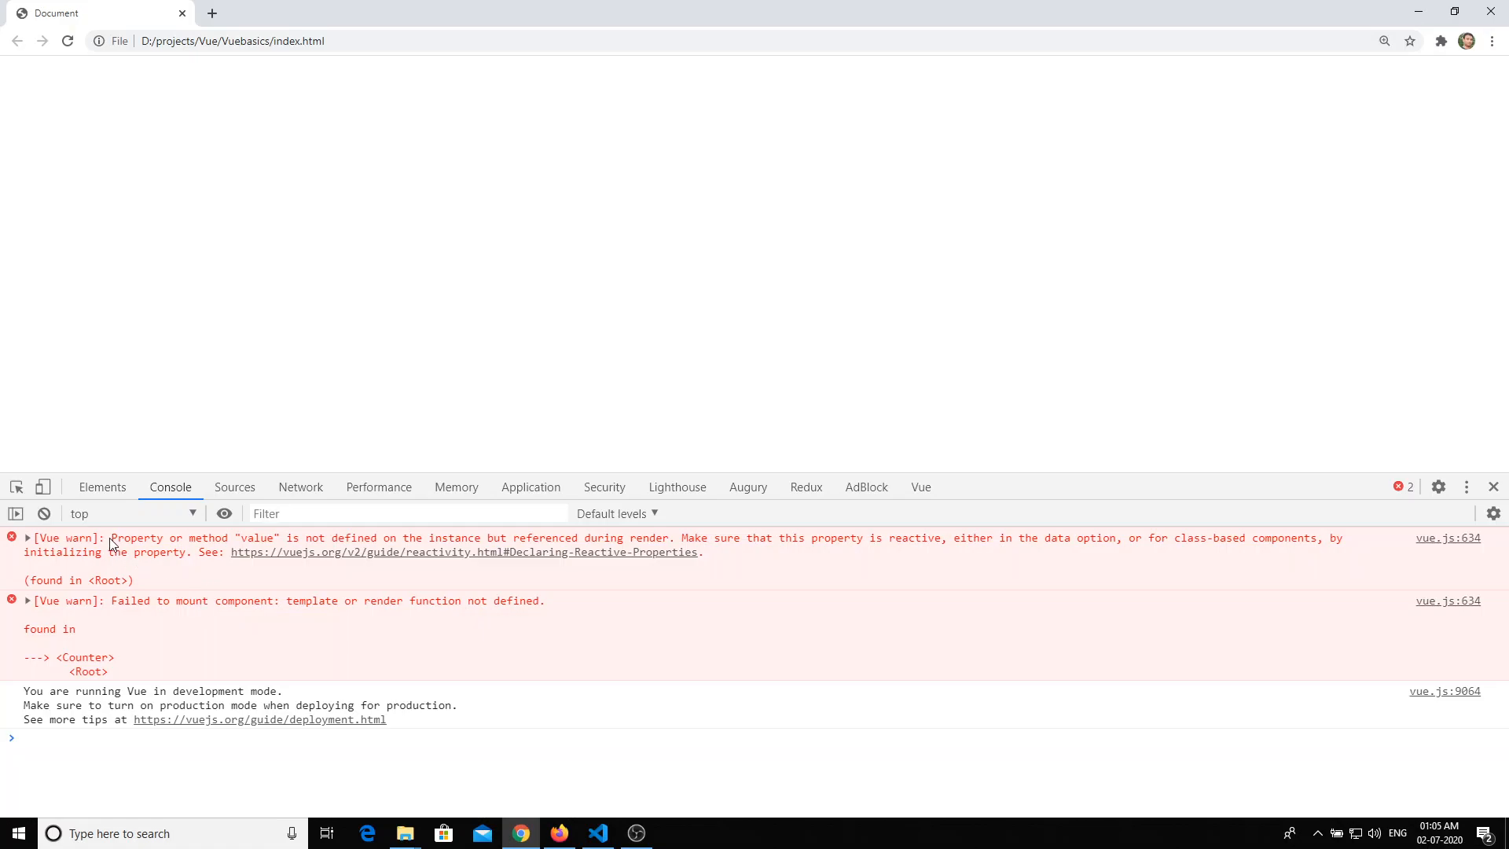
mouse_move(145, 547)
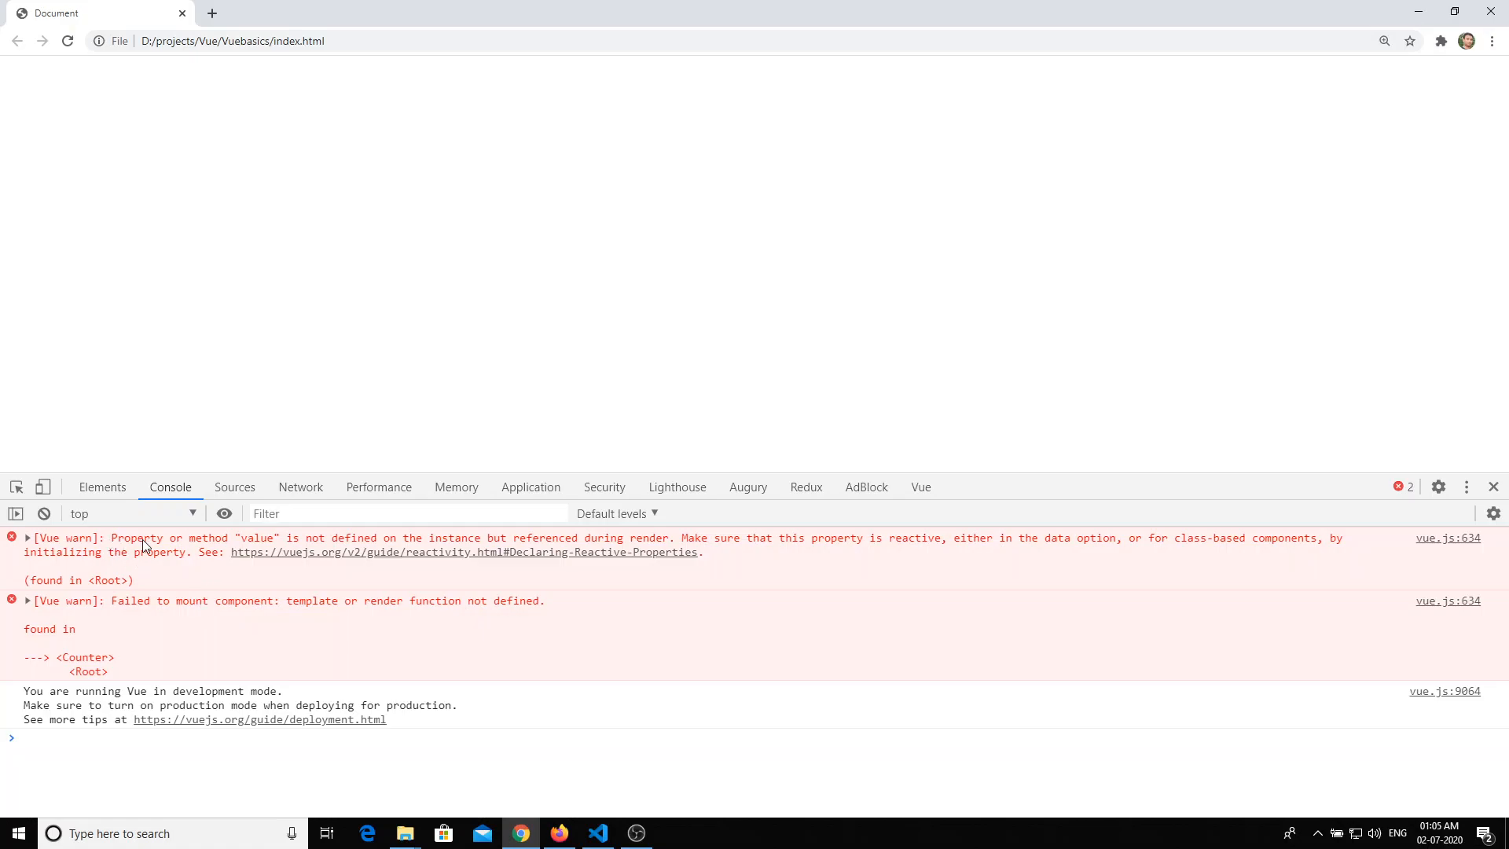
mouse_move(436, 547)
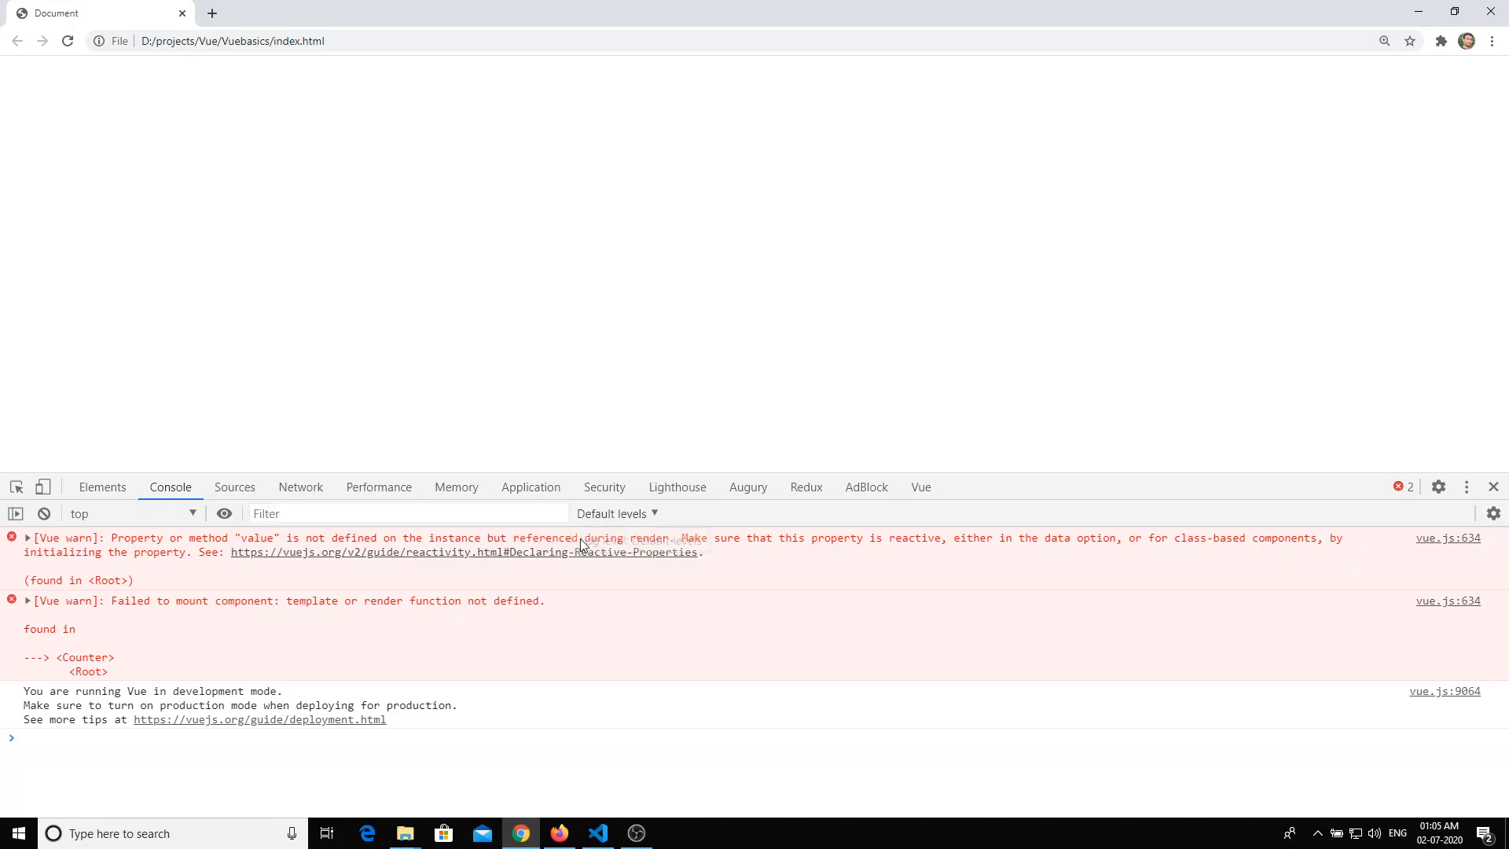
Check the {{value}} placeholder in the editor, then expand Chrome's failed-to-mount warning call stack.
click(597, 834)
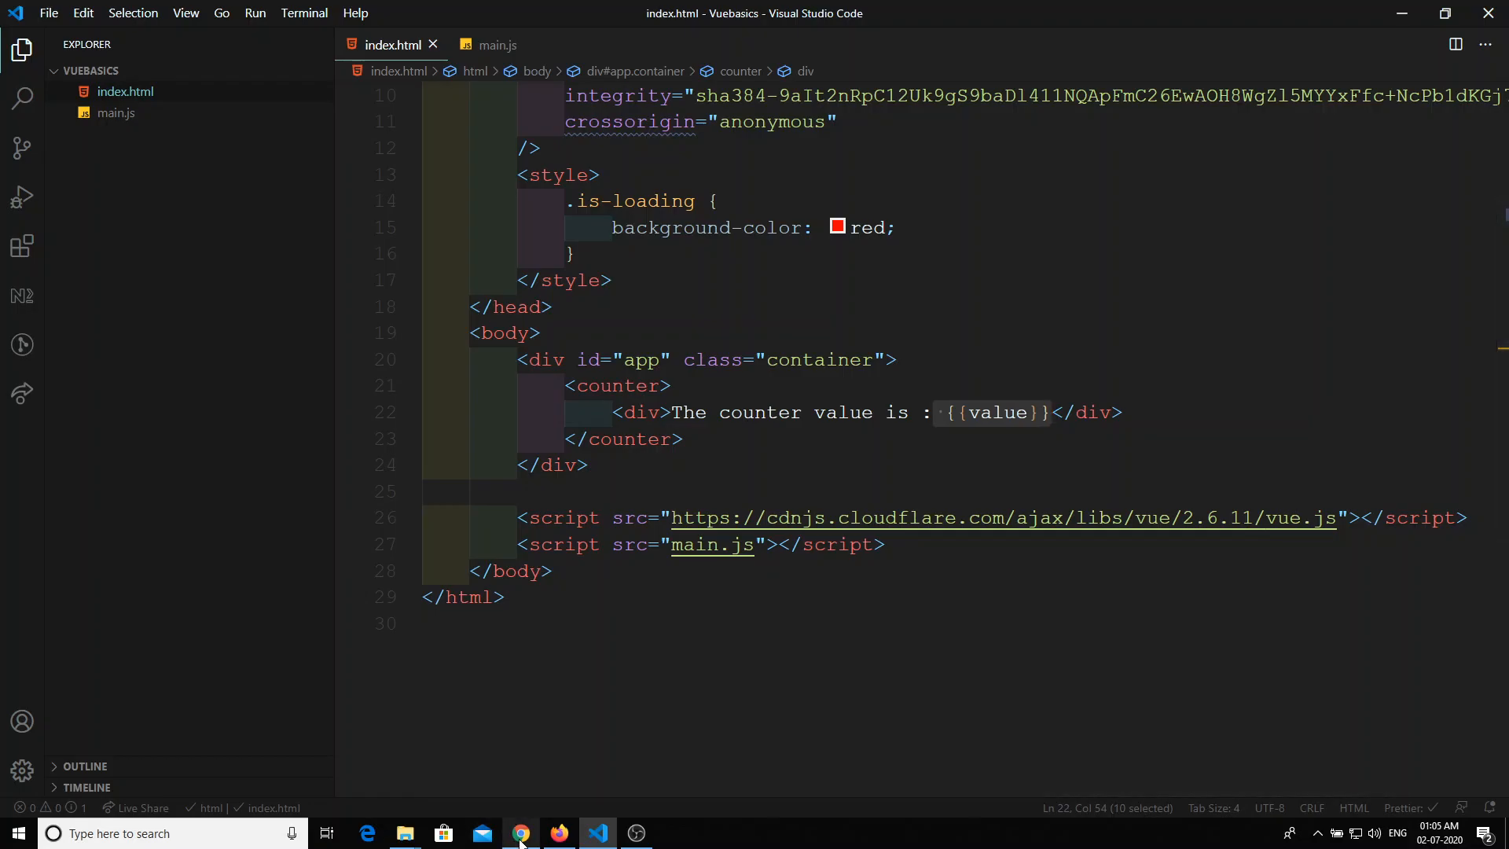
click(521, 834)
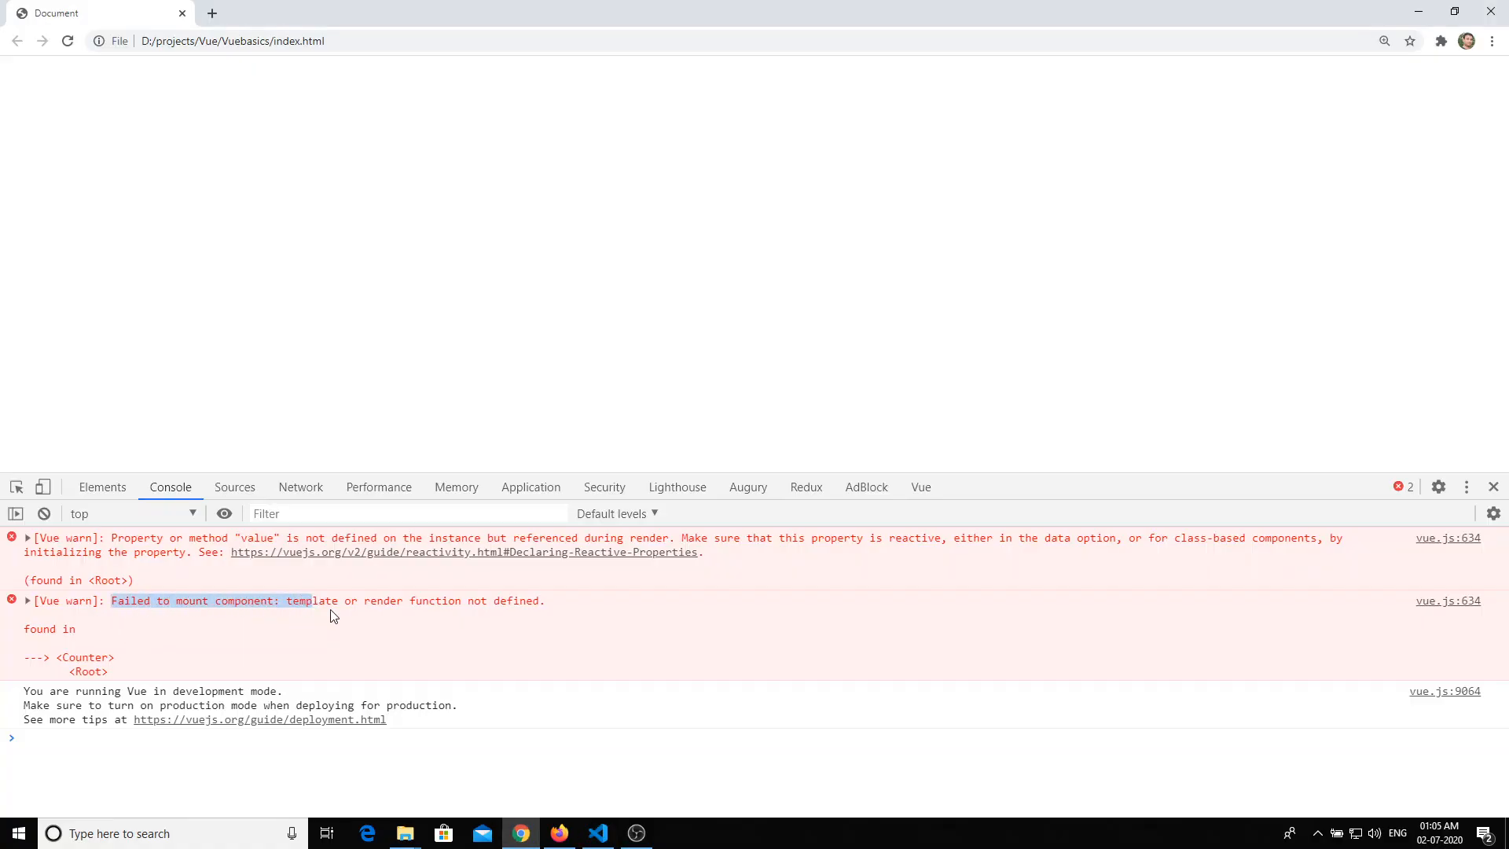
click(27, 600)
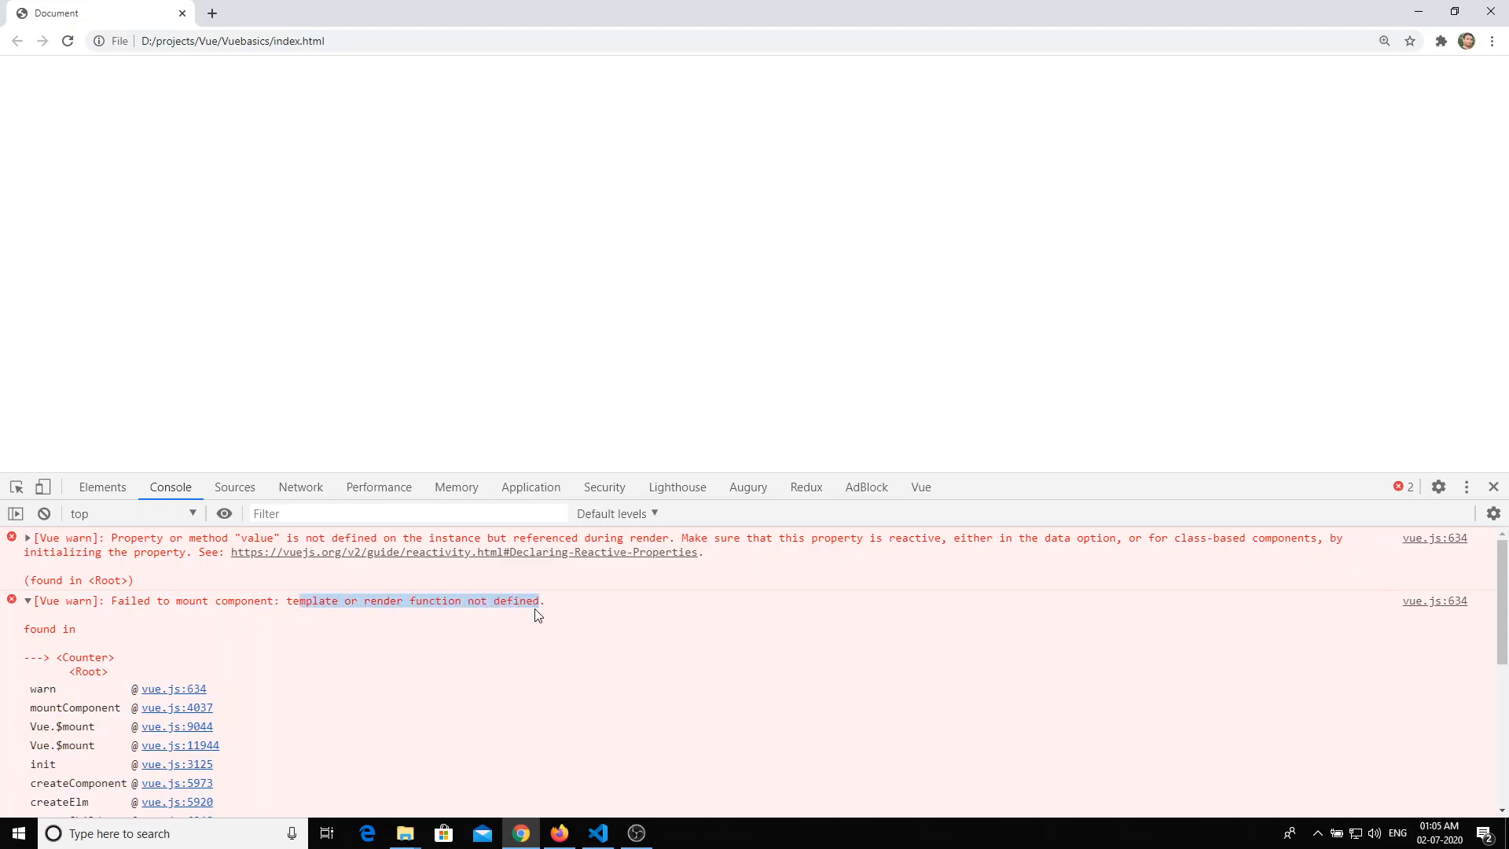
click(597, 833)
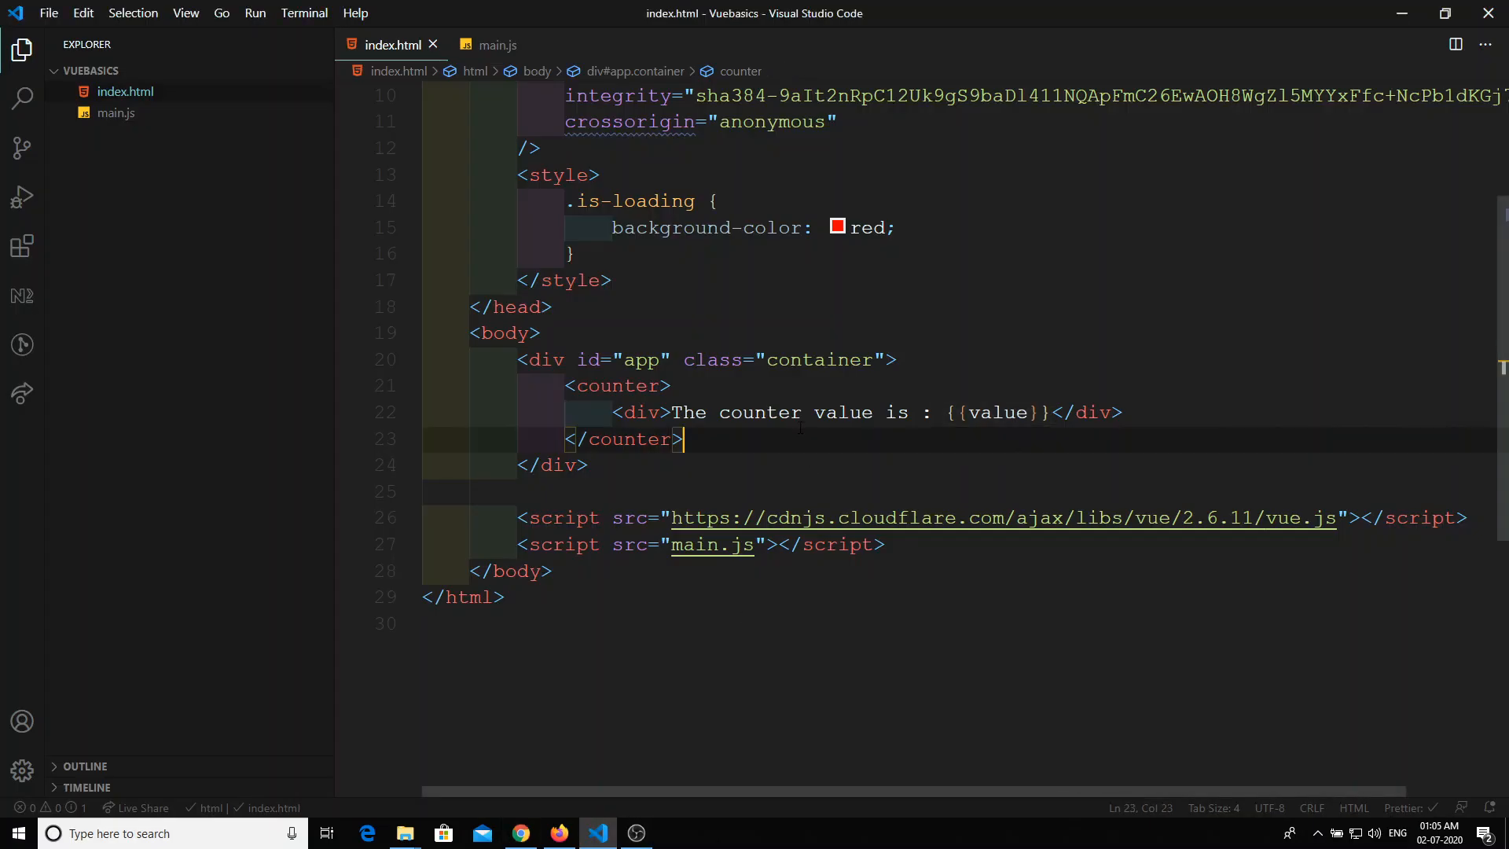
Compare the counter markup with its registration in main.js, then add a blank line above the inner div.
double_click(613, 387)
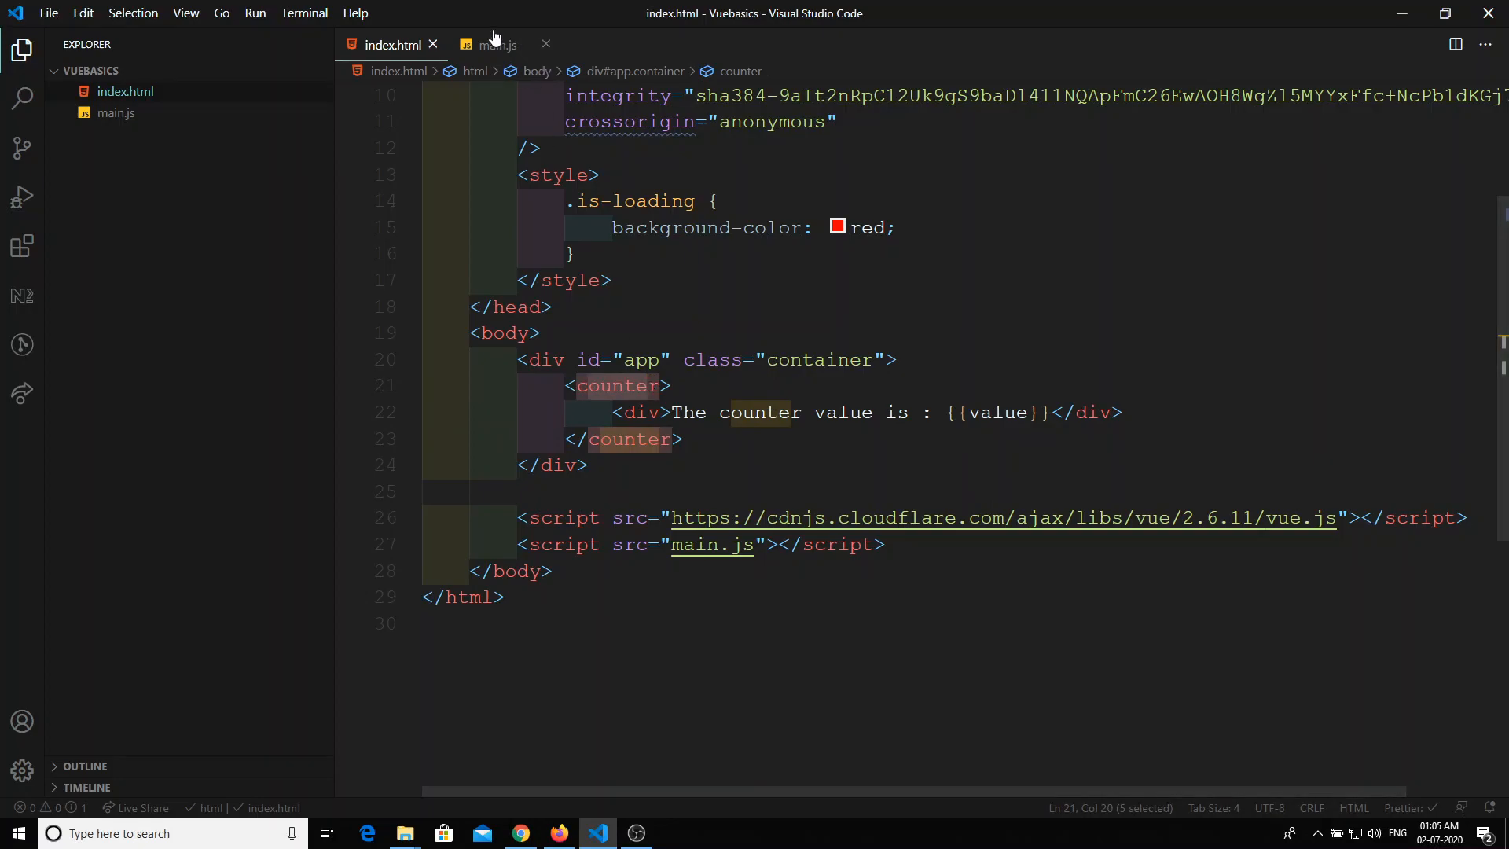
click(497, 44)
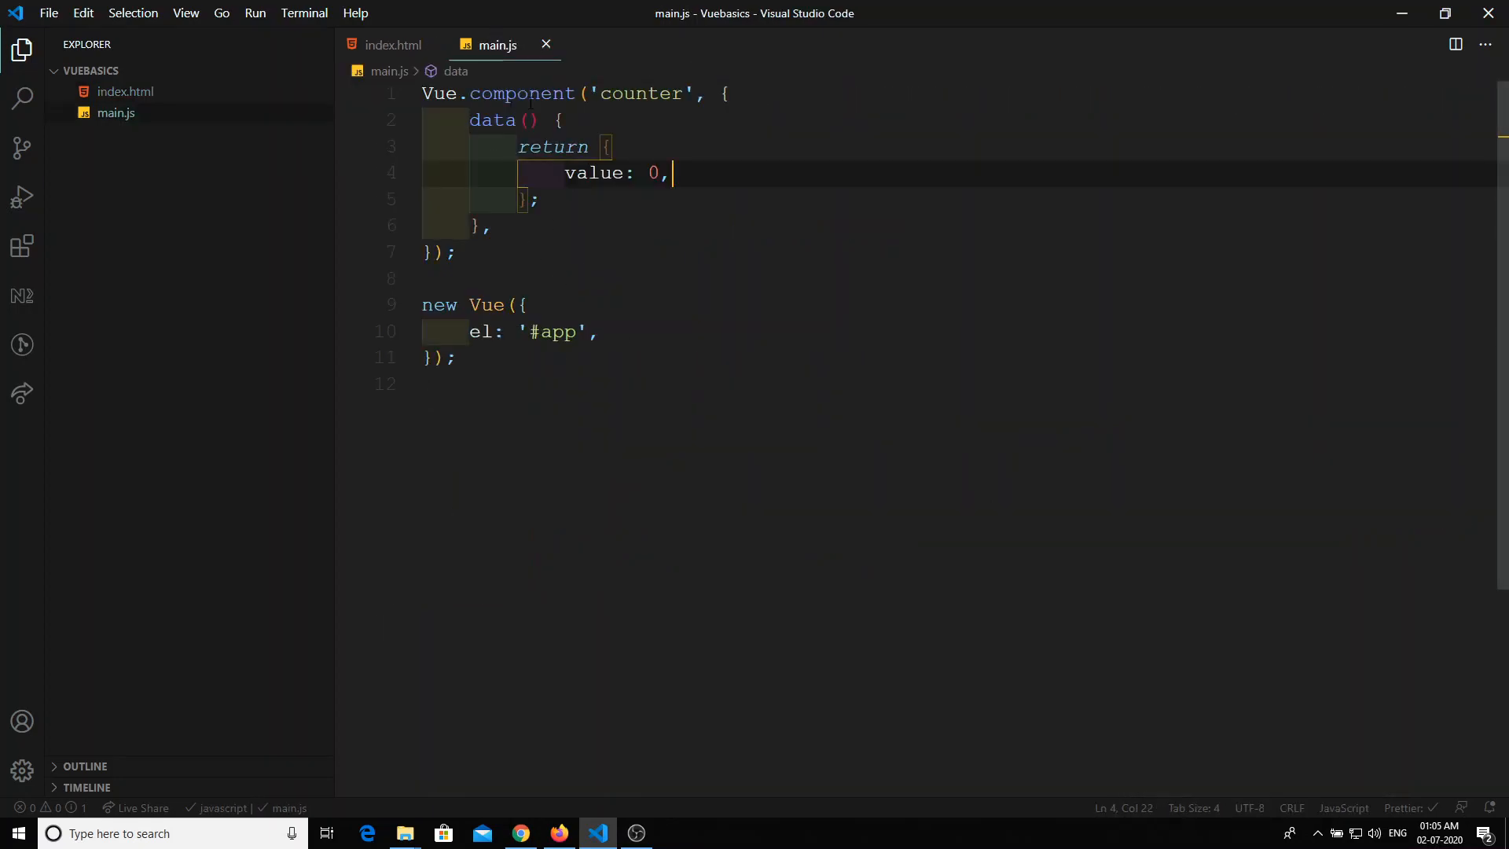
click(723, 92)
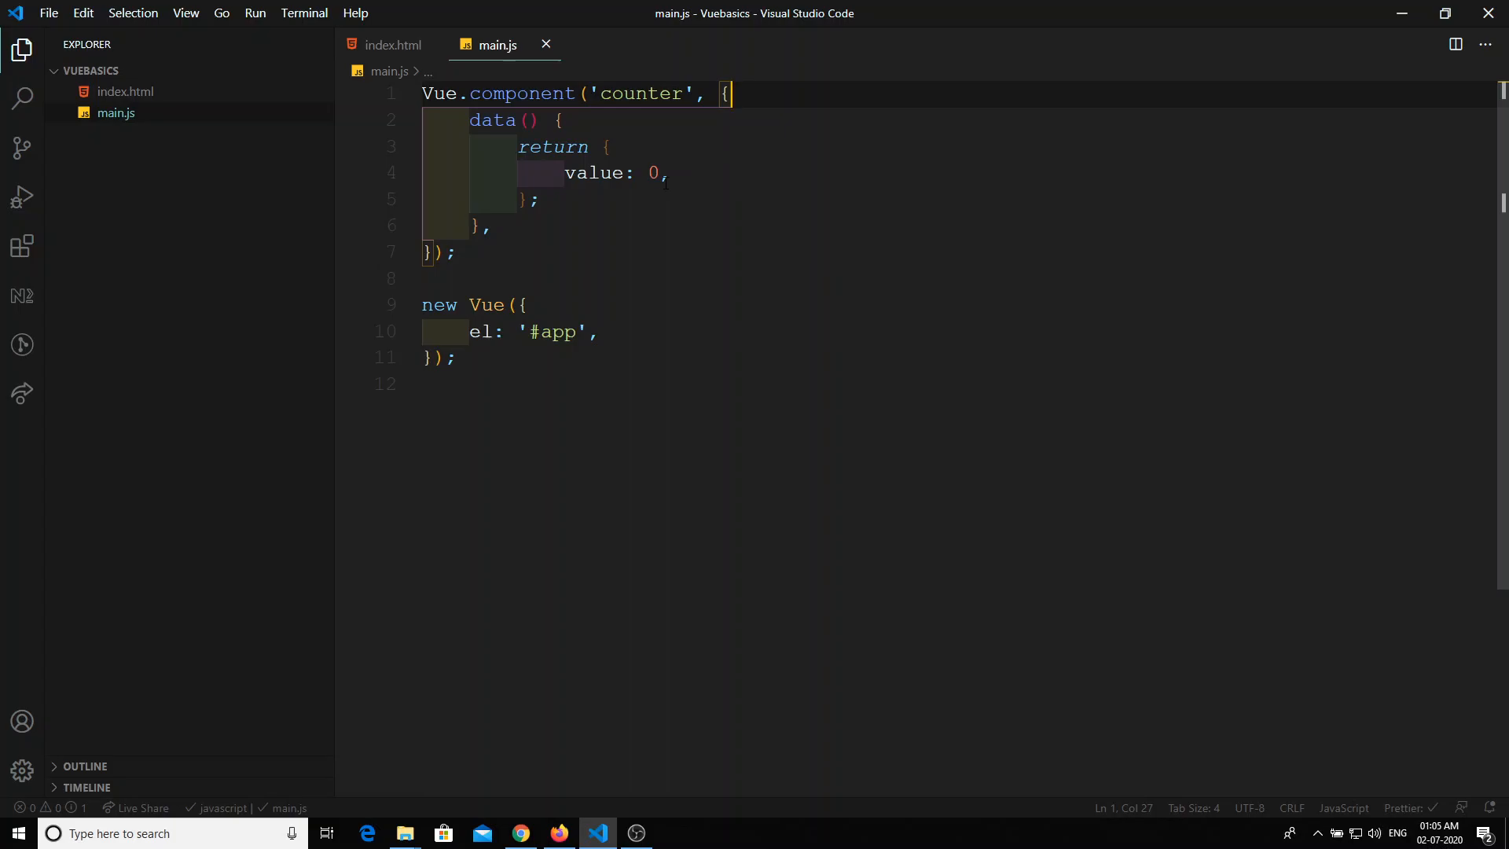
click(393, 45)
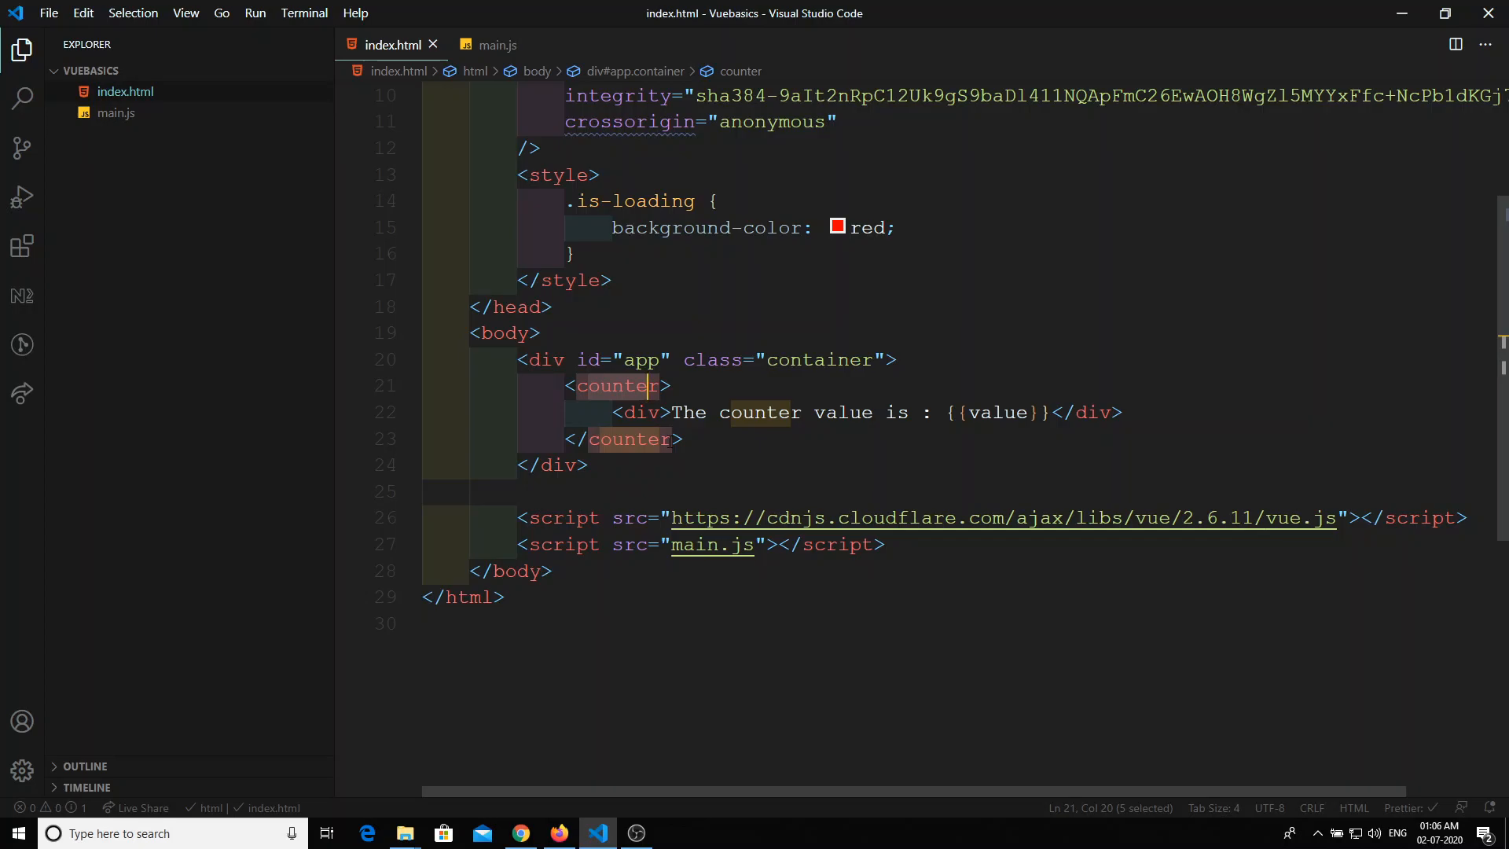
click(499, 44)
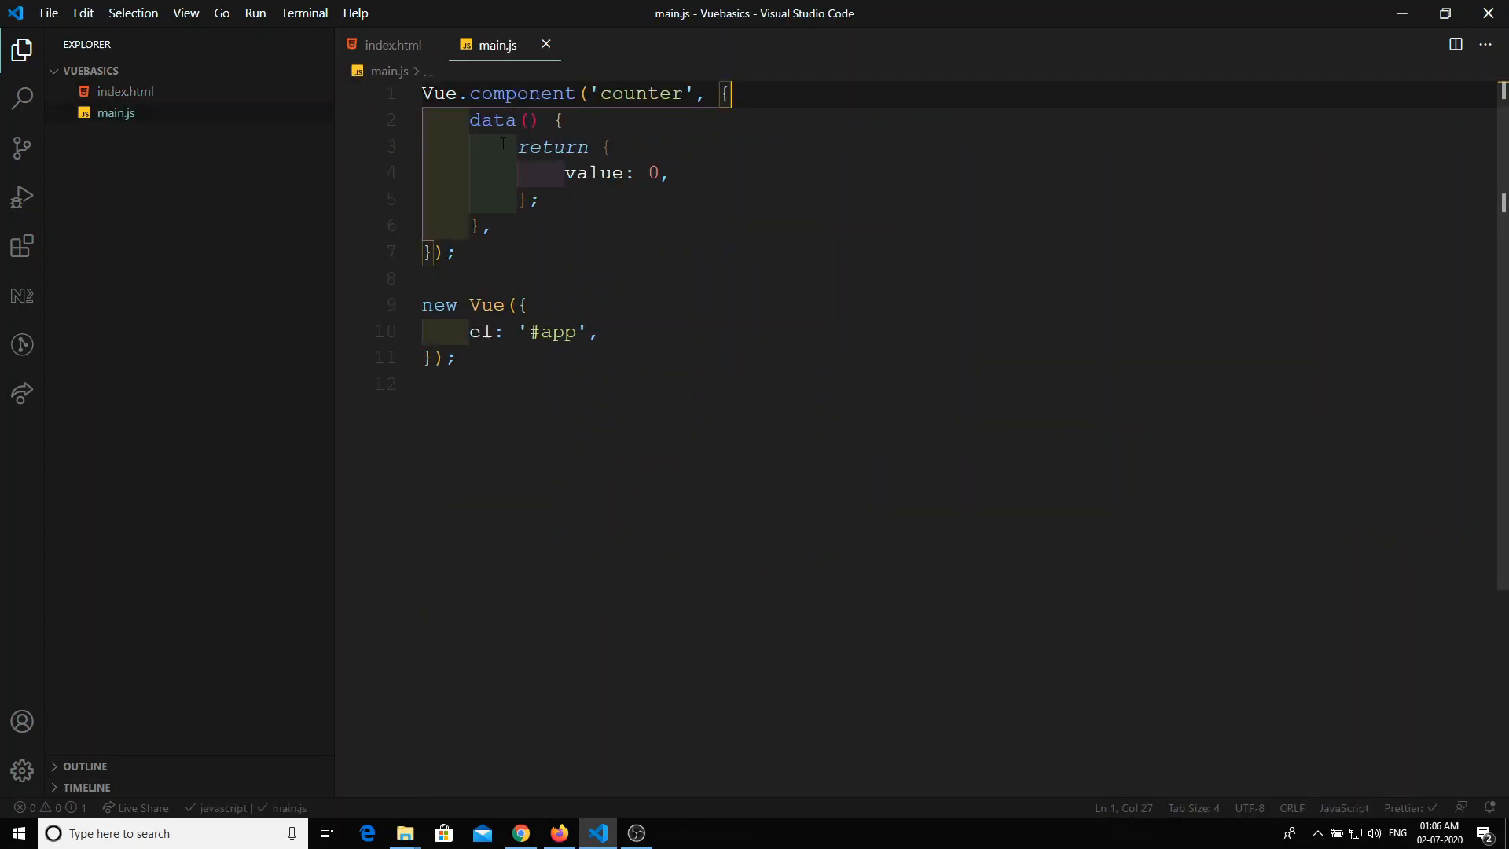
click(393, 44)
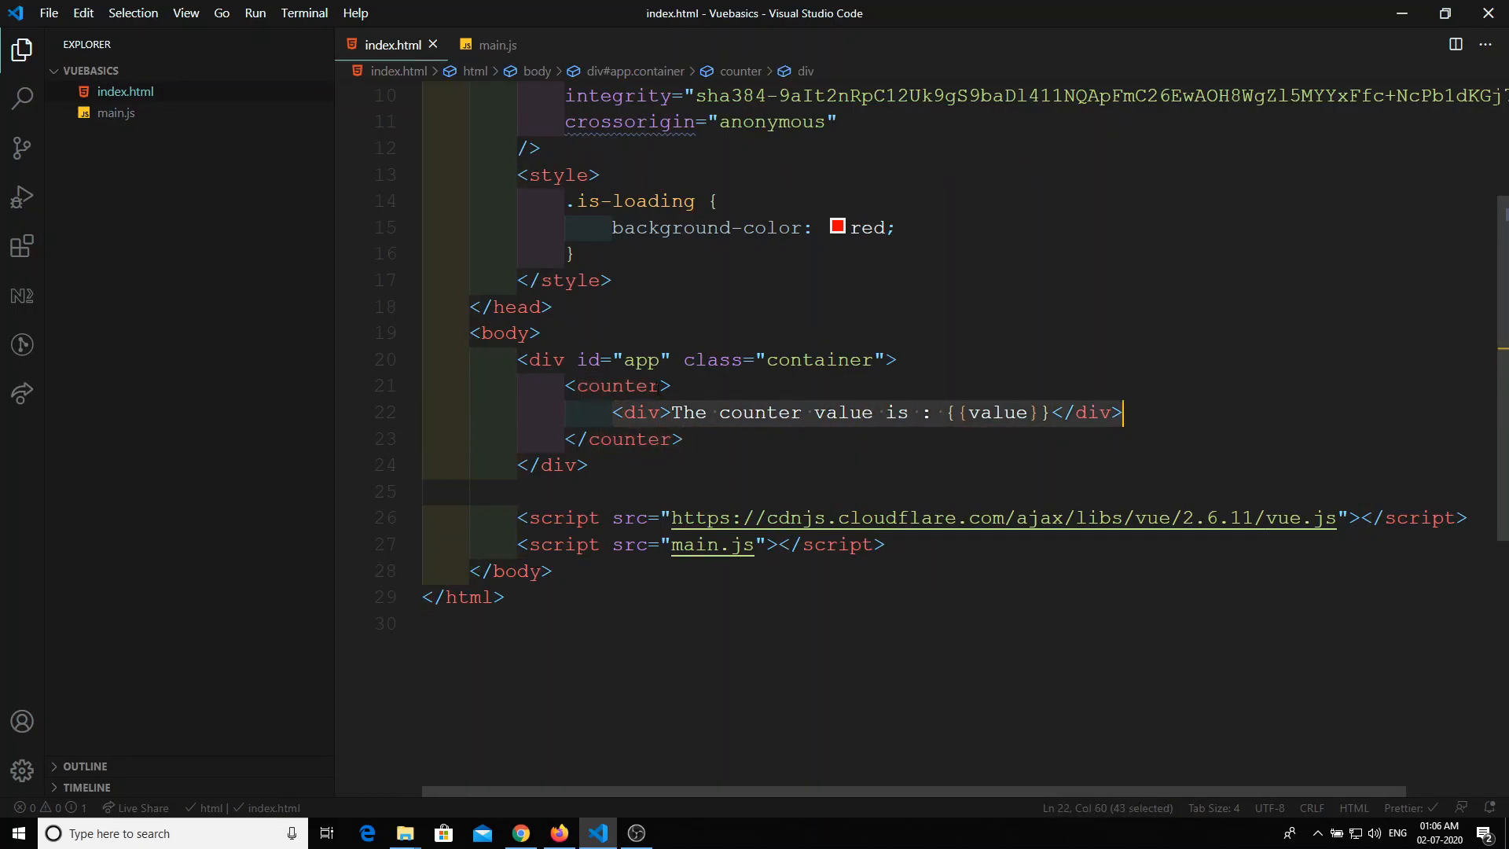
key(Enter)
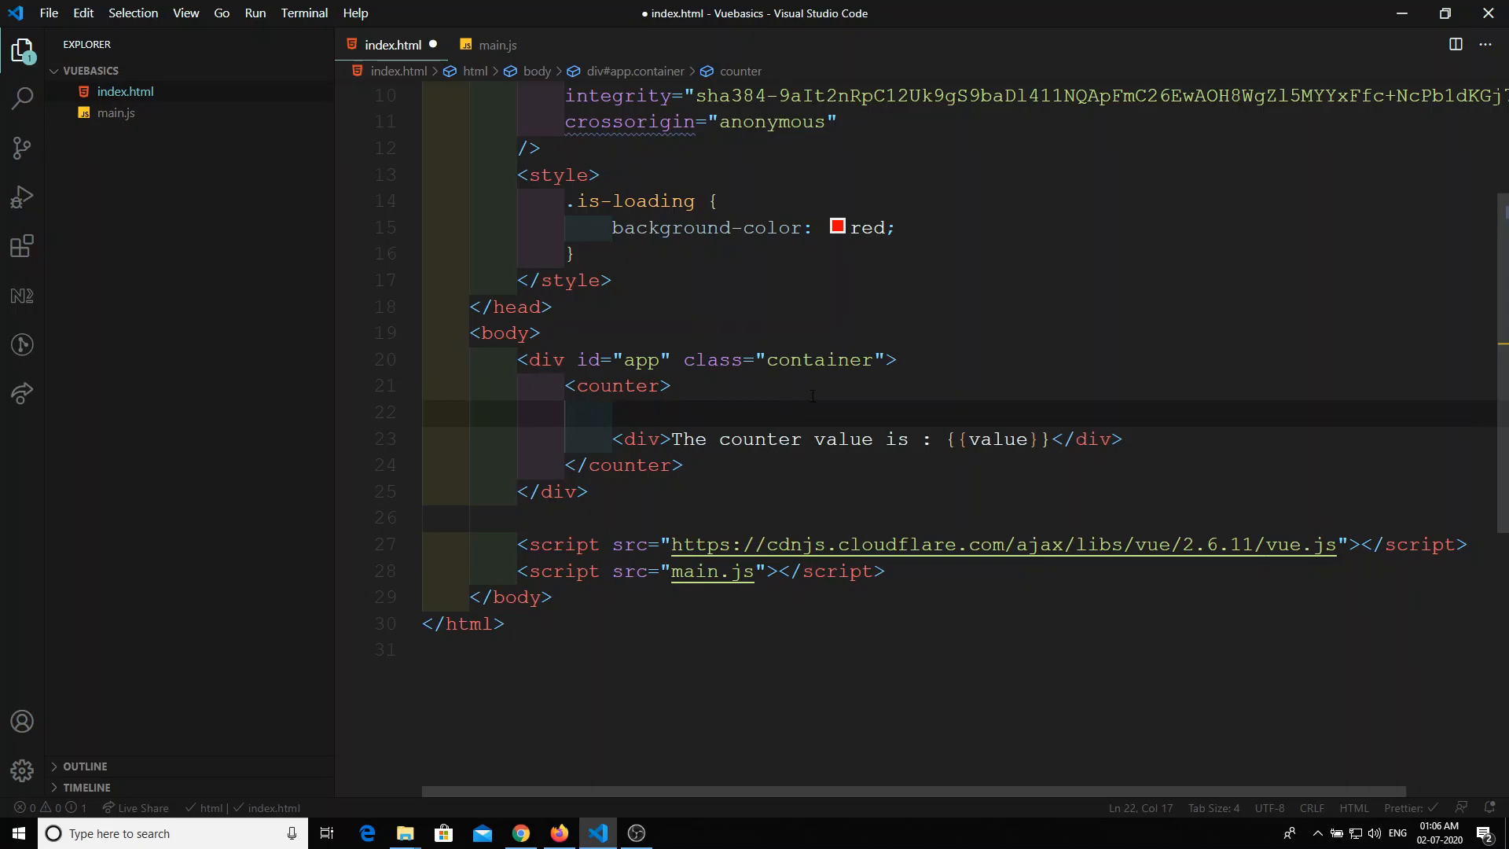
Remove the extra blank lines around the inner div and save index.html.
key(Enter)
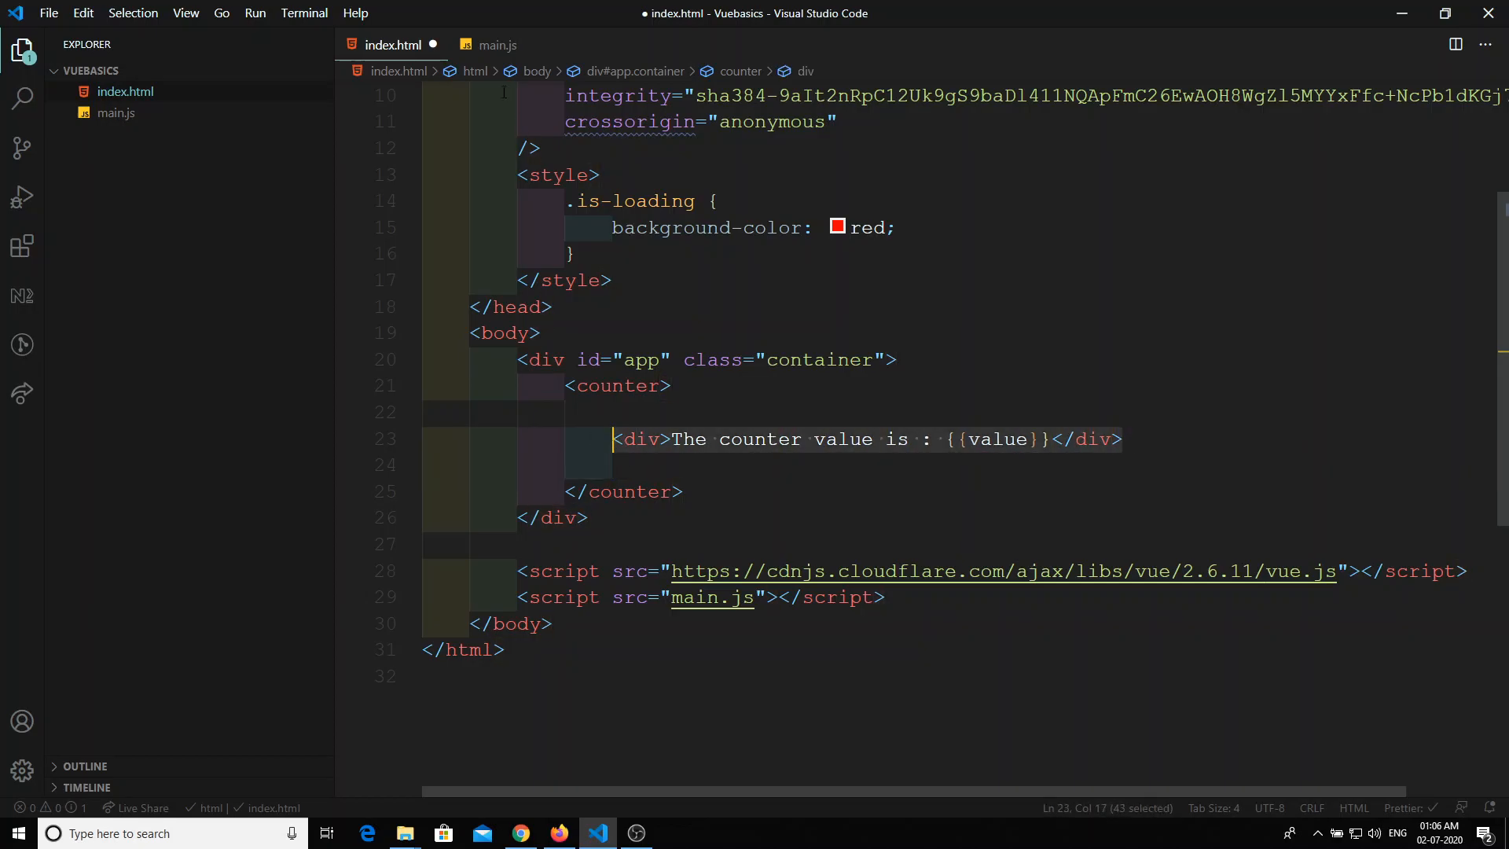
click(497, 44)
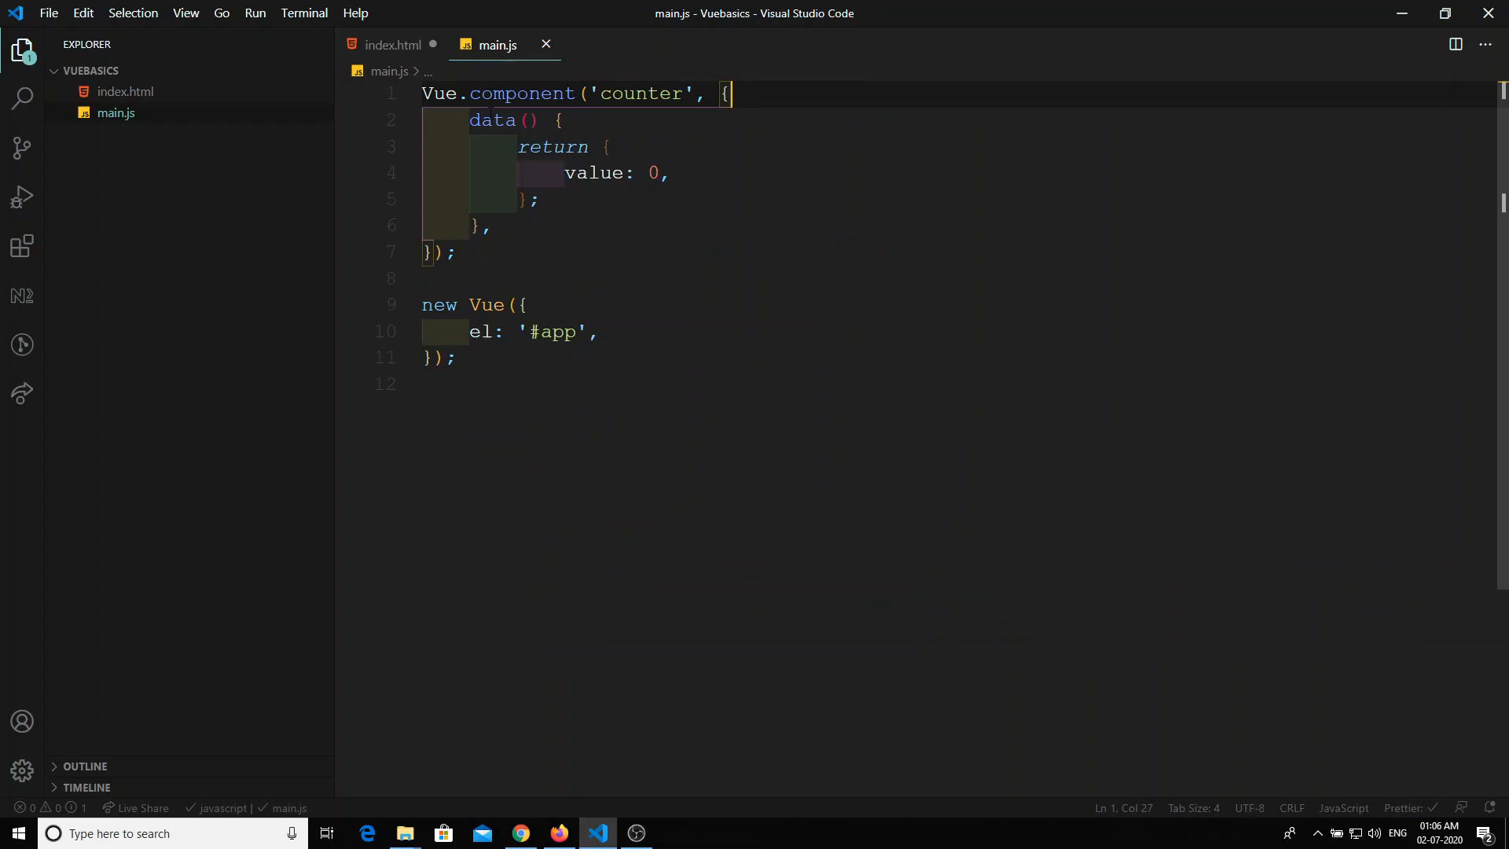
mouse_move(395, 45)
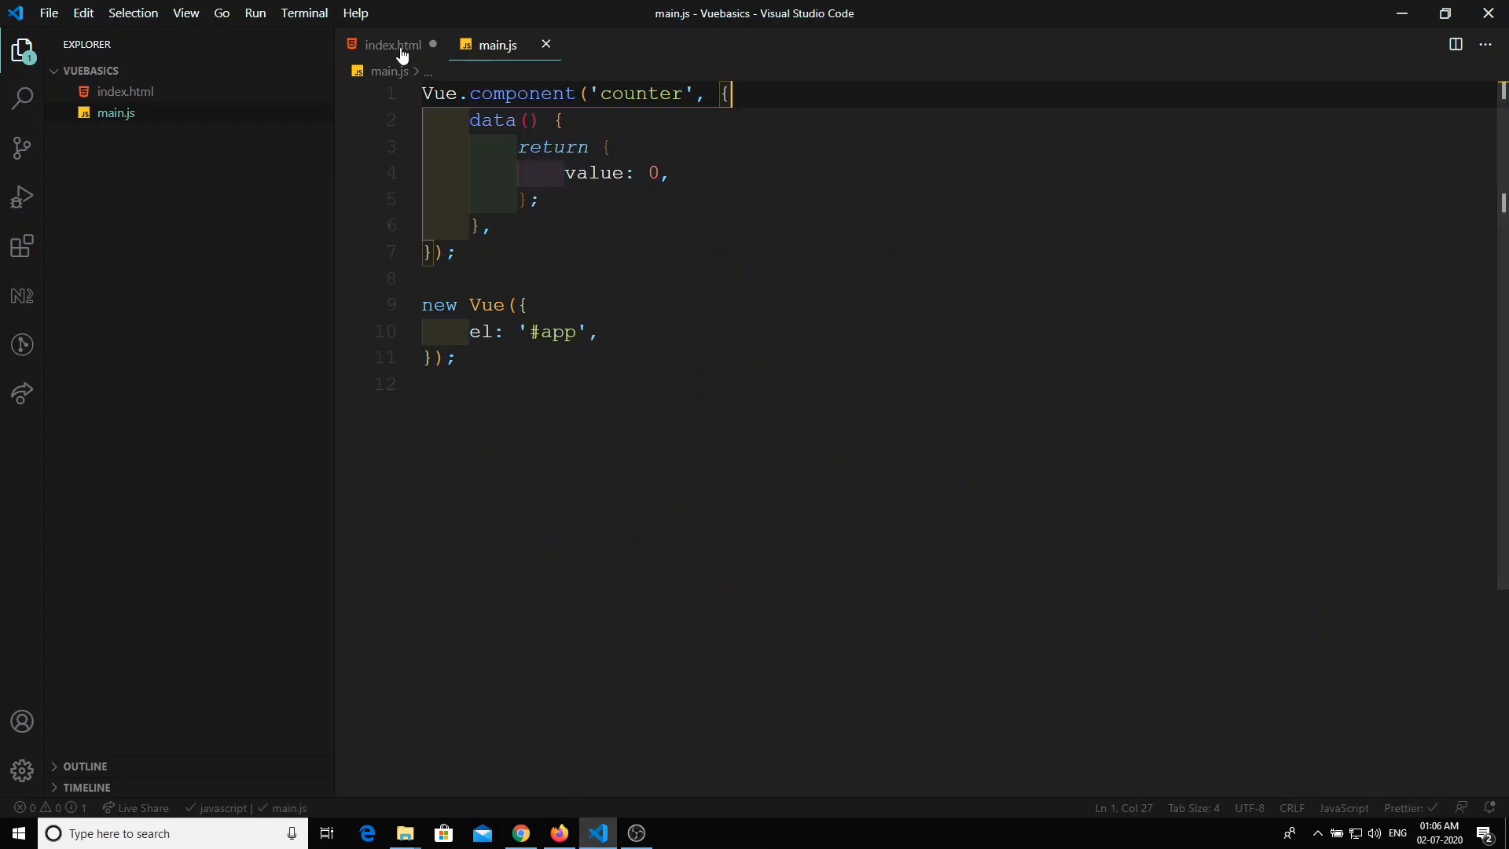
click(390, 44)
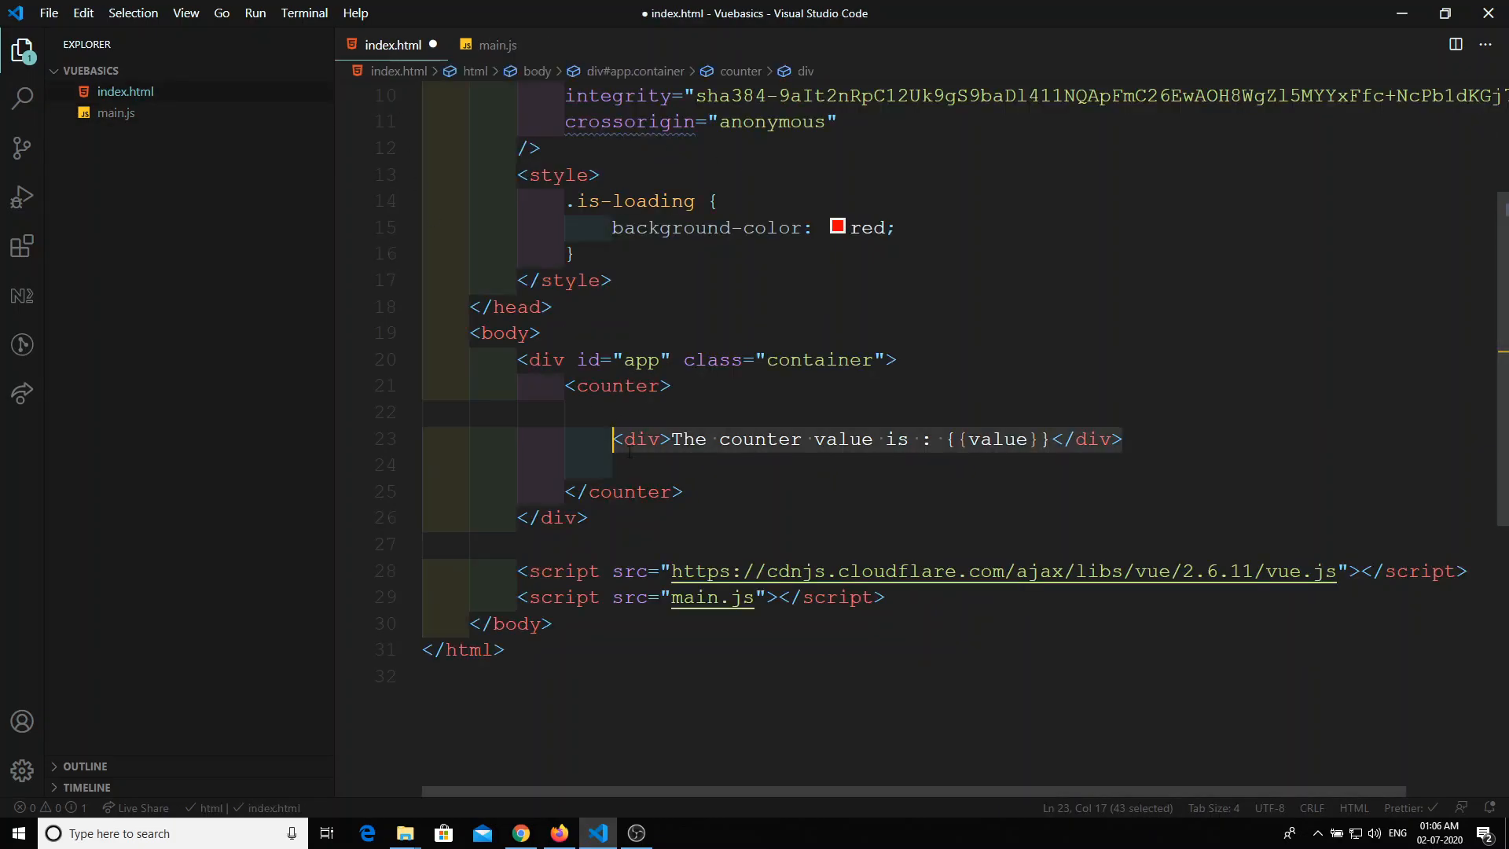
double_click(640, 438)
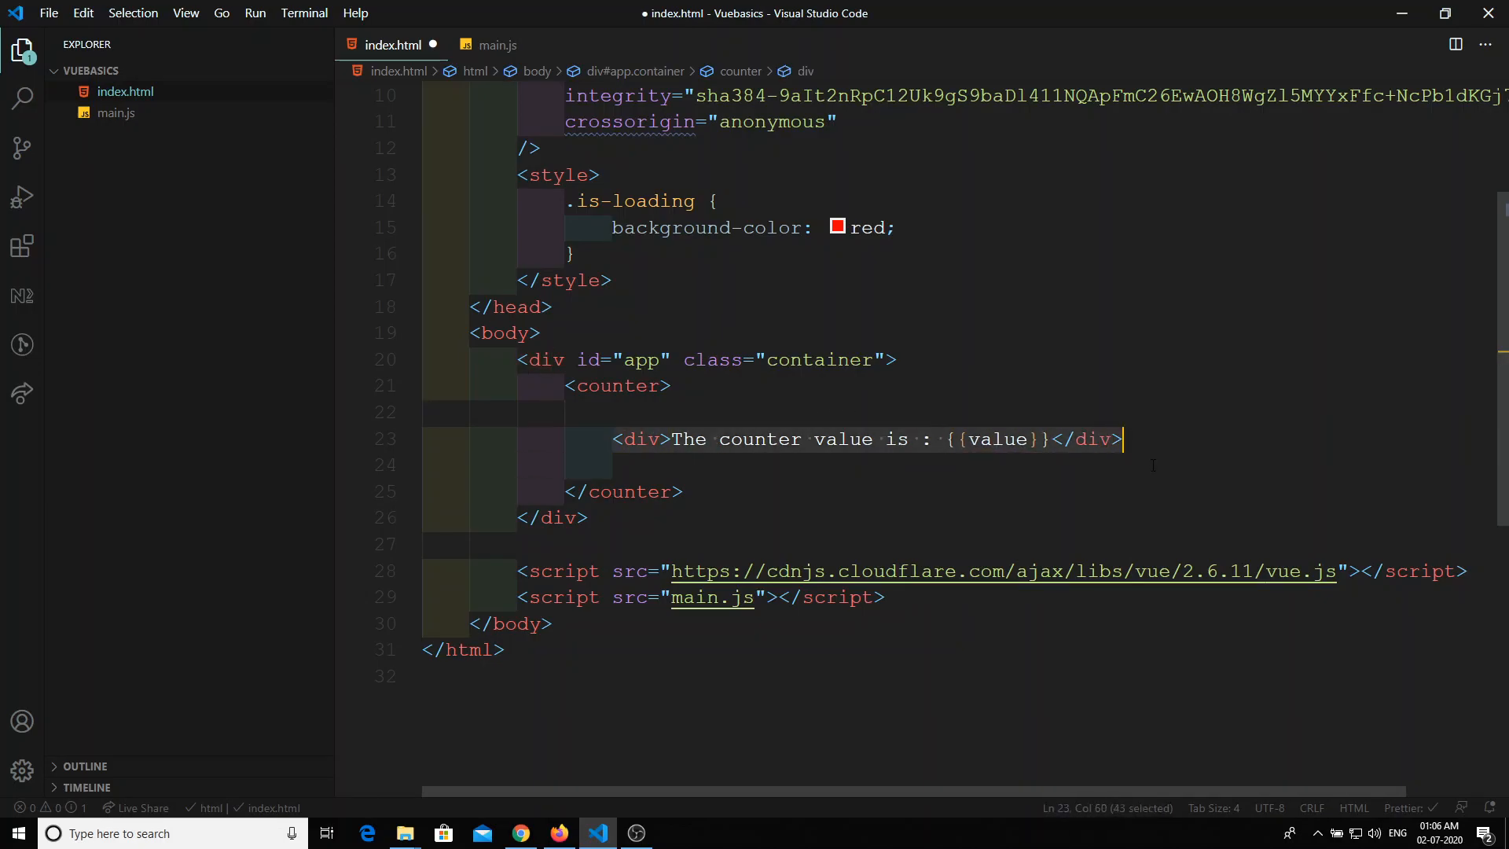
click(497, 44)
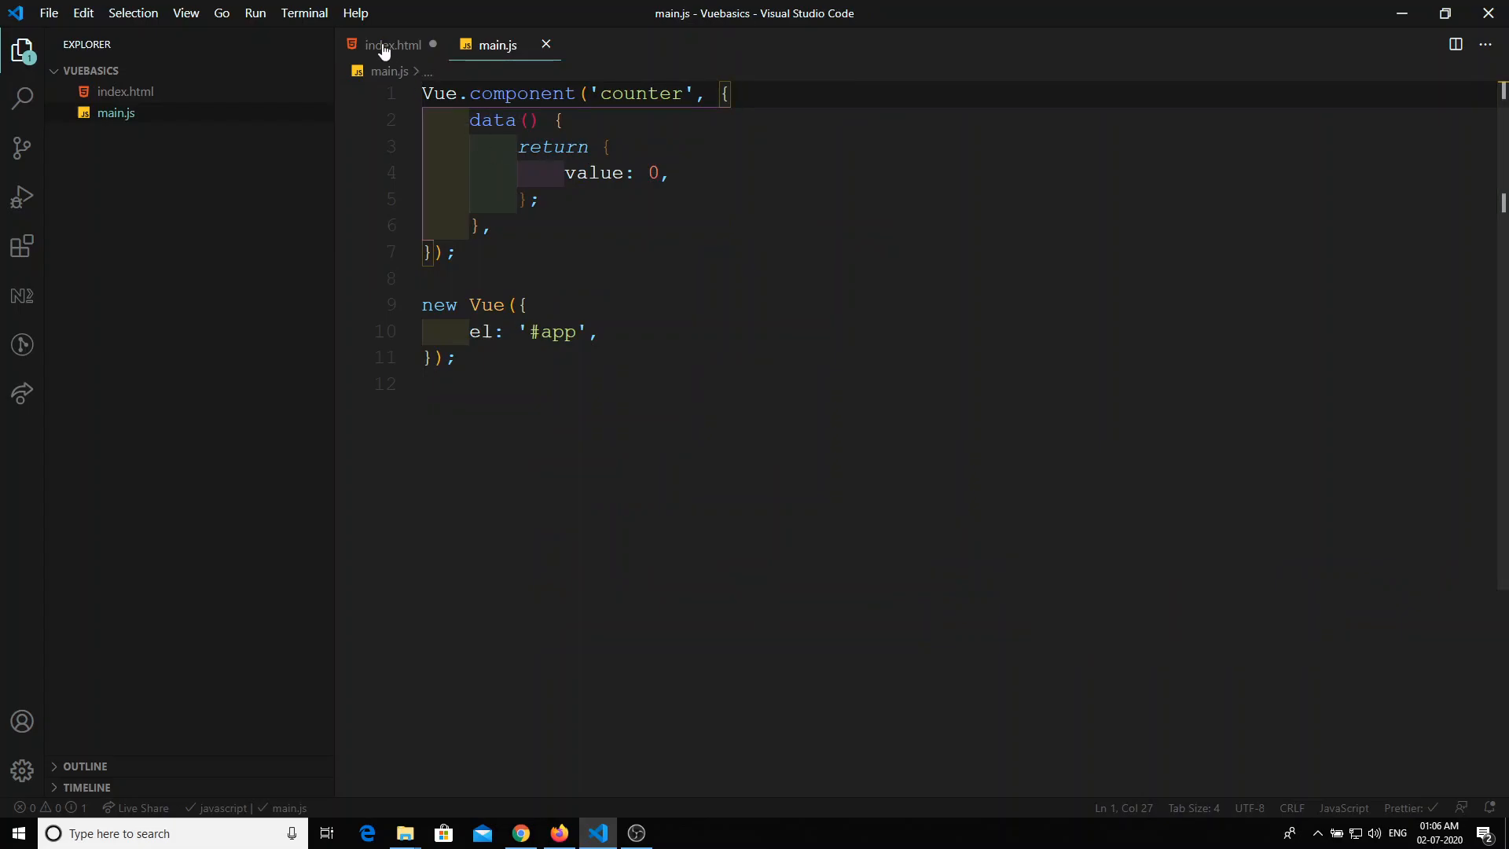
click(394, 44)
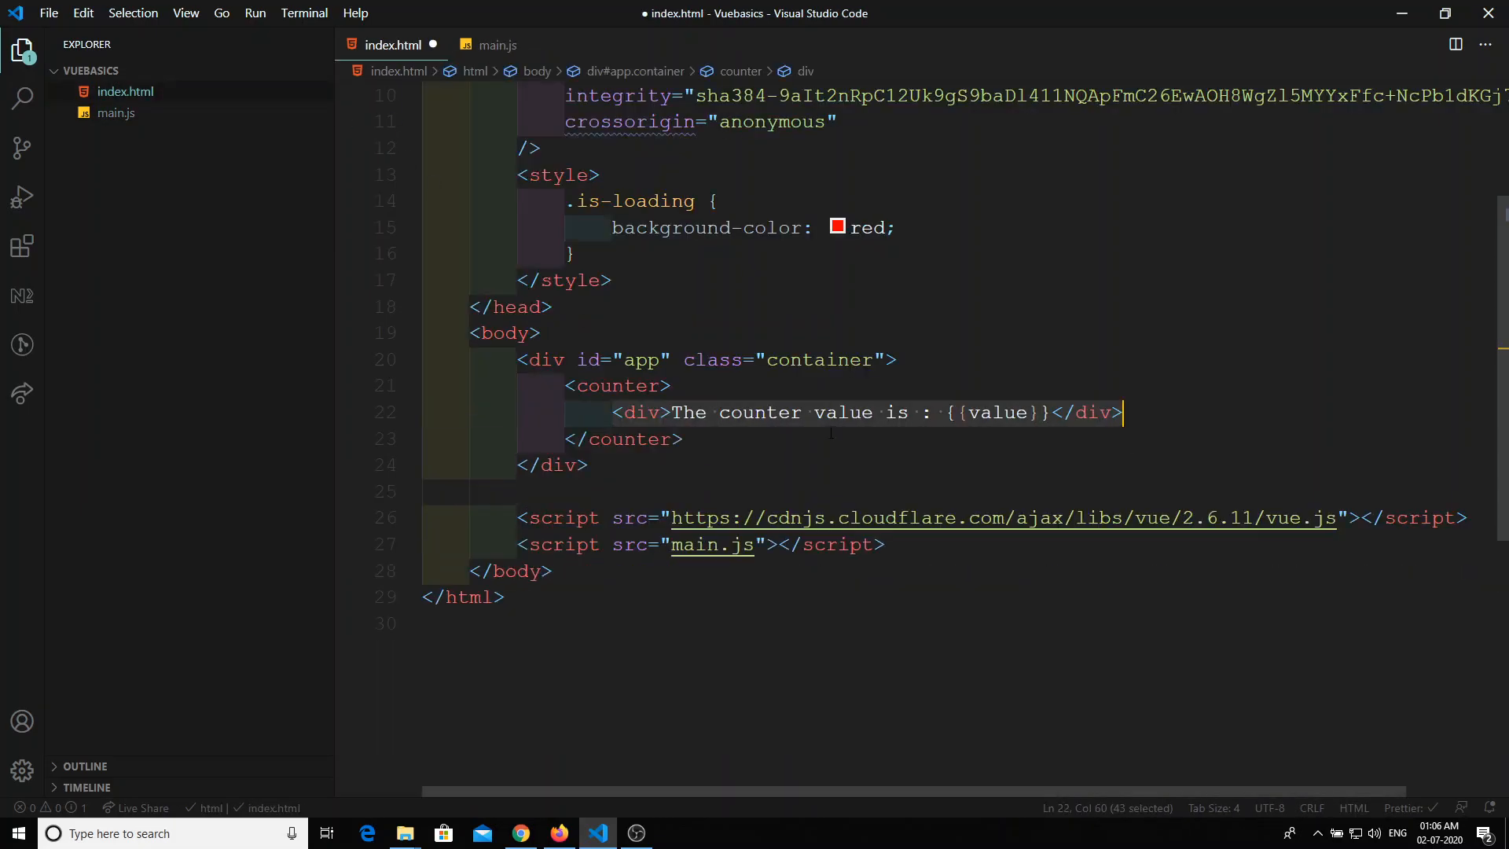
key(ctrl+s)
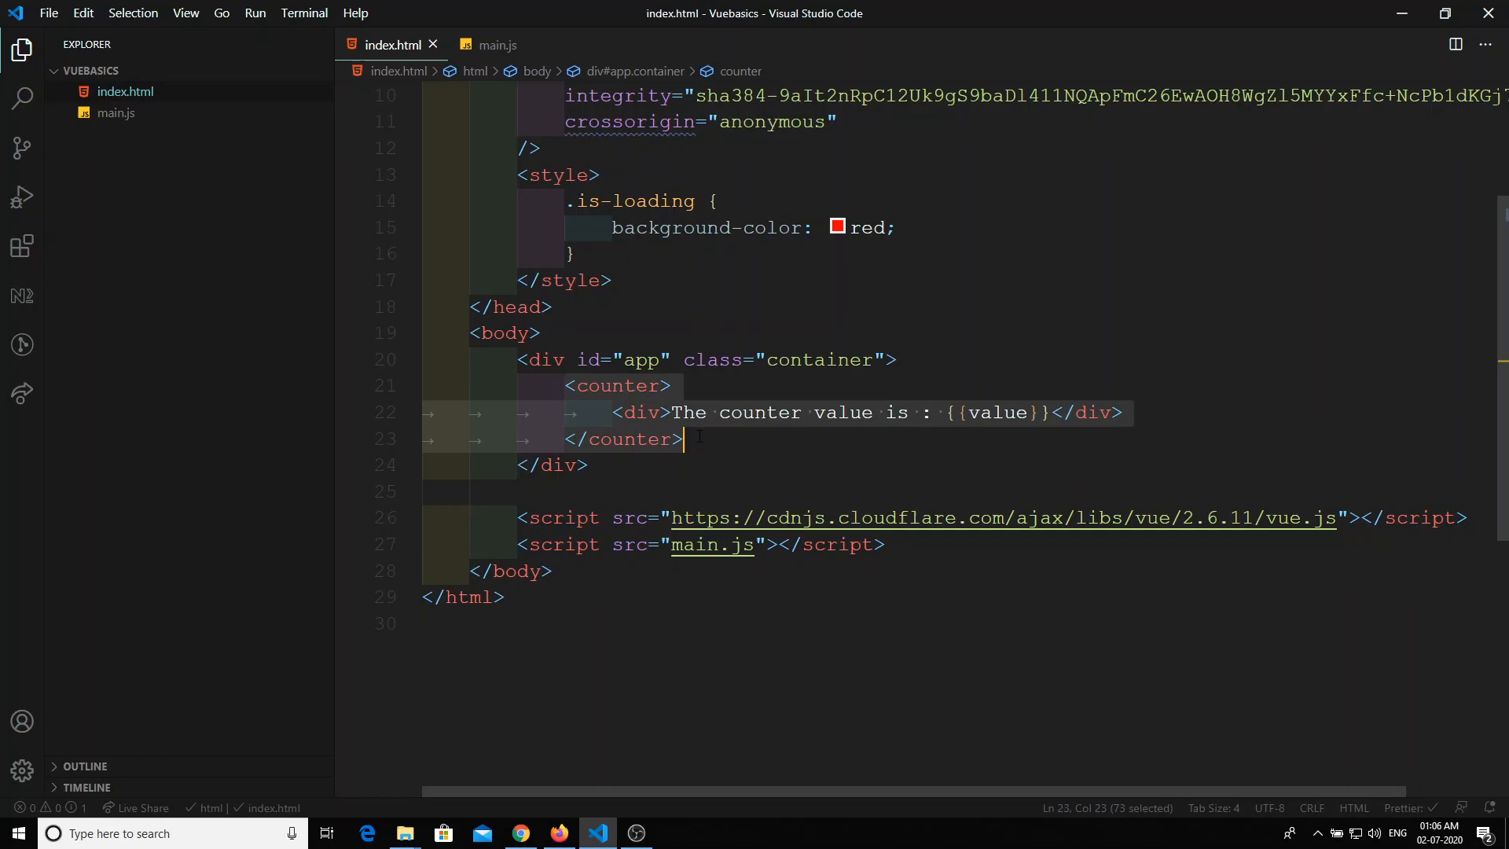
Add the inline-template attribute to the opening counter tag.
click(813, 412)
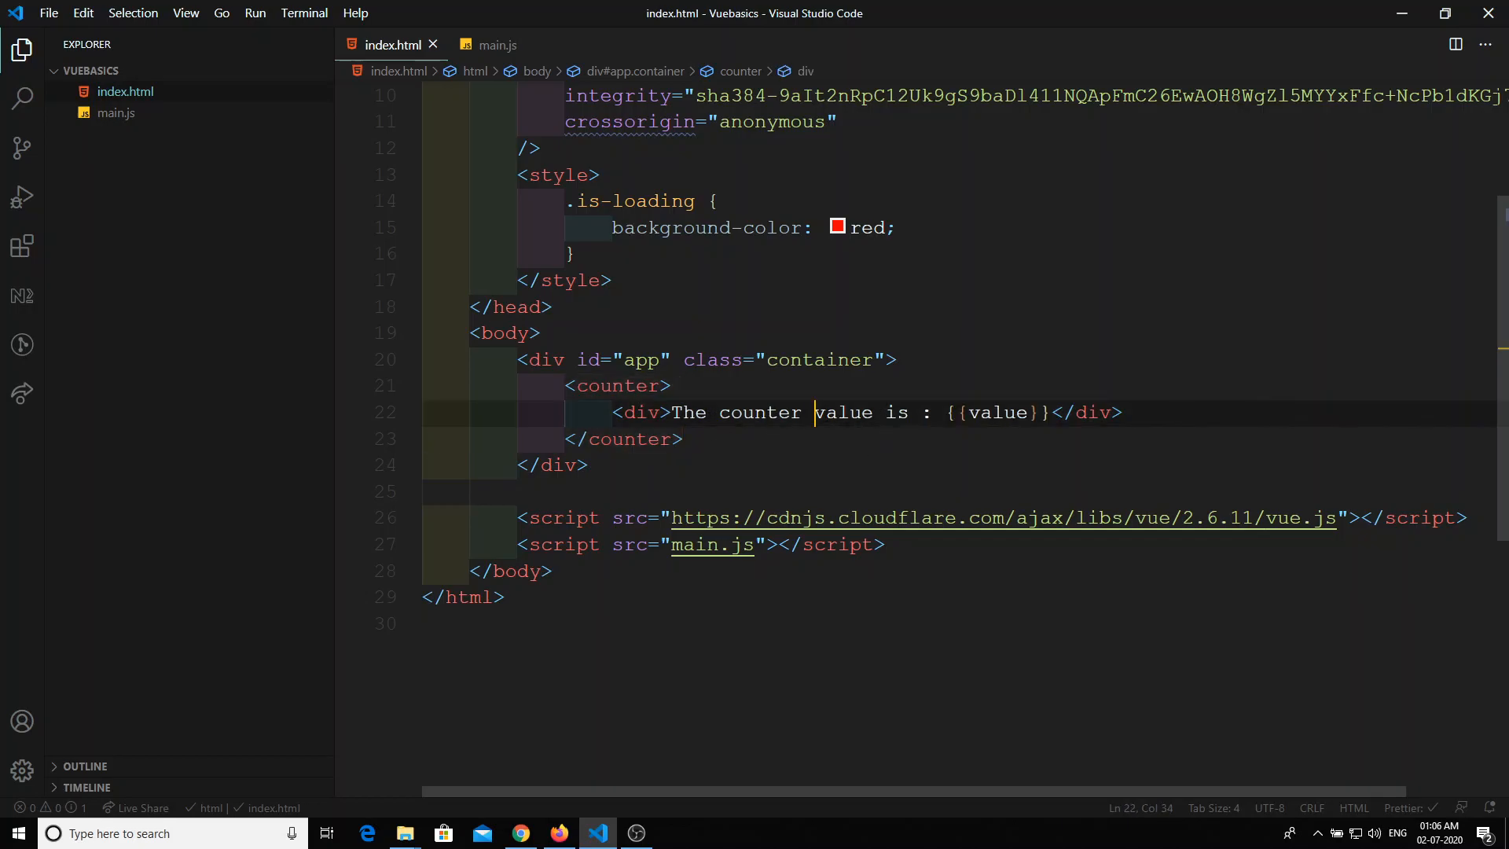
click(616, 385)
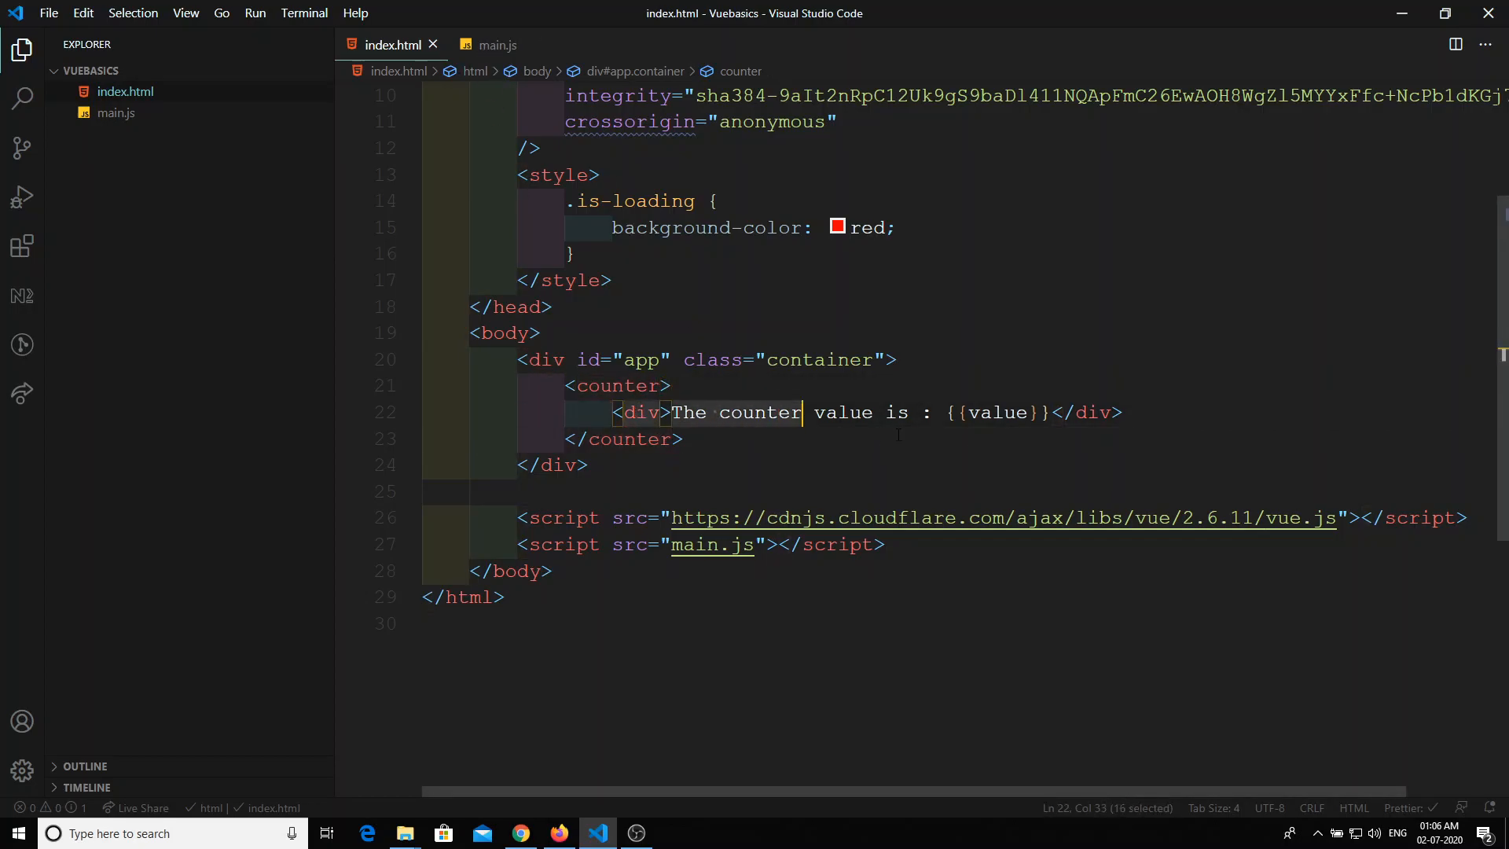
click(670, 387)
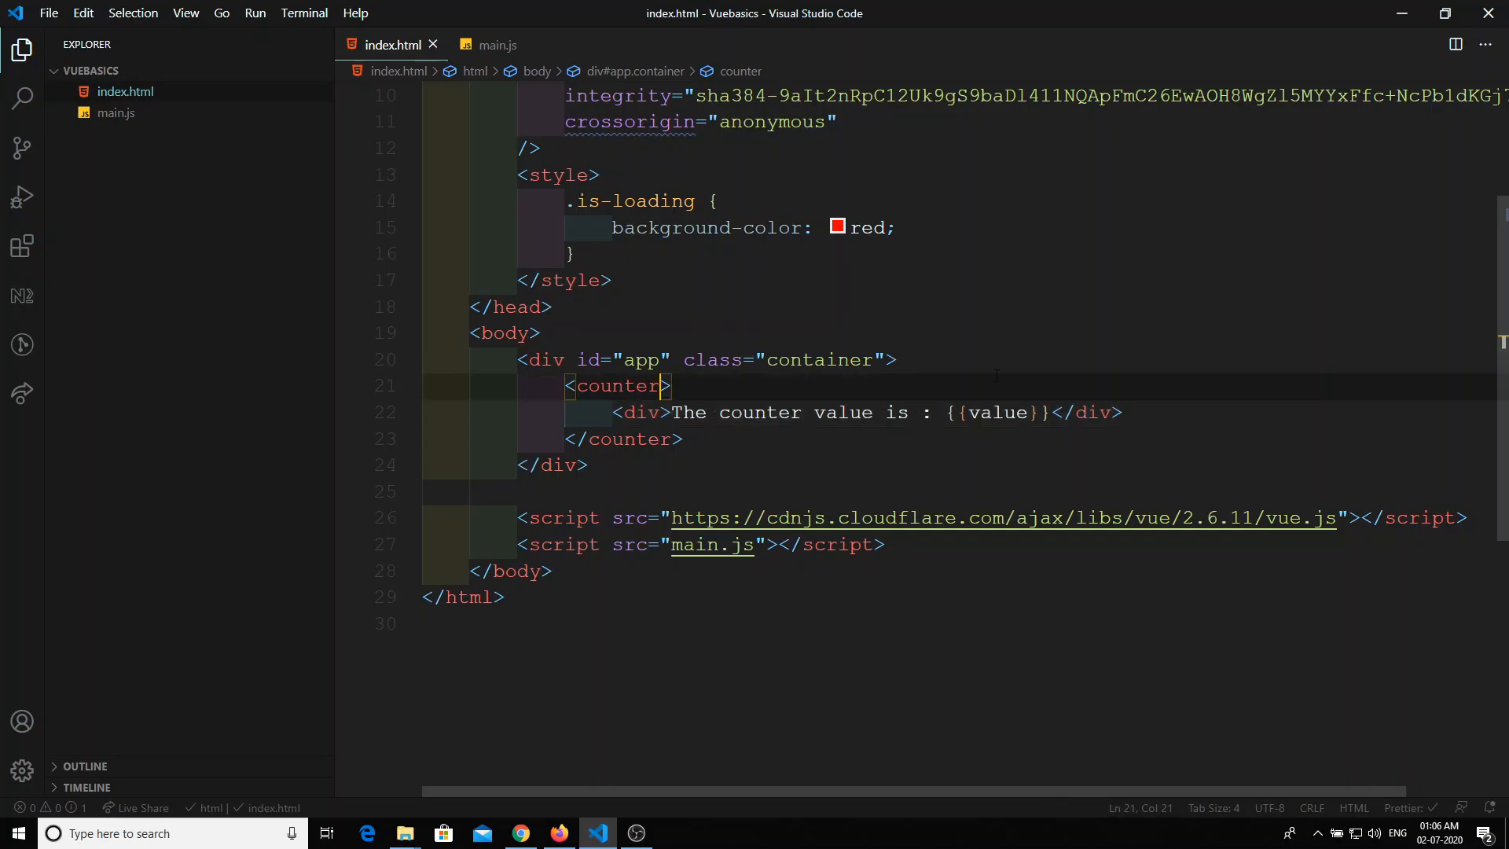
text(inline-)
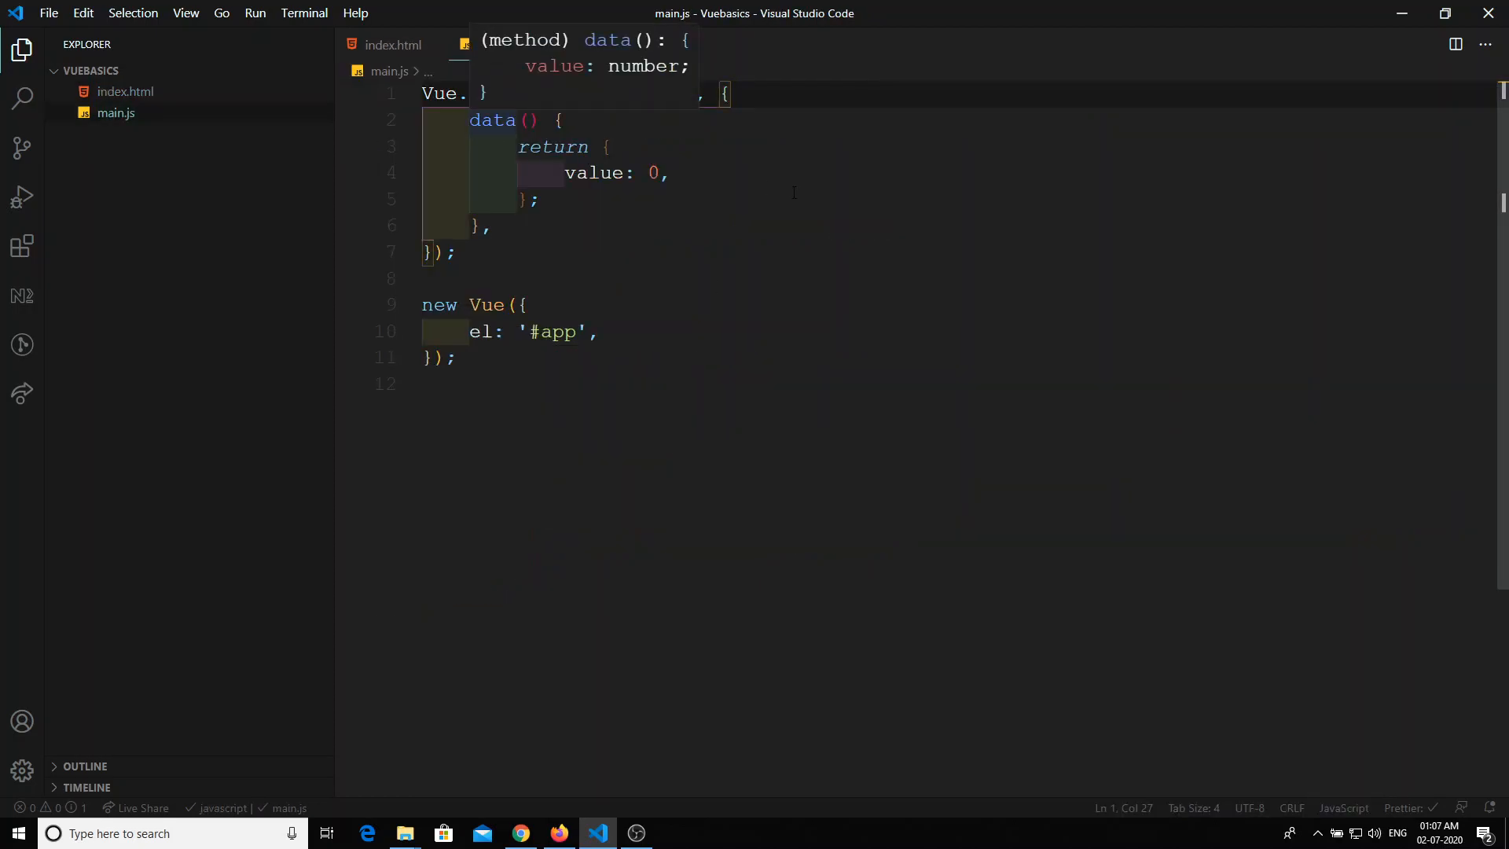
click(395, 44)
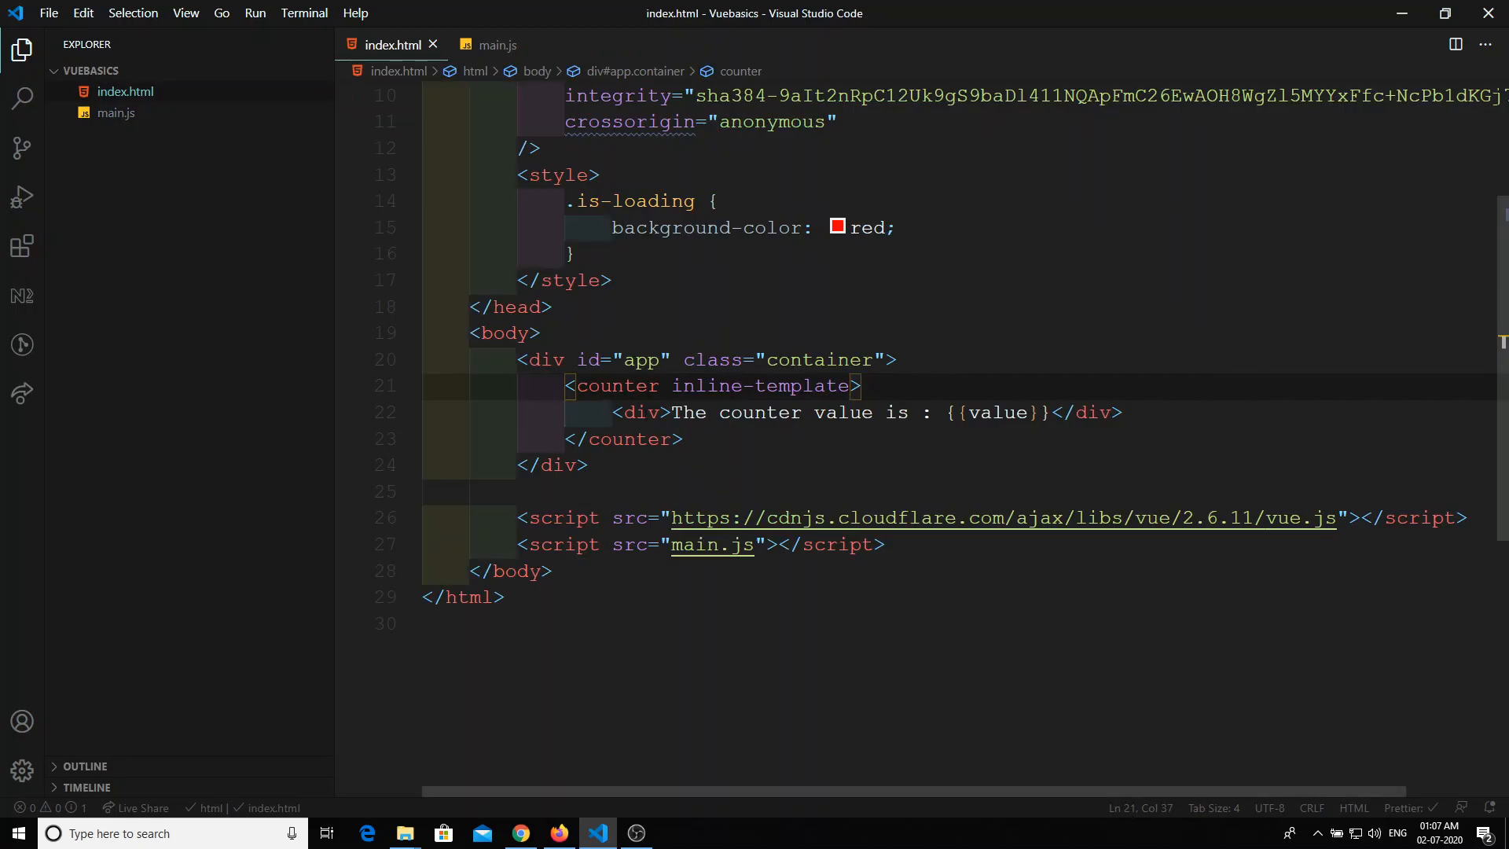
Reload the page in Chrome to confirm 'The counter value is : 0' shows without warnings.
click(520, 833)
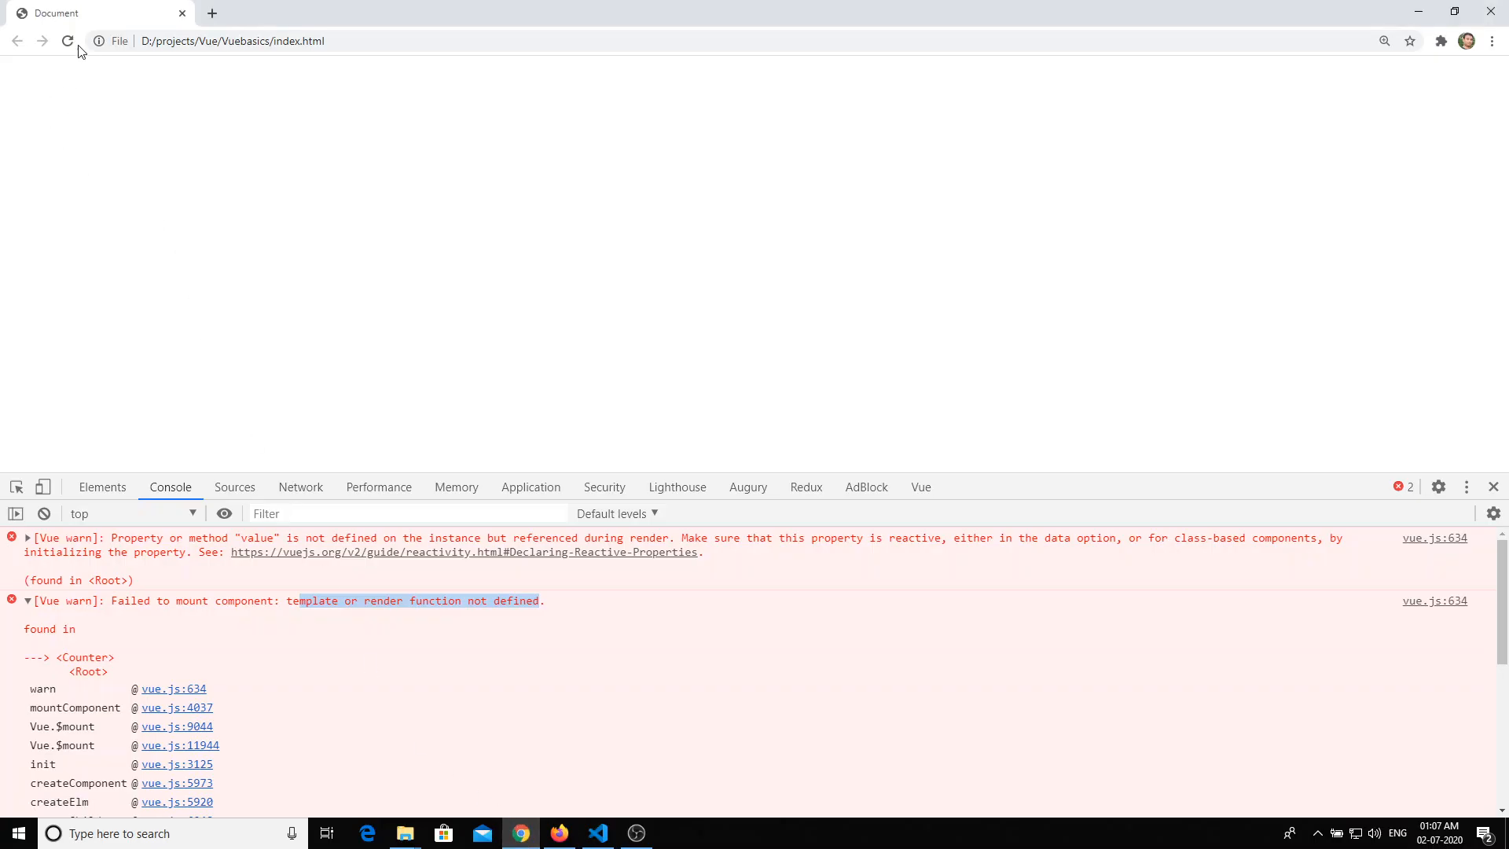
click(68, 41)
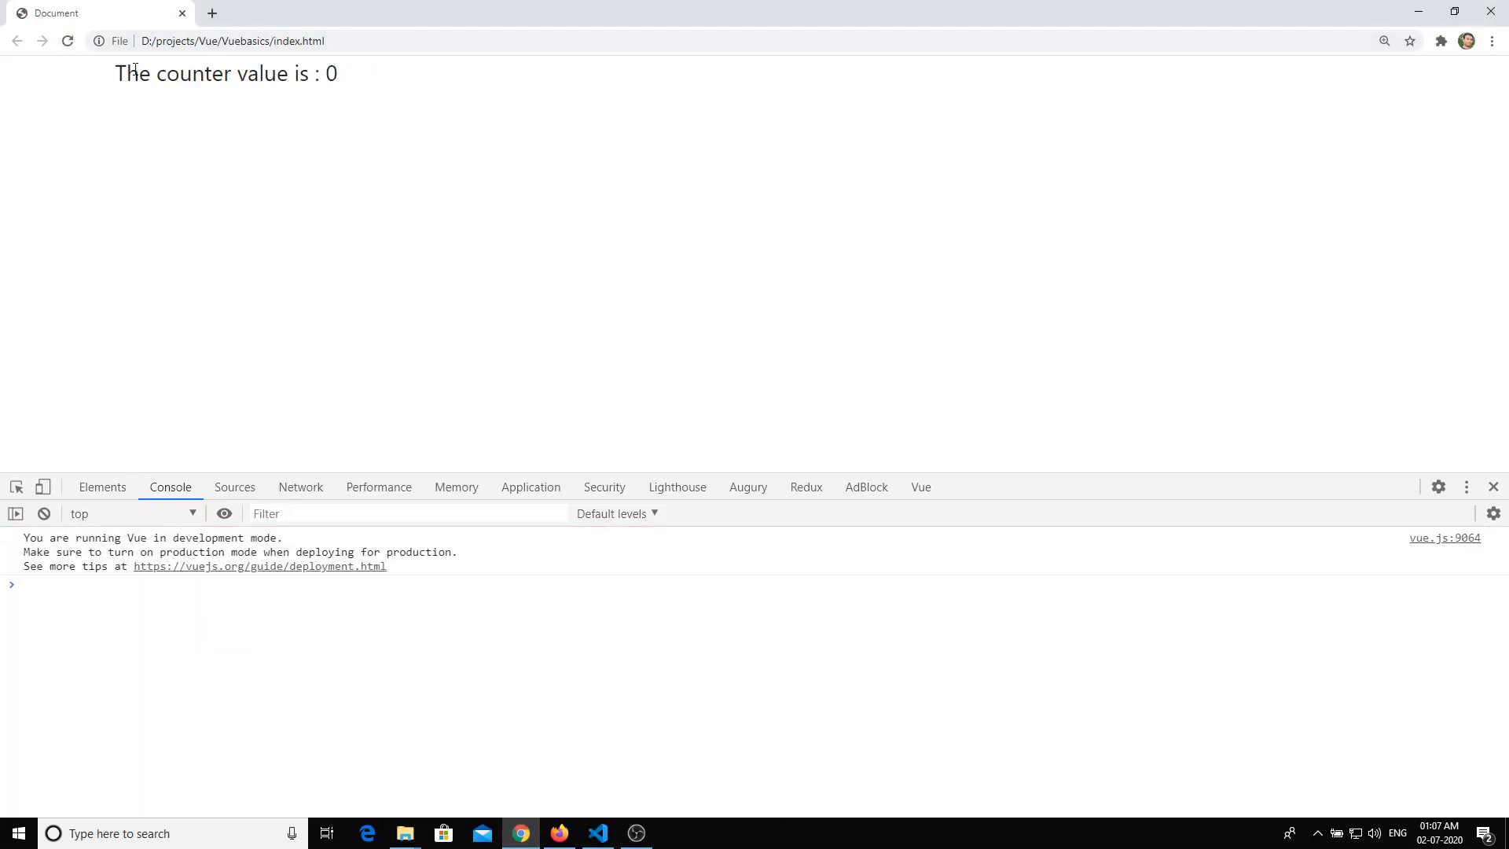
double_click(332, 73)
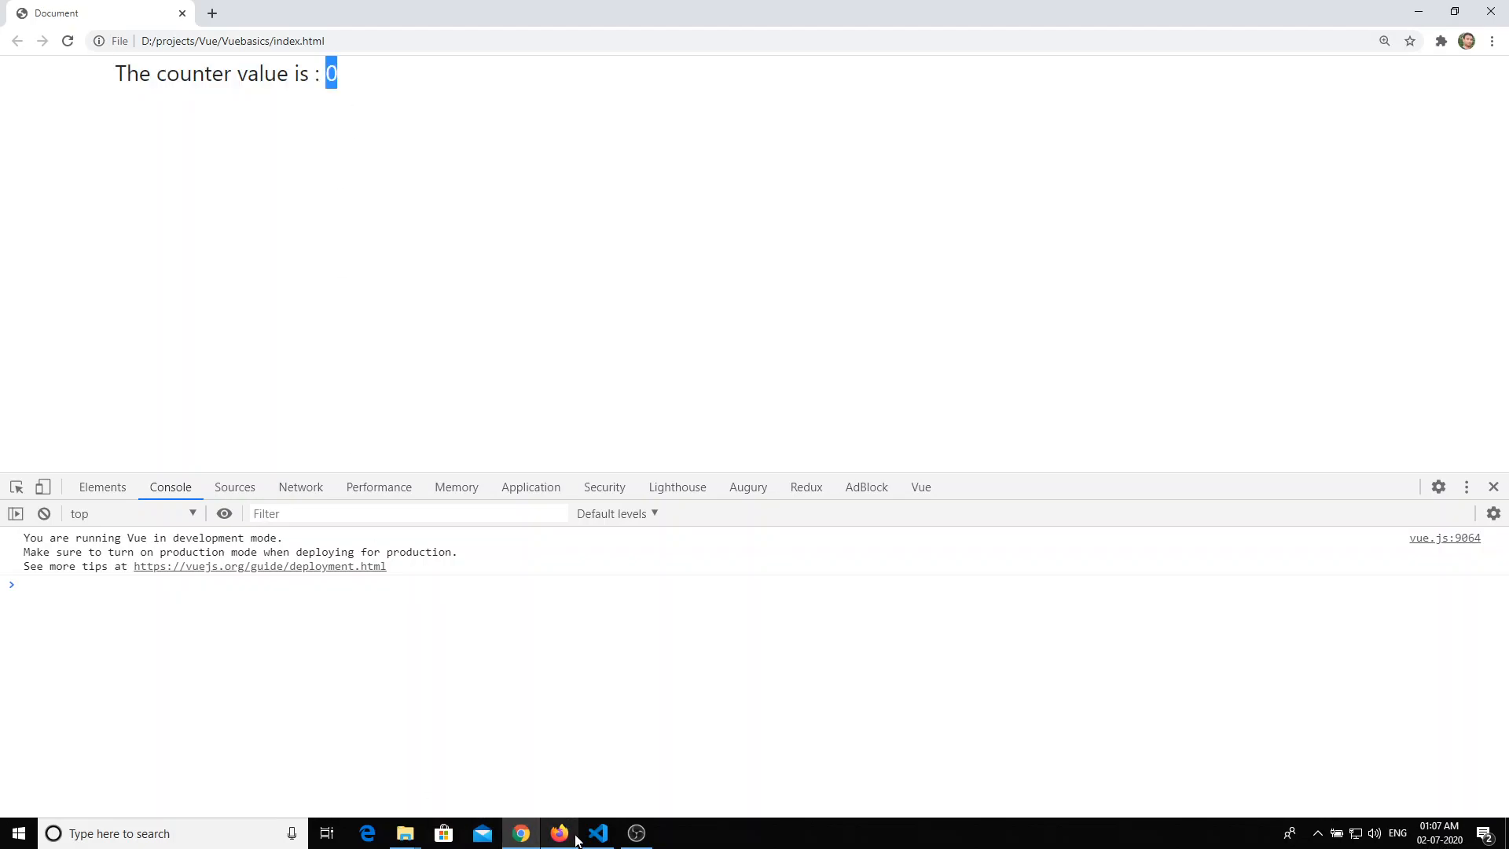
click(597, 833)
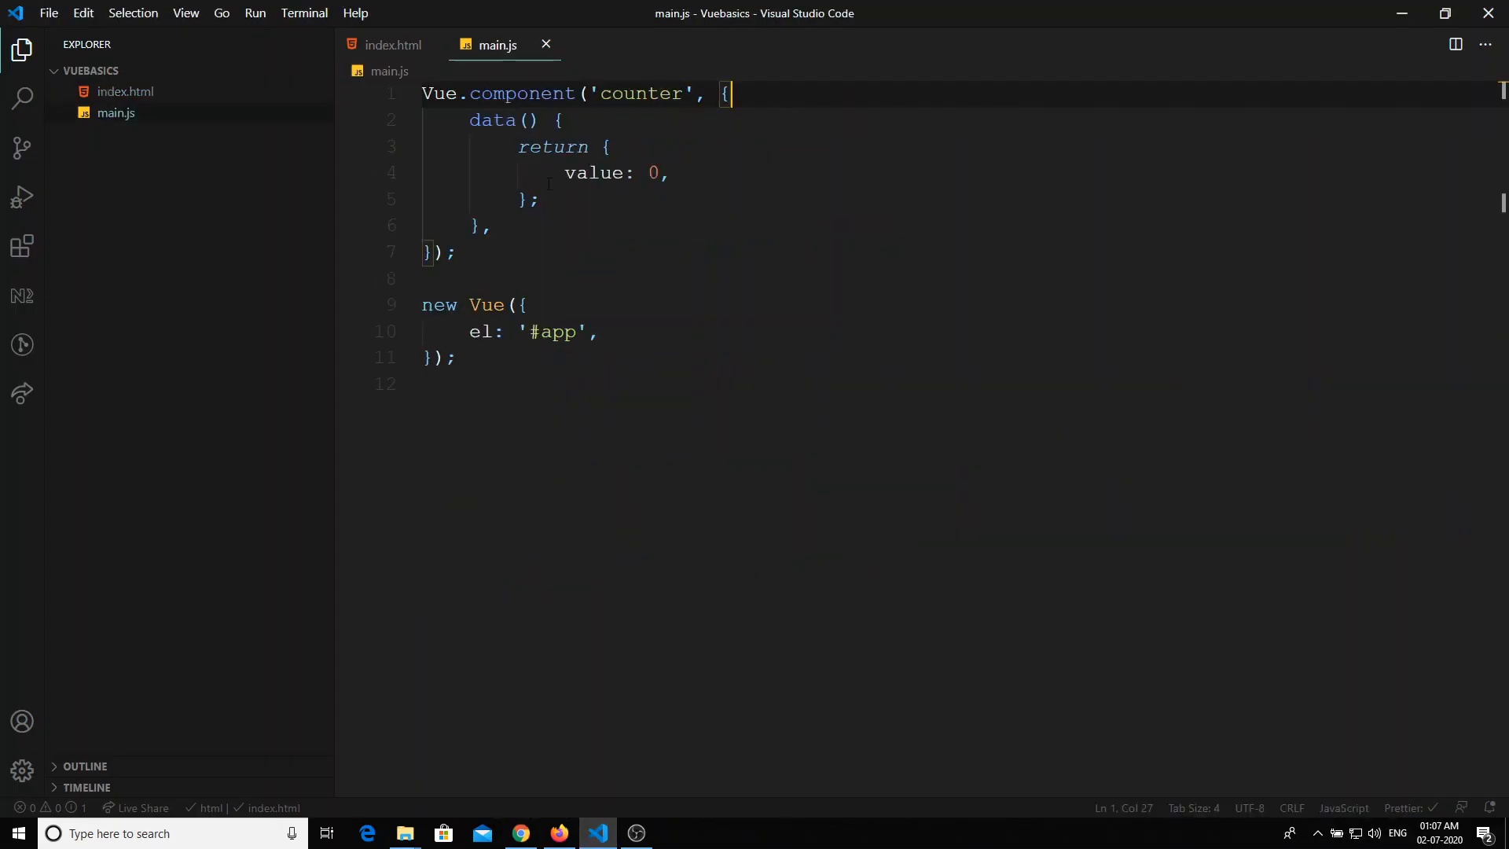
click(394, 44)
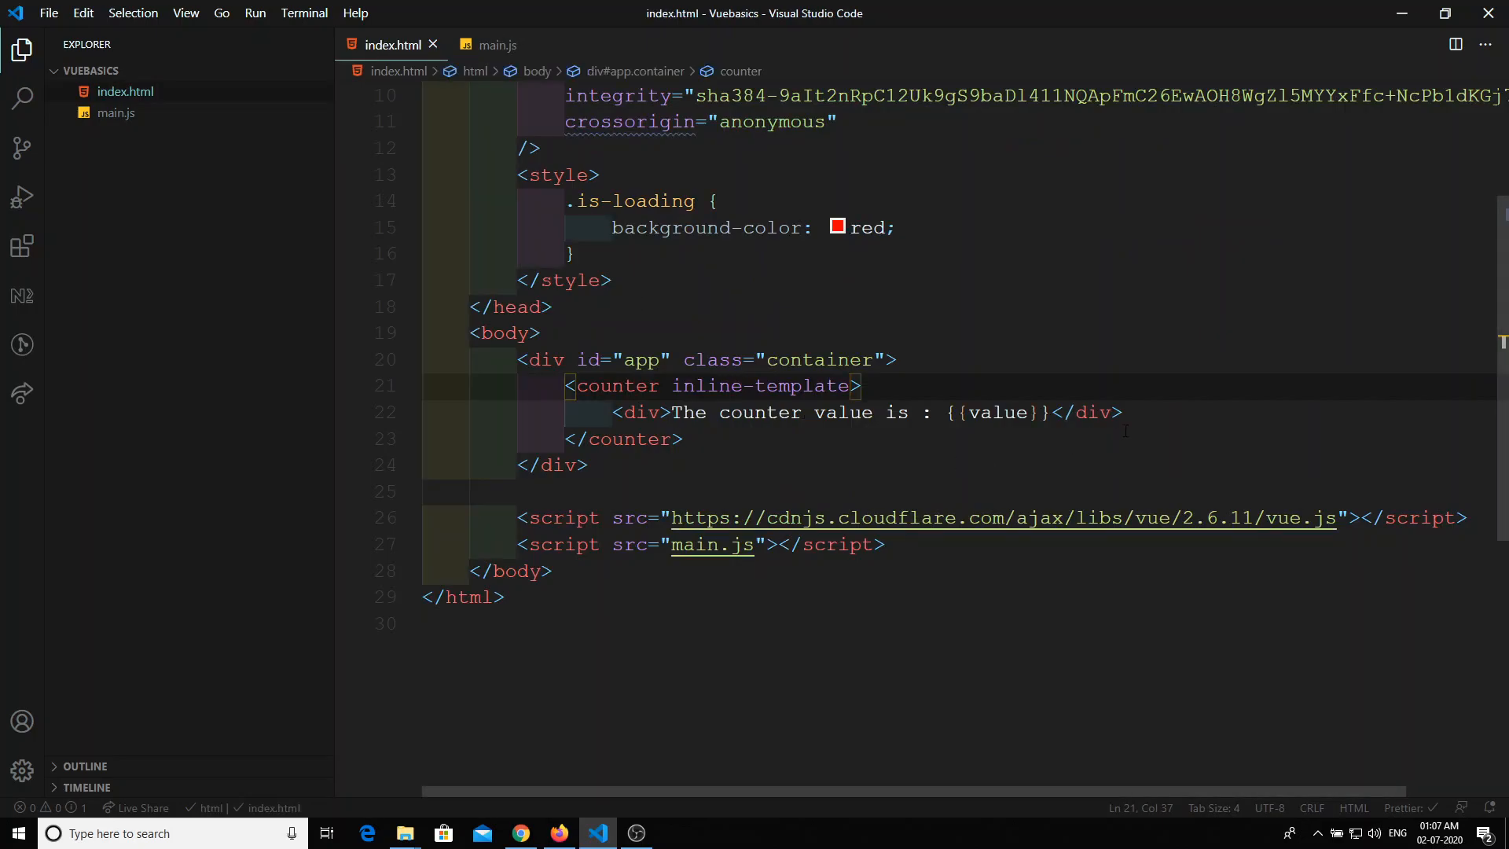
text(<button>Increment</button>)
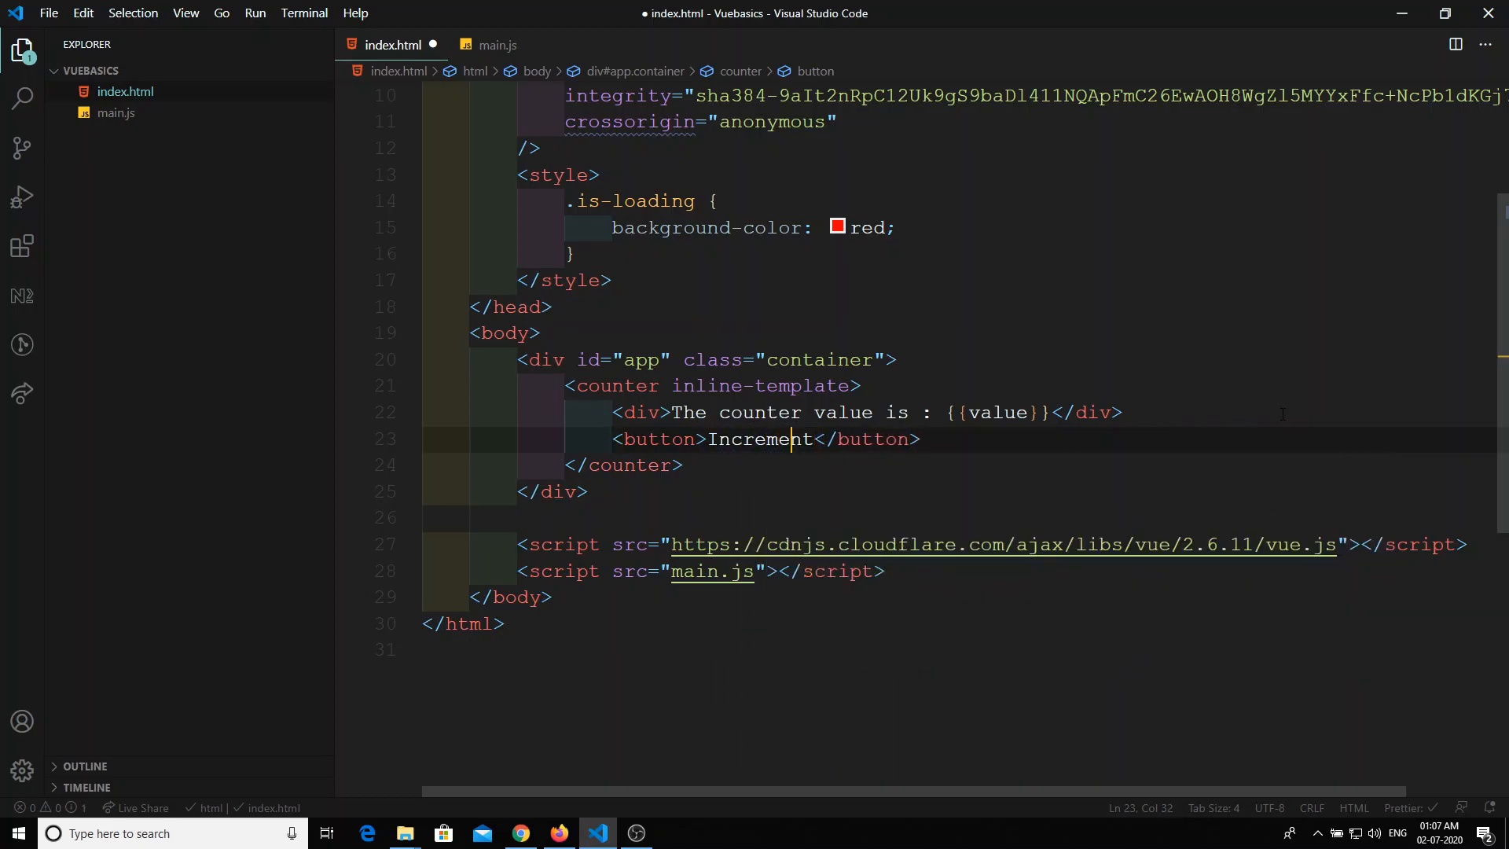
text(@c)
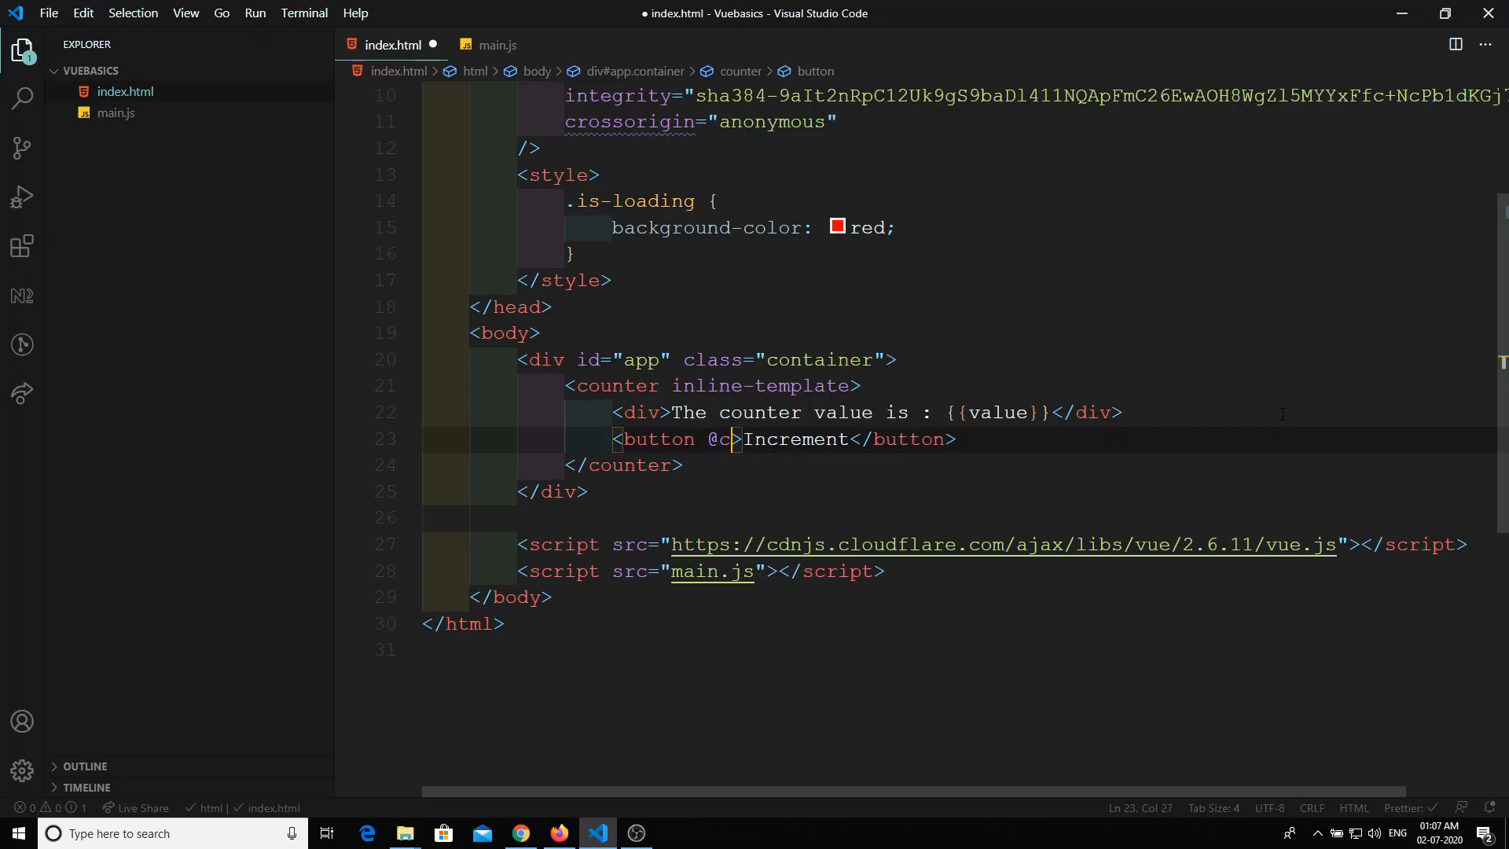
text(lick="")
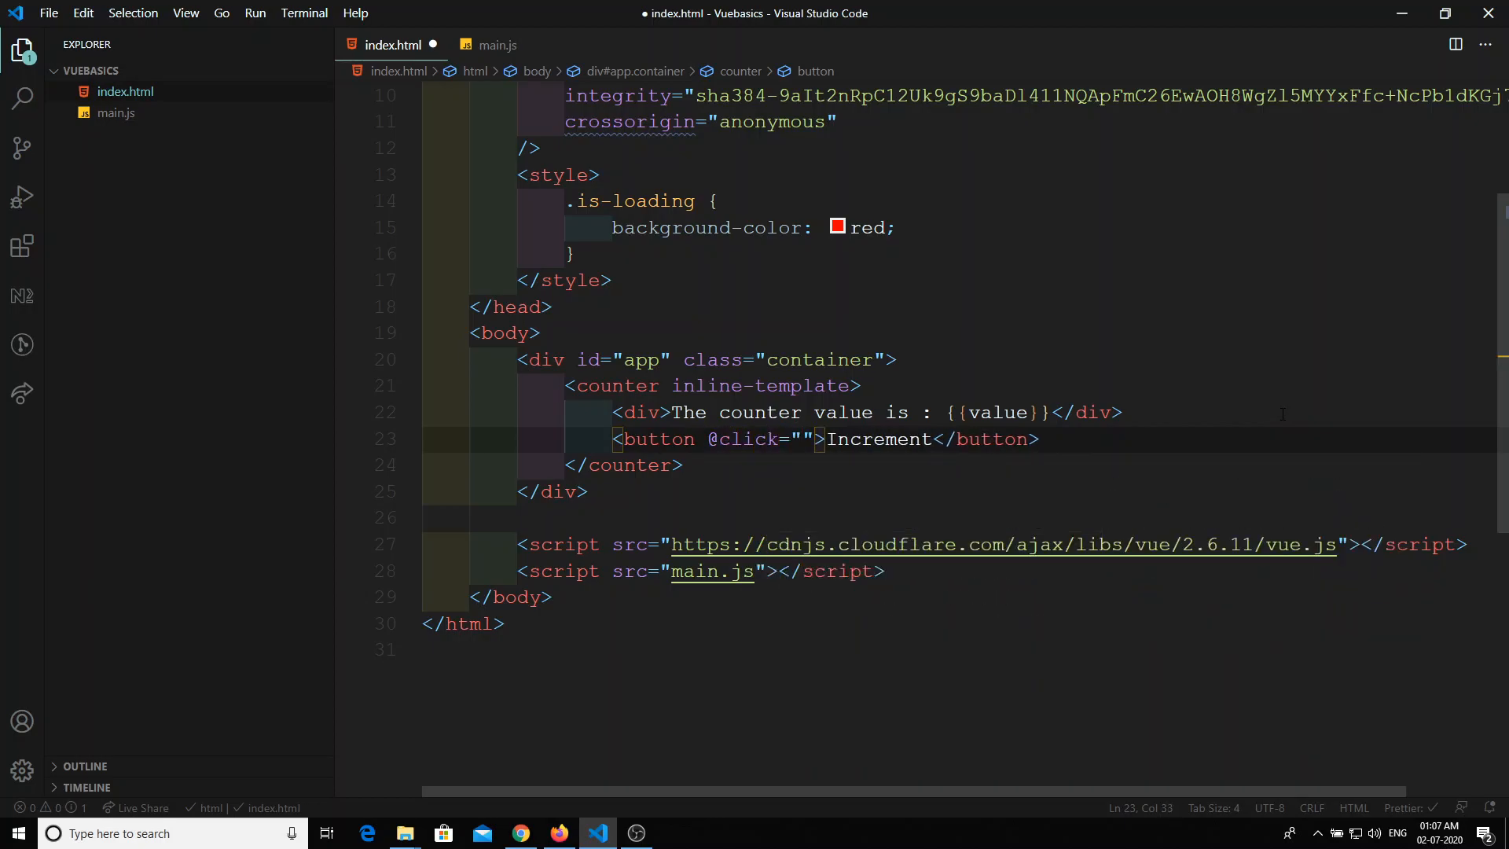
text(value++)
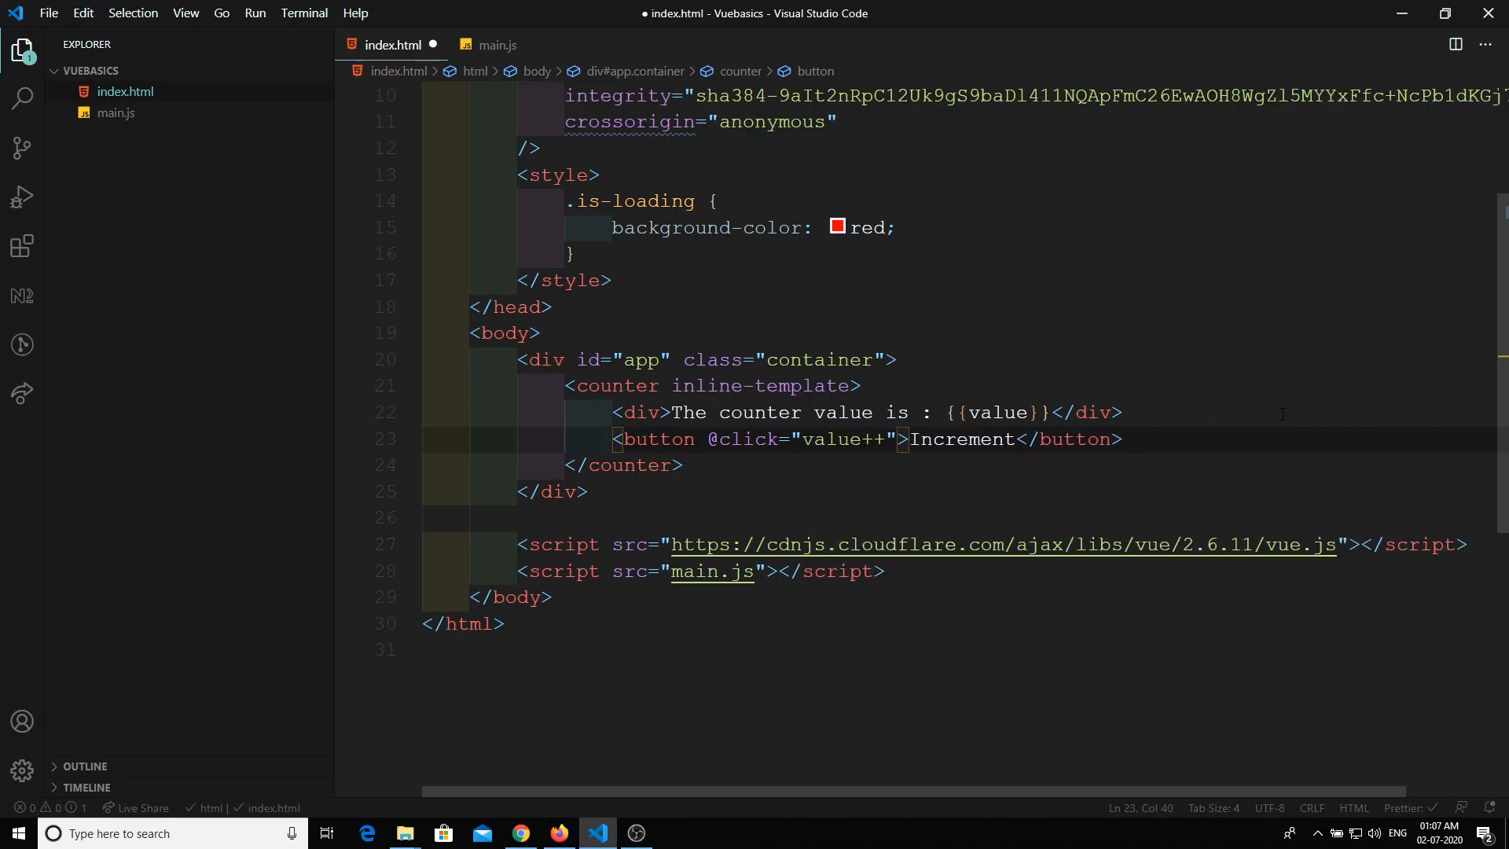
key(ctrl+s)
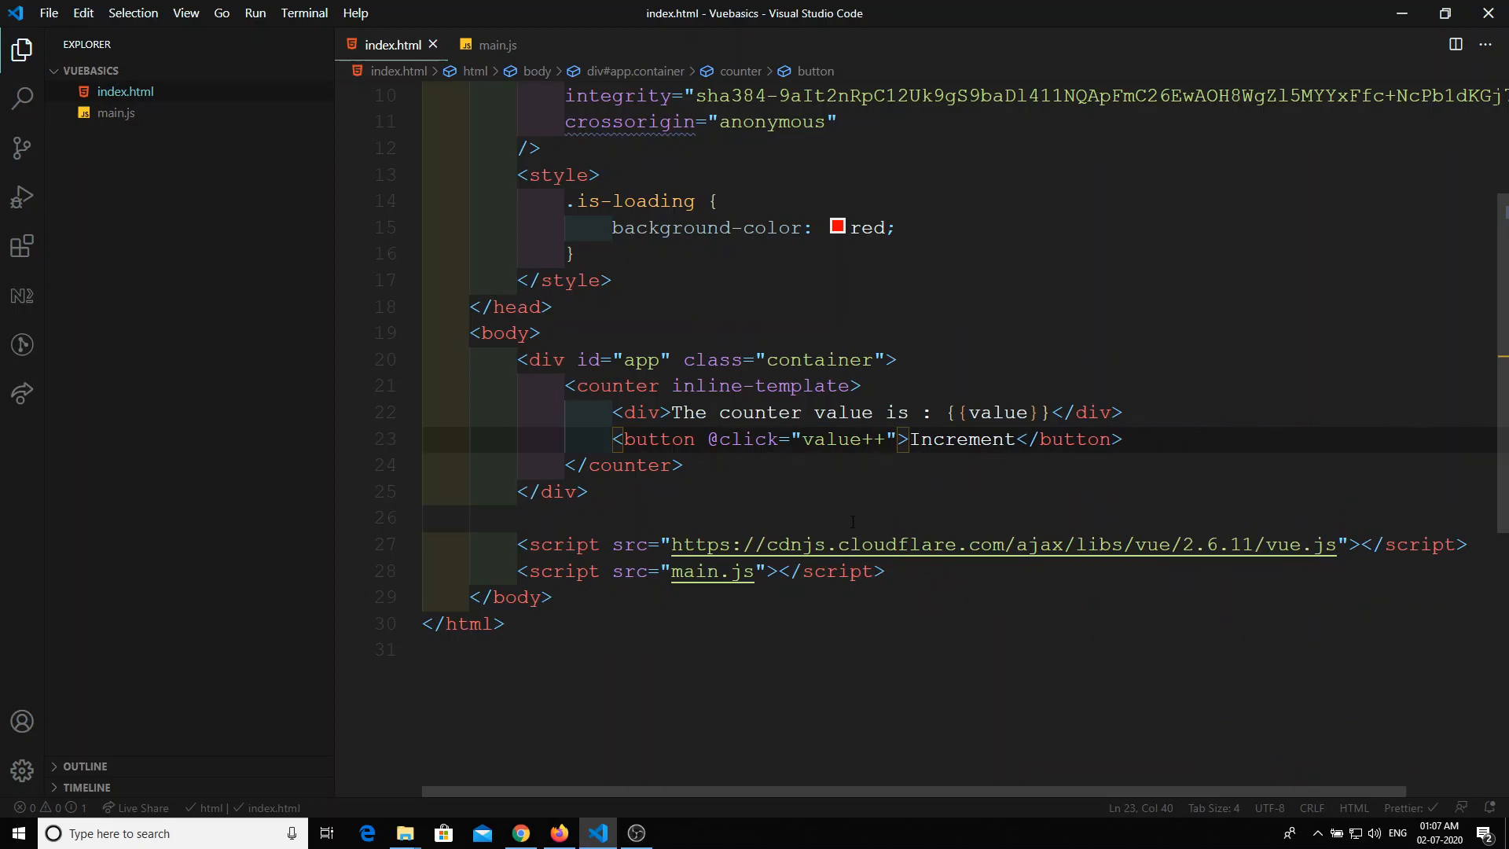
Reload the page in Chrome and expand the 'exactly one child element' inline-template error.
click(520, 833)
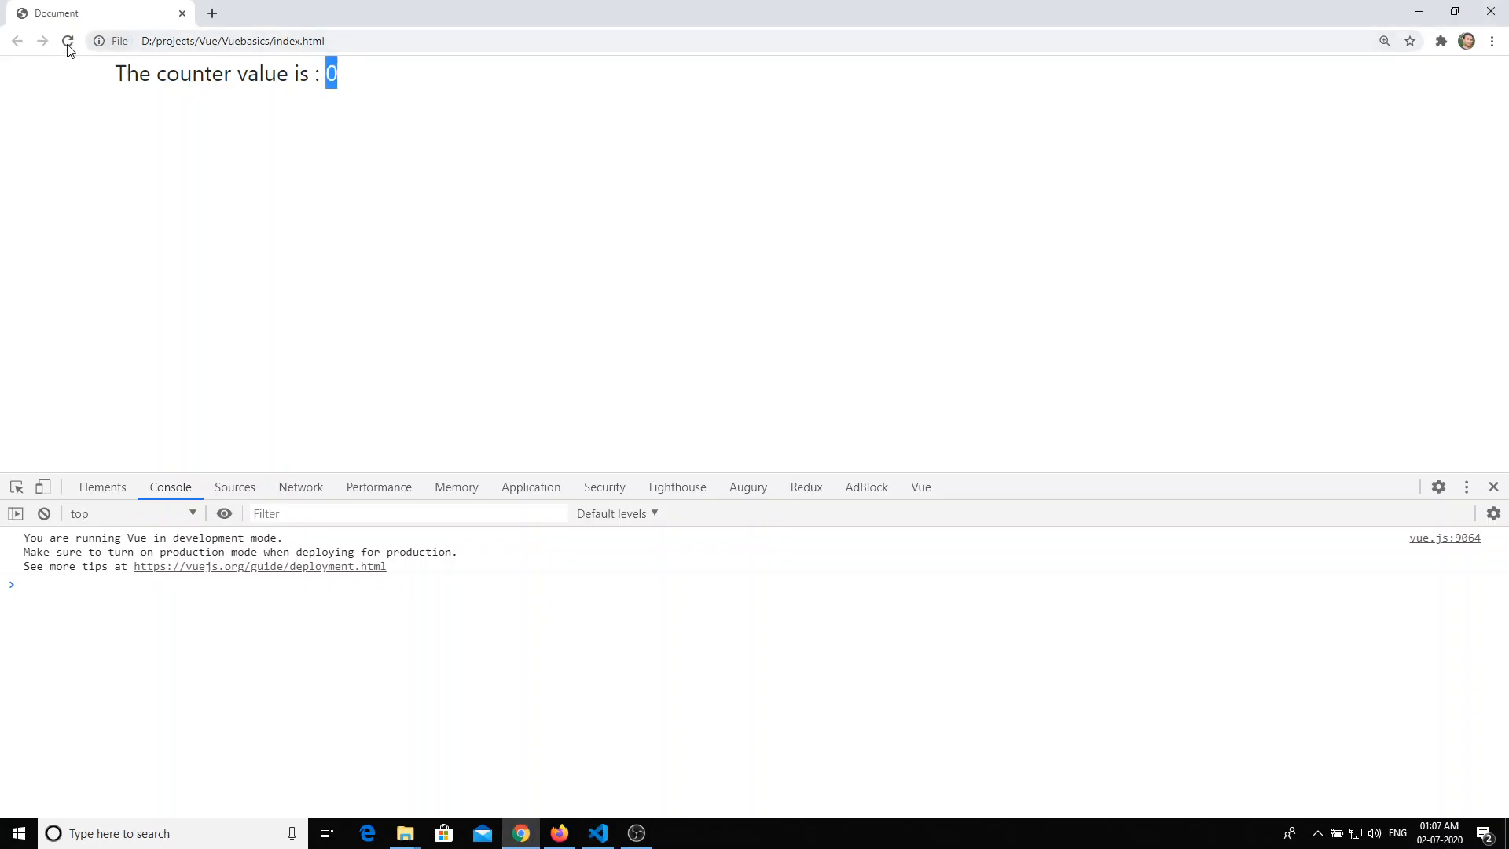
click(68, 41)
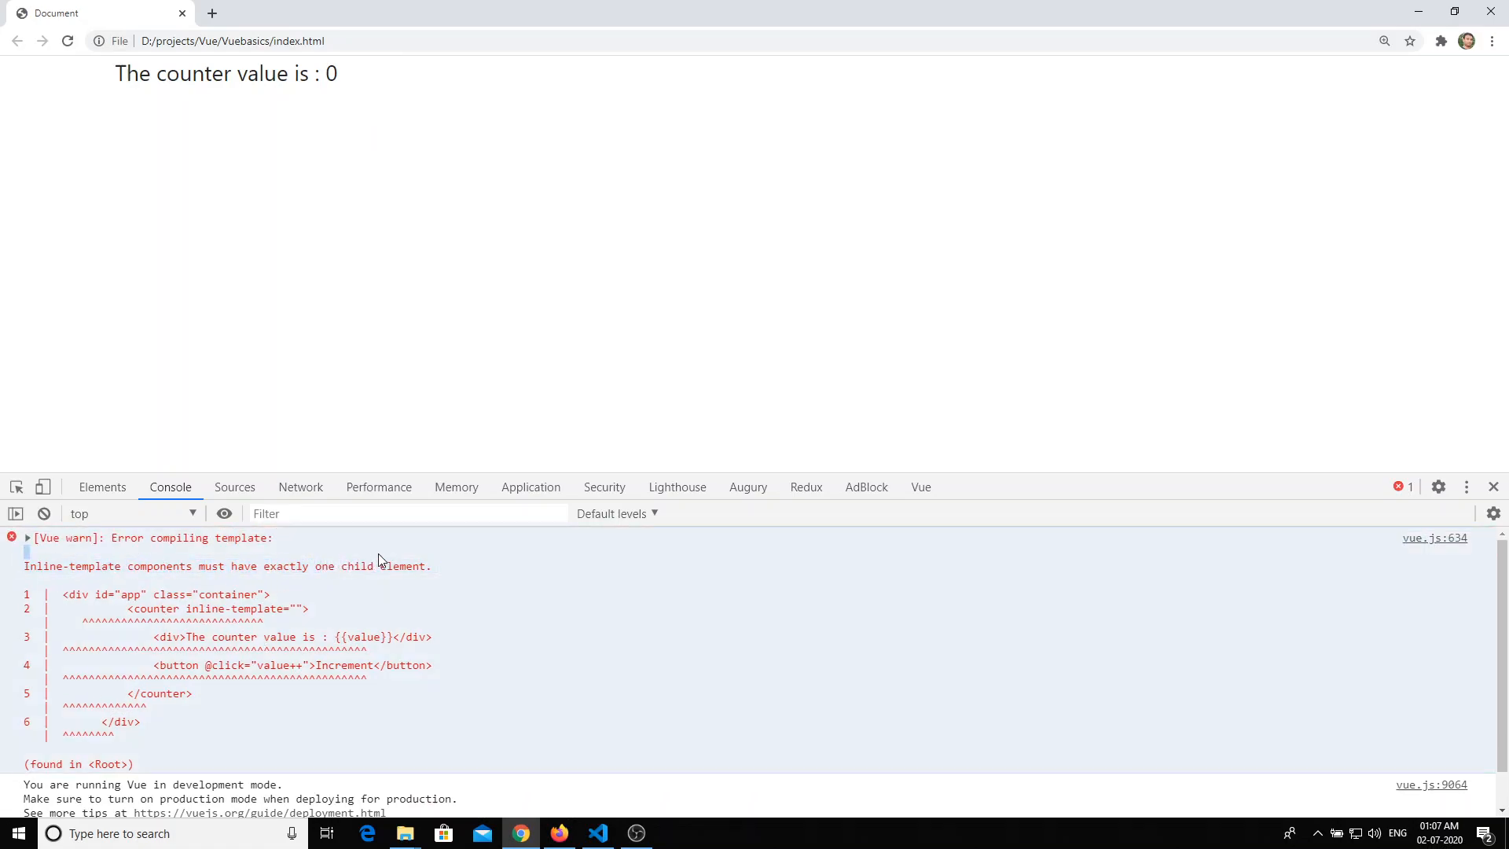
click(28, 538)
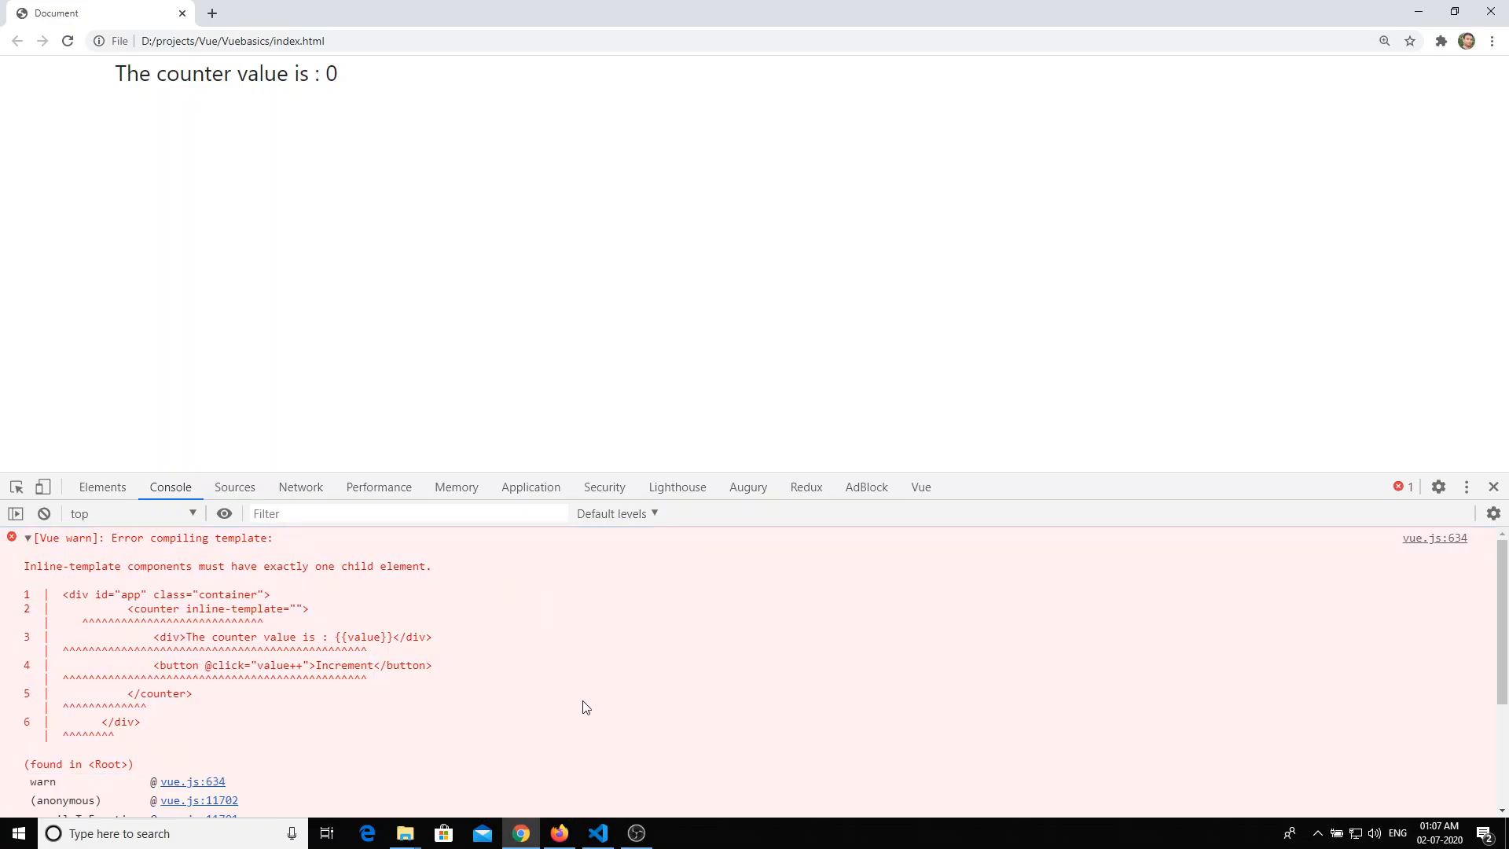
click(597, 833)
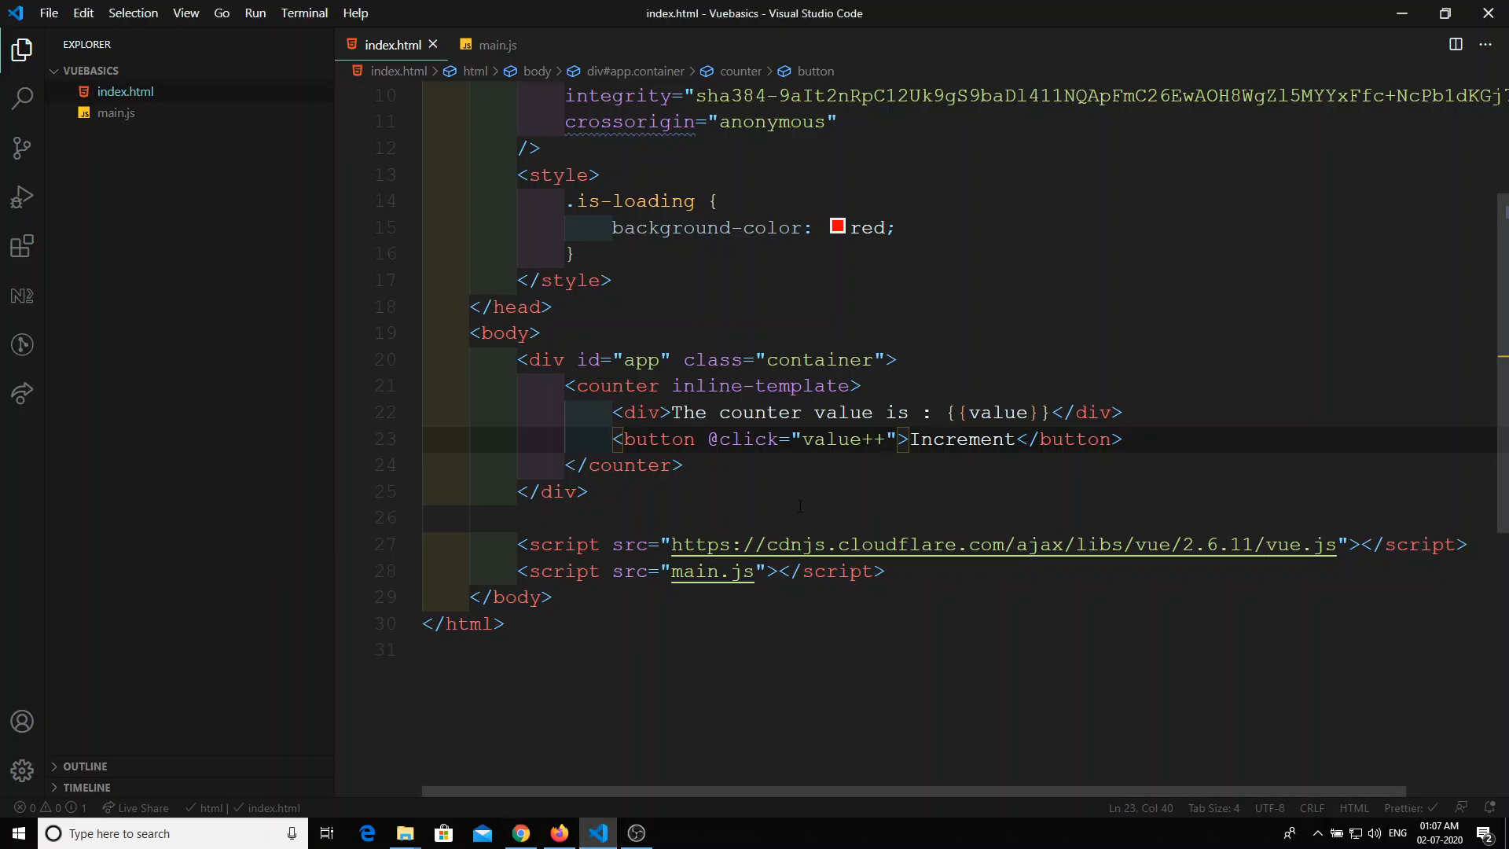
Wrap the counter text div and Increment button in one enclosing div and save.
click(497, 44)
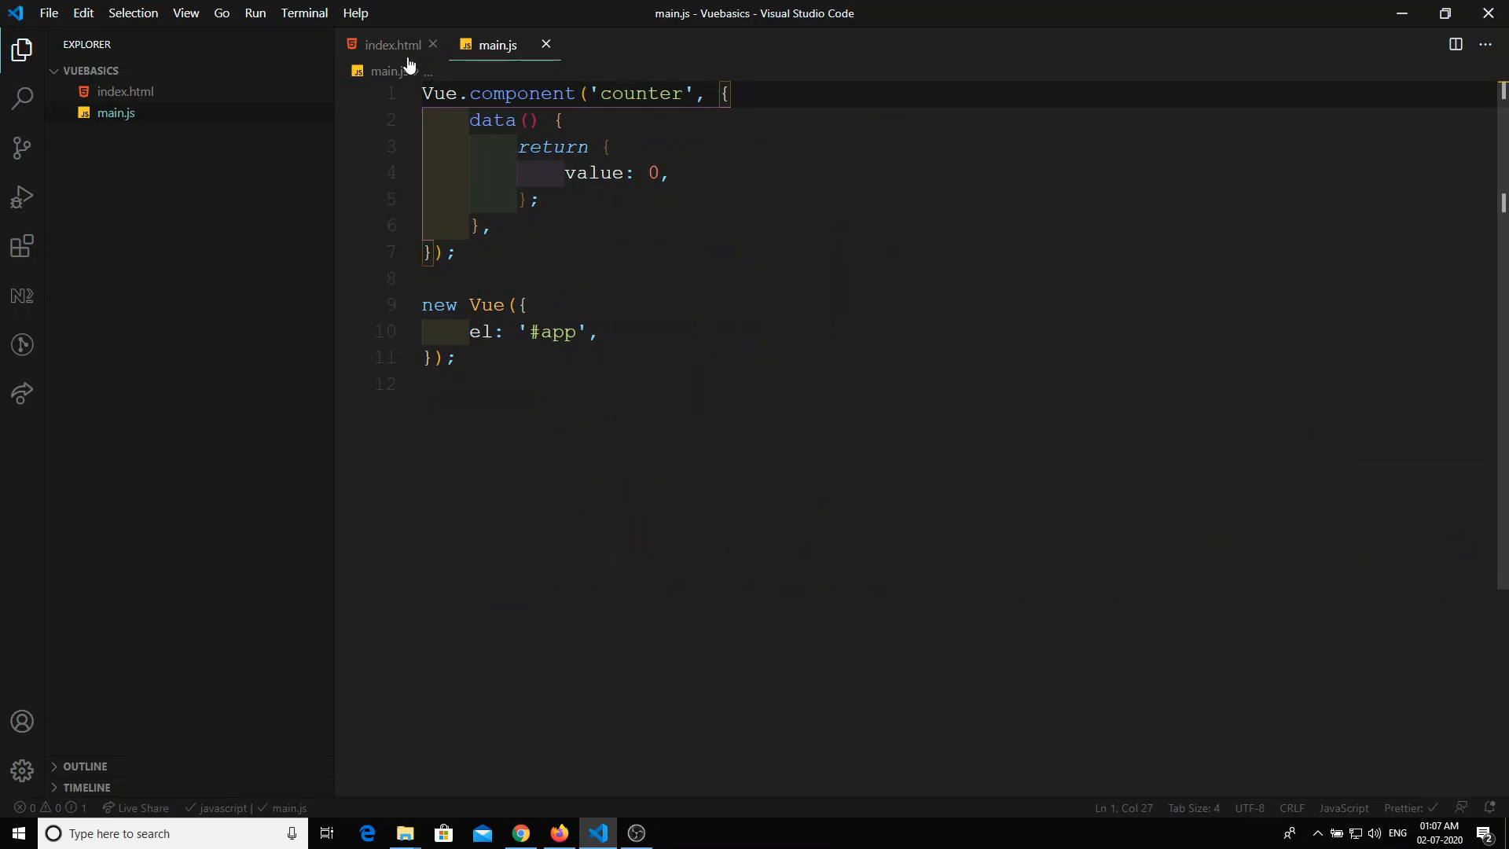
click(392, 44)
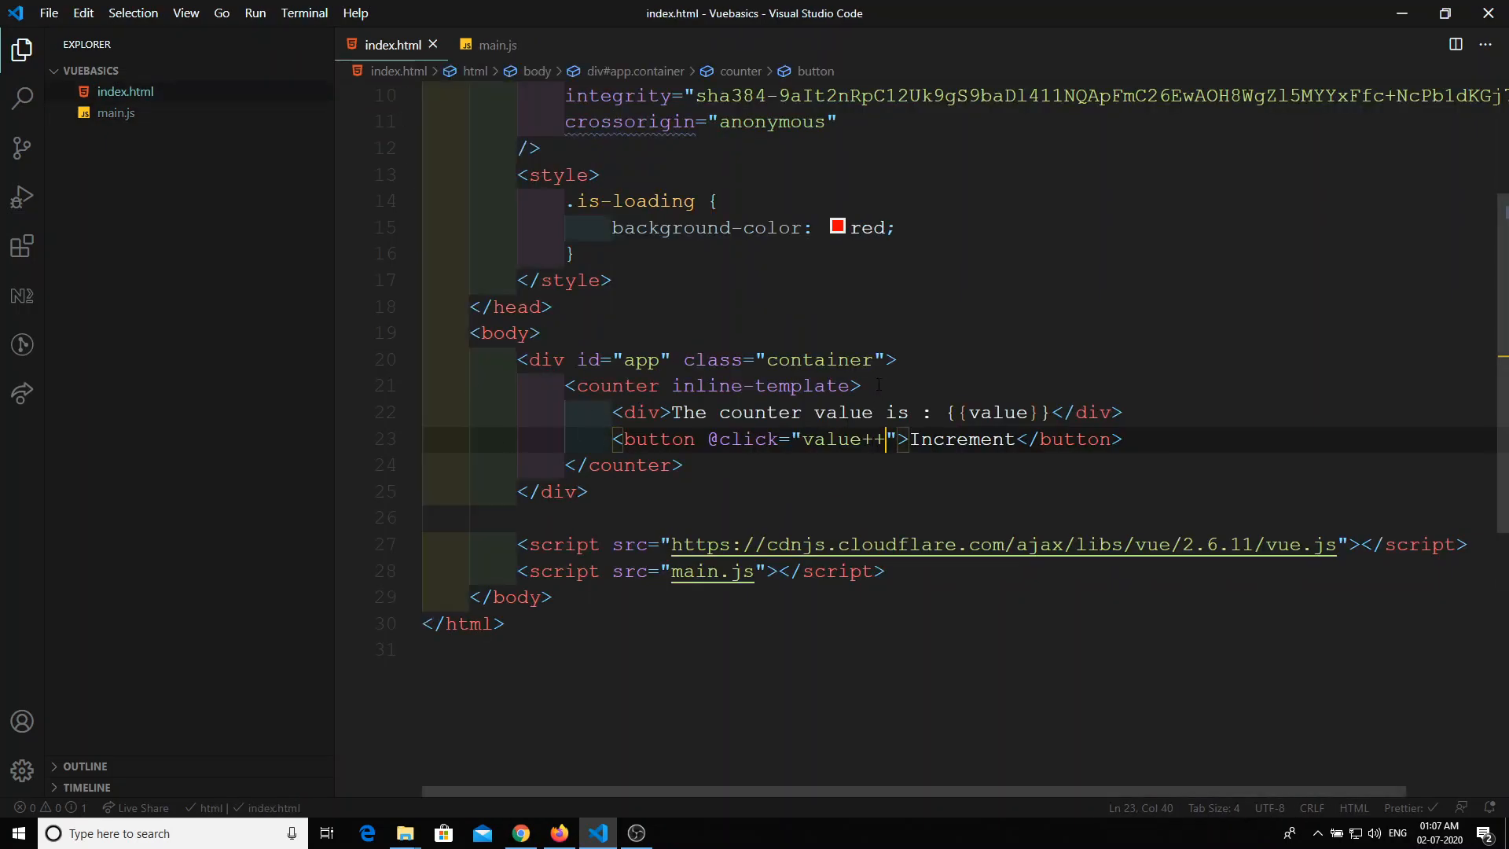
text(<div>)
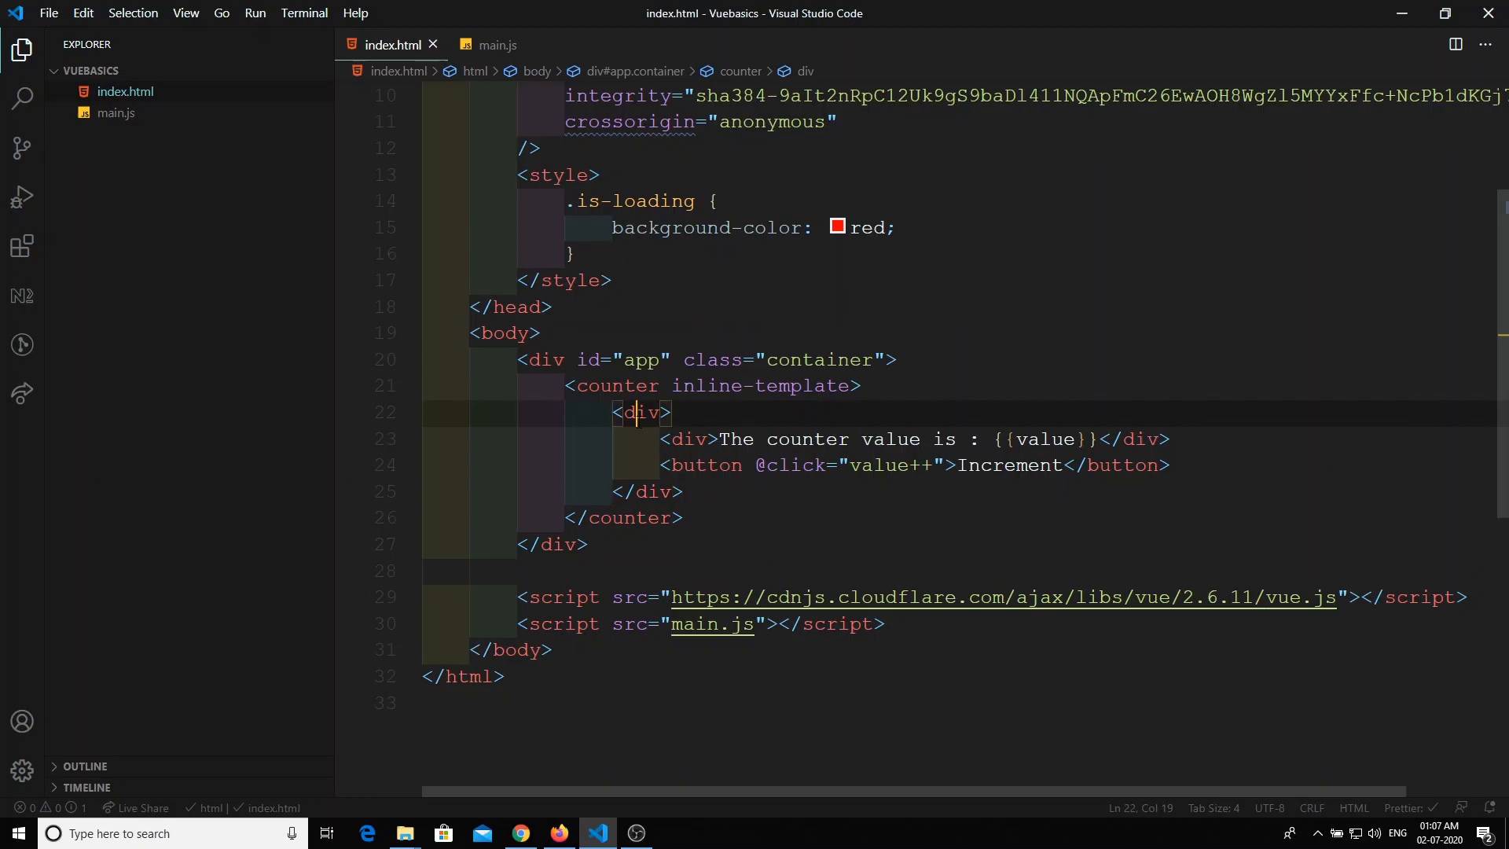
mouse_move(640, 412)
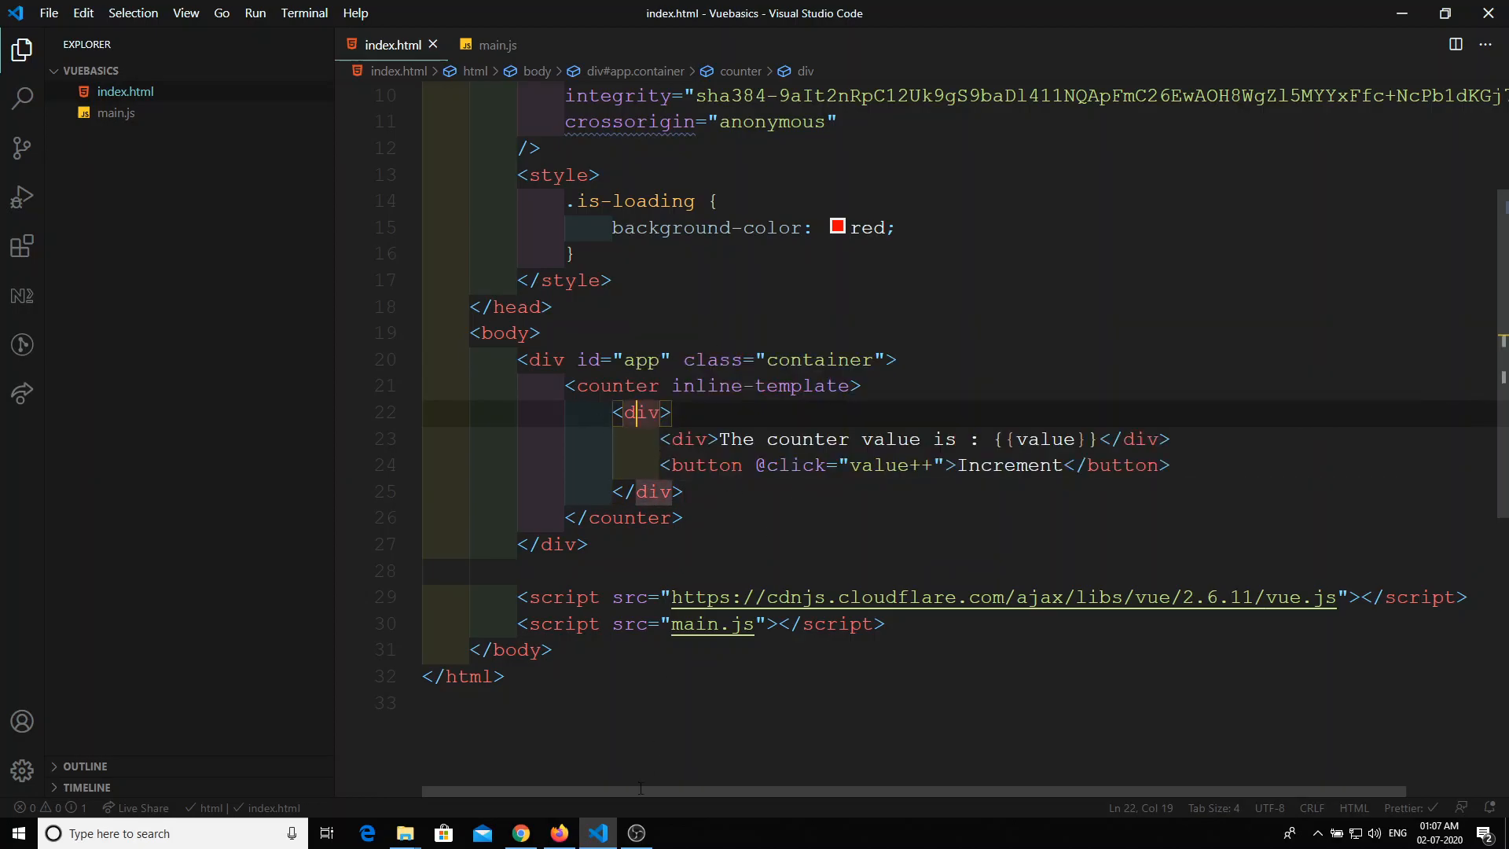
click(520, 833)
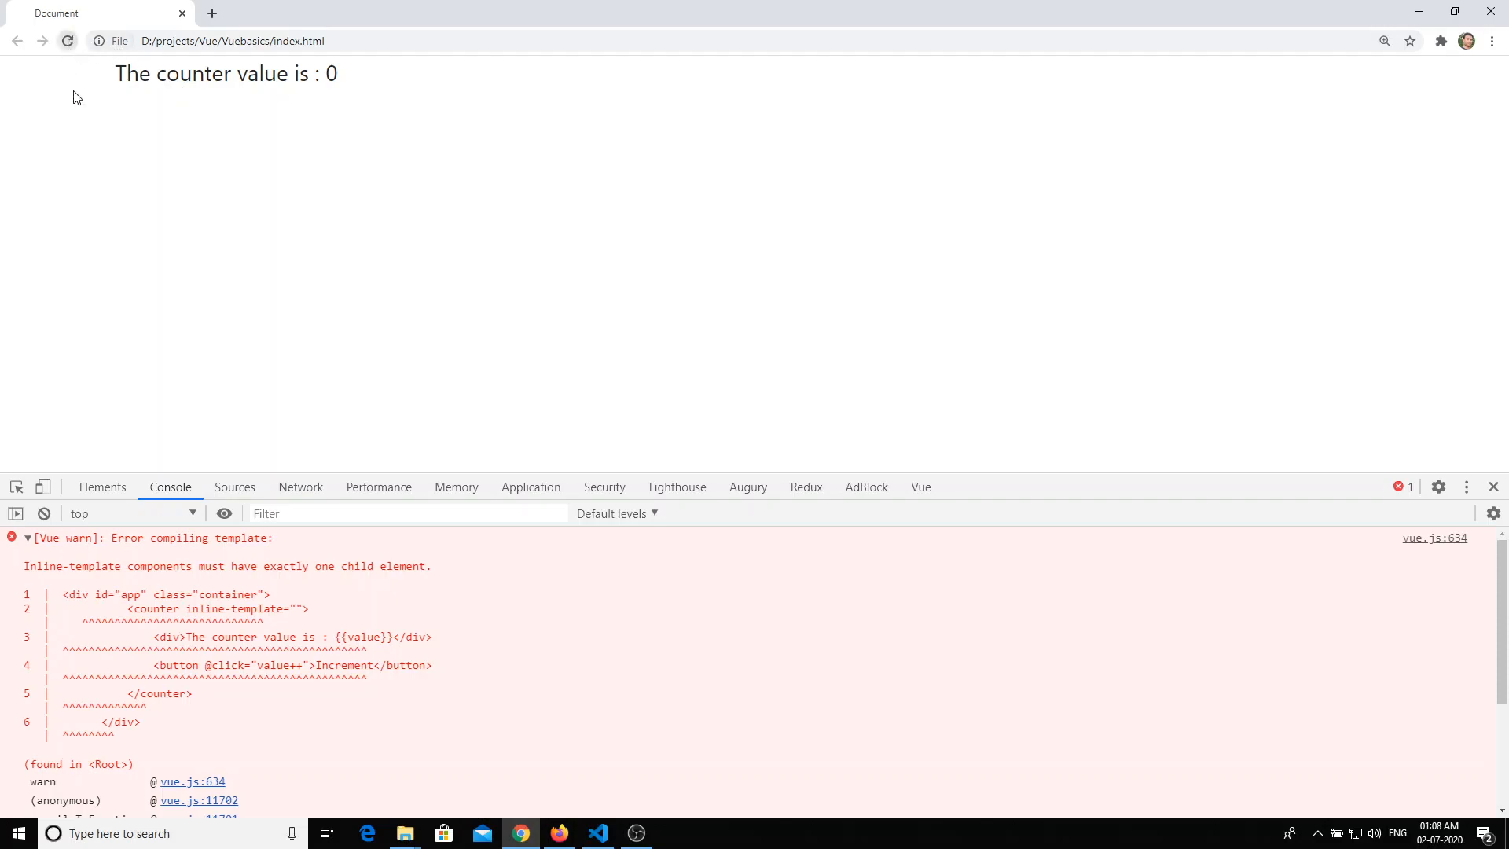
Reload the Chrome page and raise the counter to 12 with the Increment button, error-free.
click(66, 41)
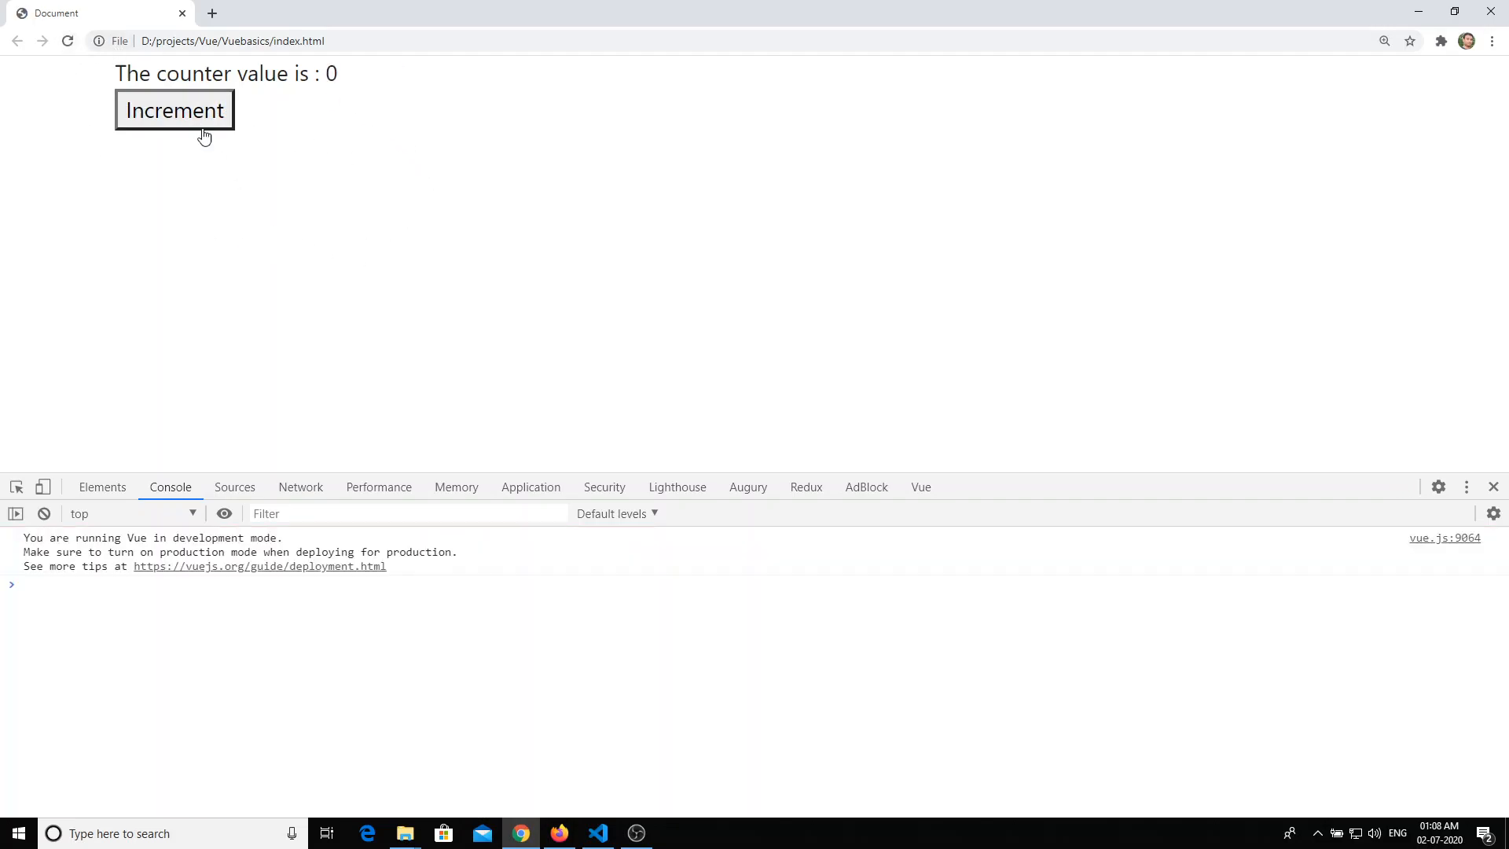
click(174, 109)
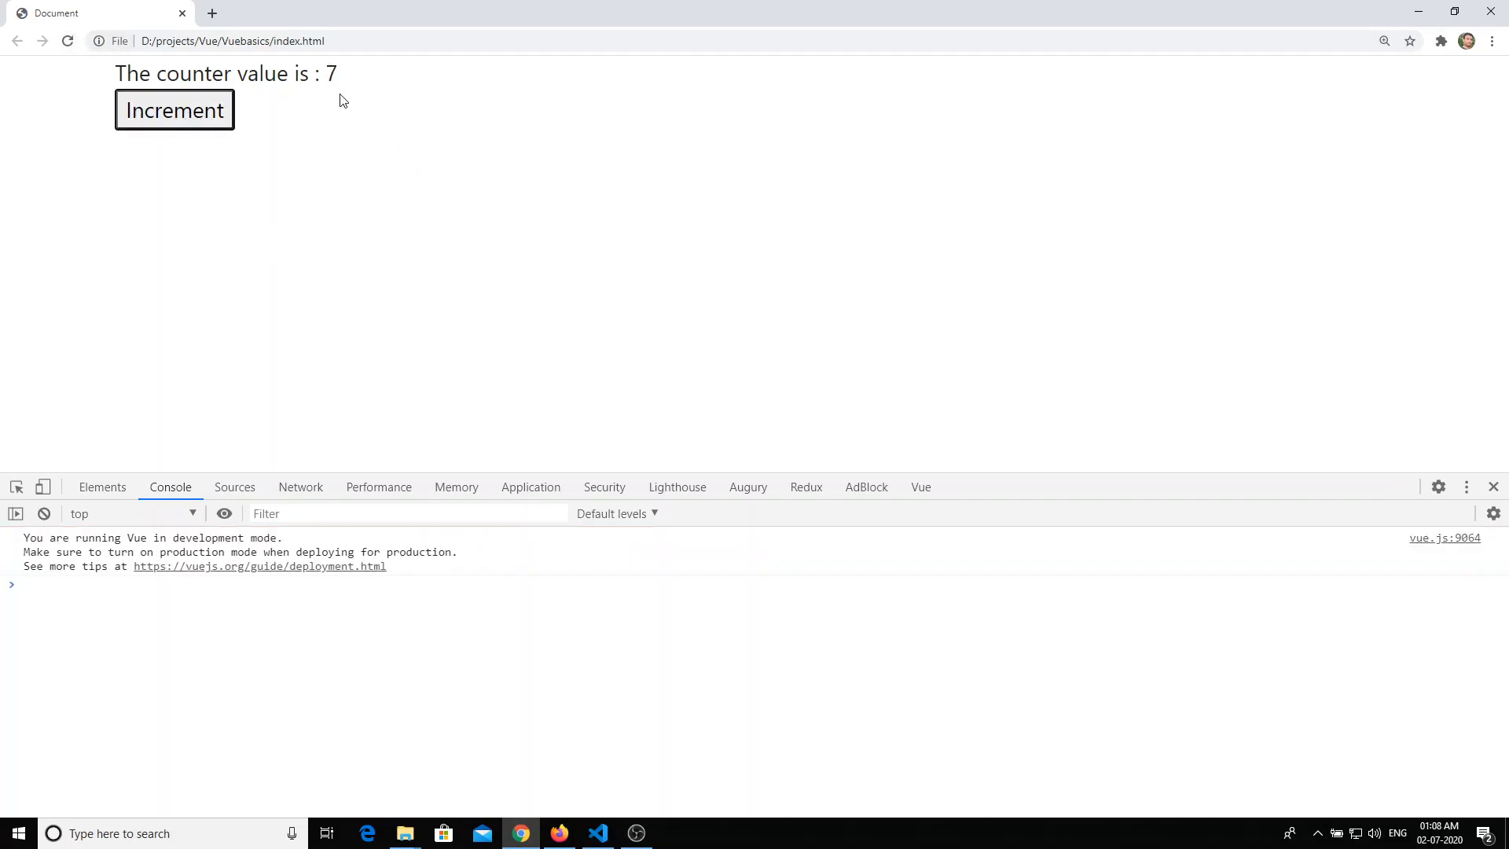
click(174, 110)
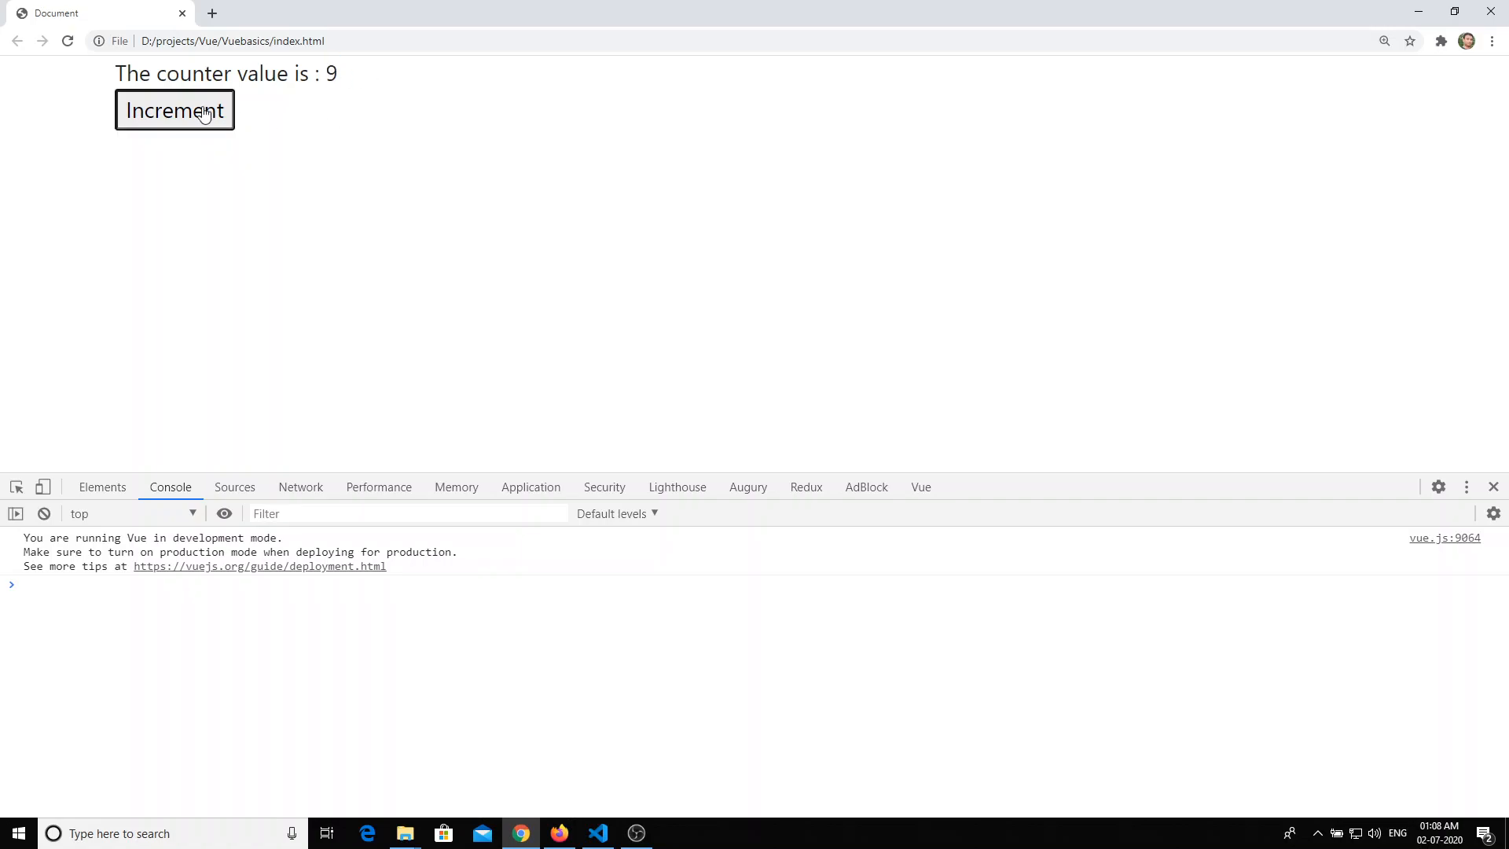
click(175, 110)
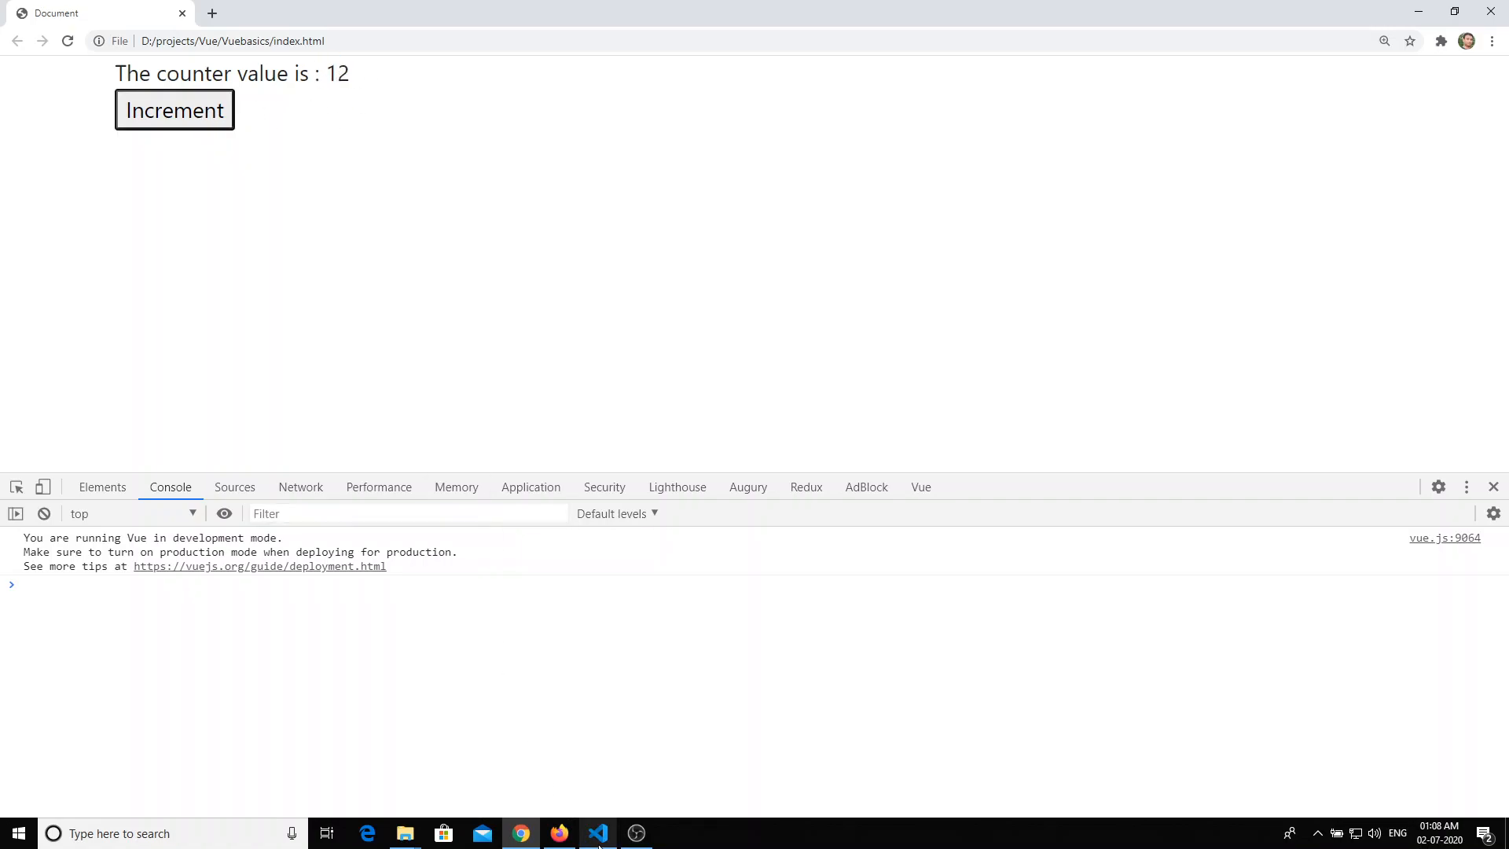
click(598, 833)
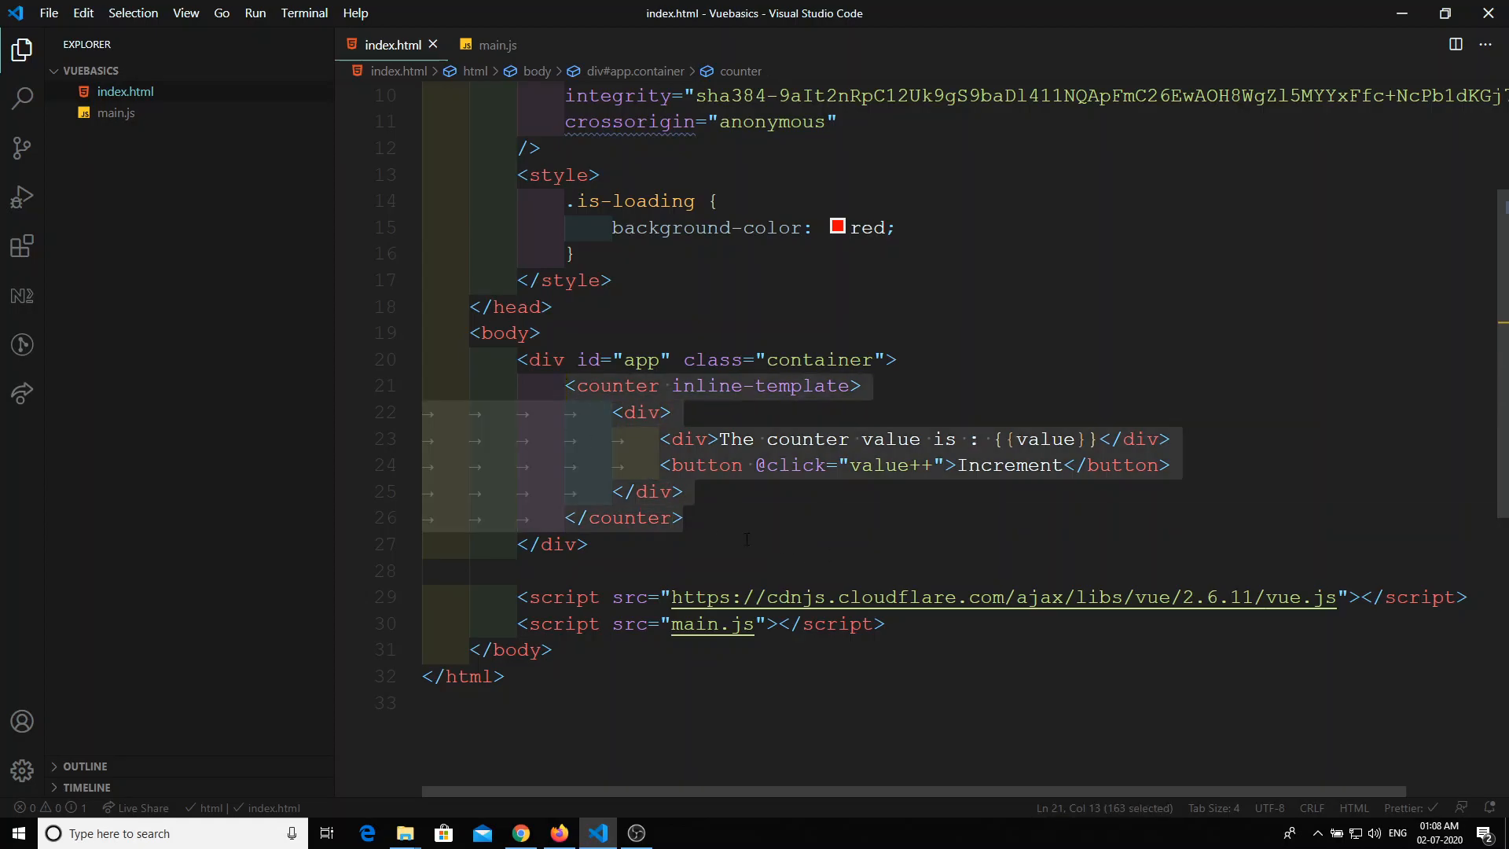
mouse_move(706, 498)
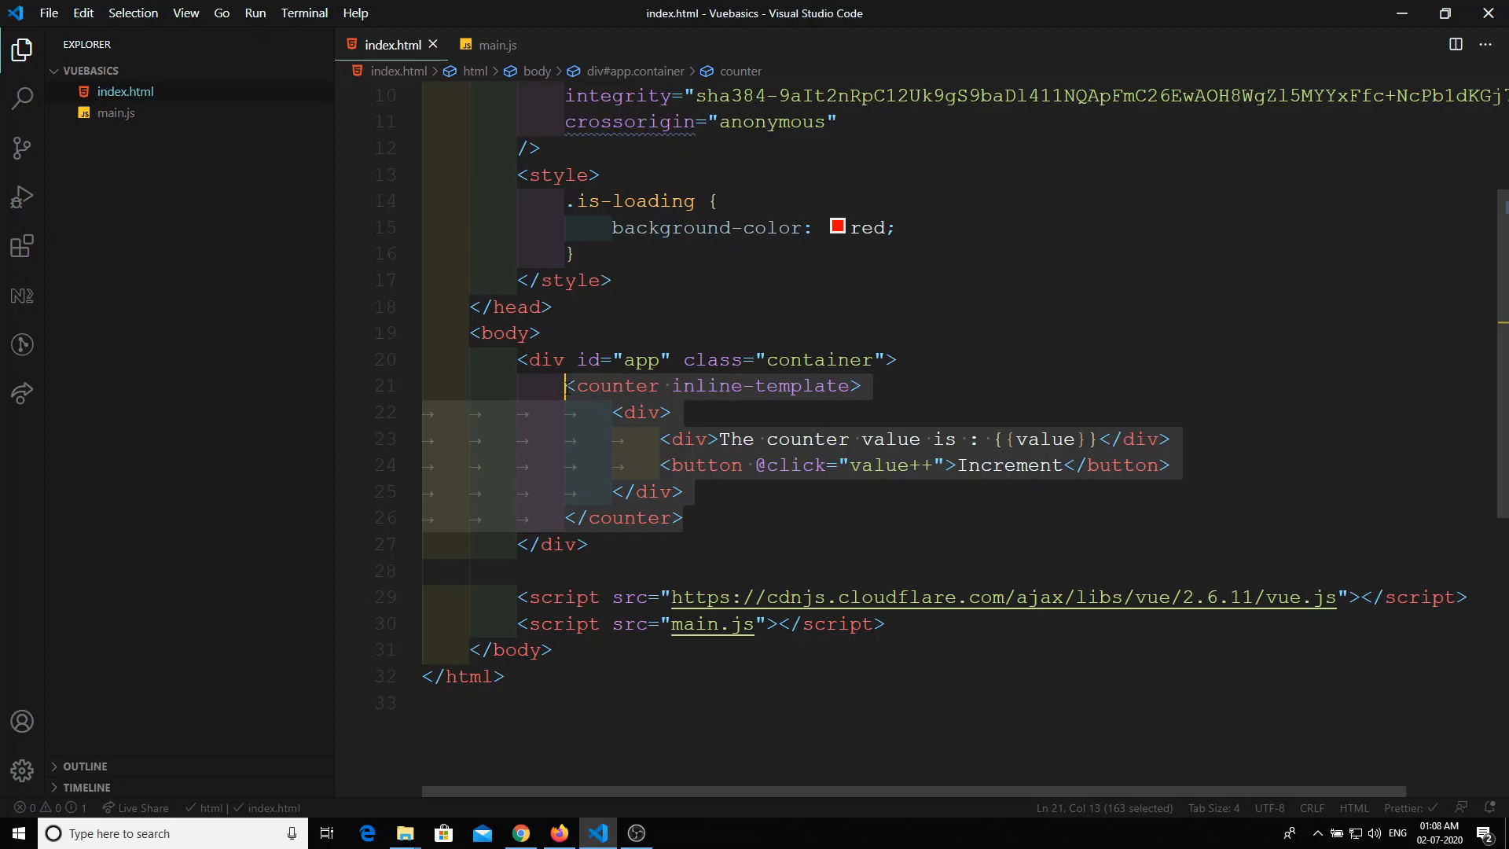
mouse_move(466, 71)
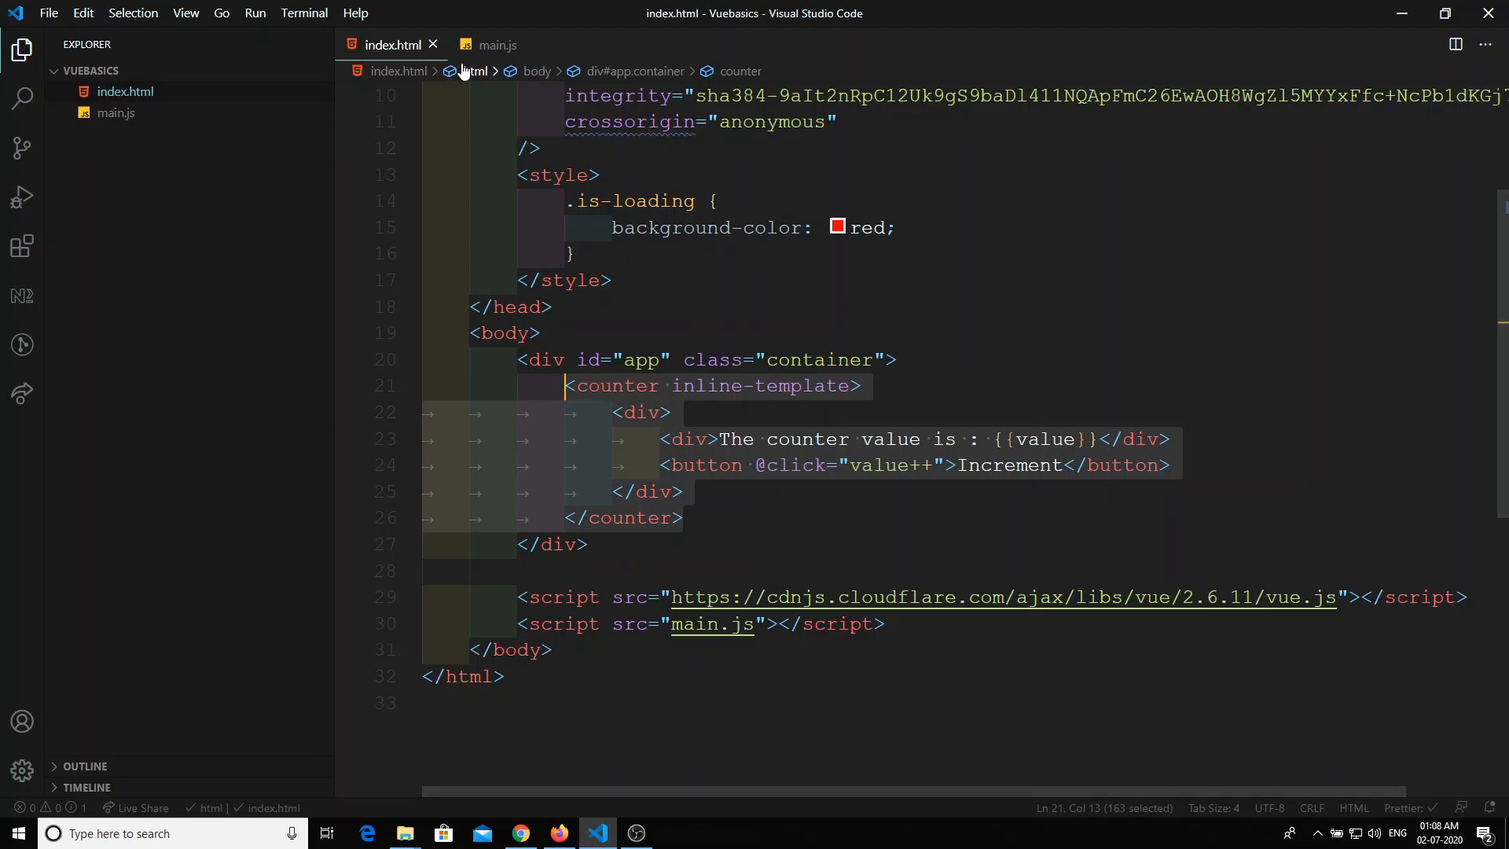
click(499, 44)
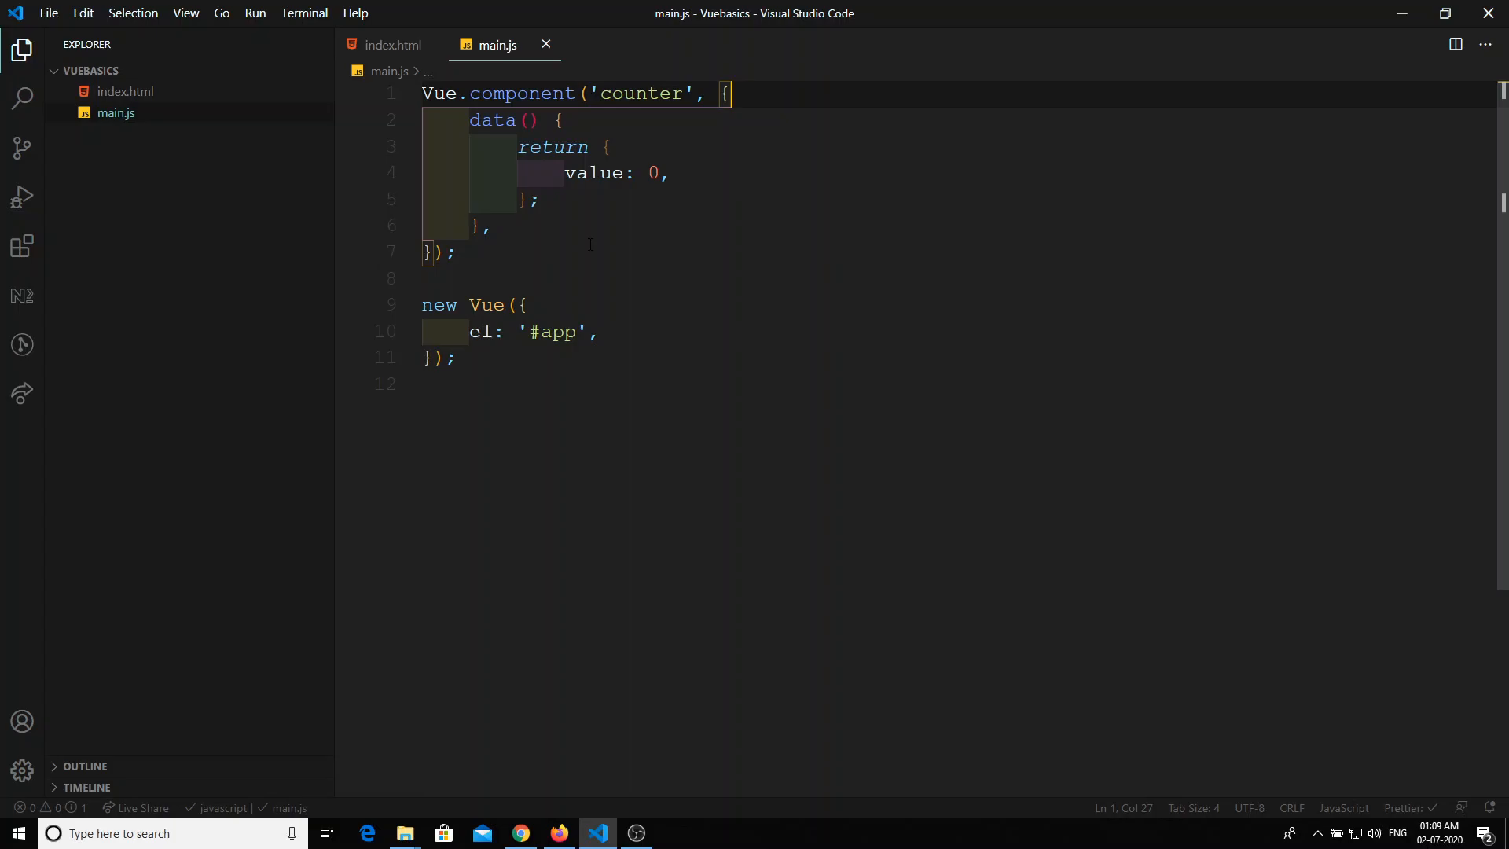
click(393, 44)
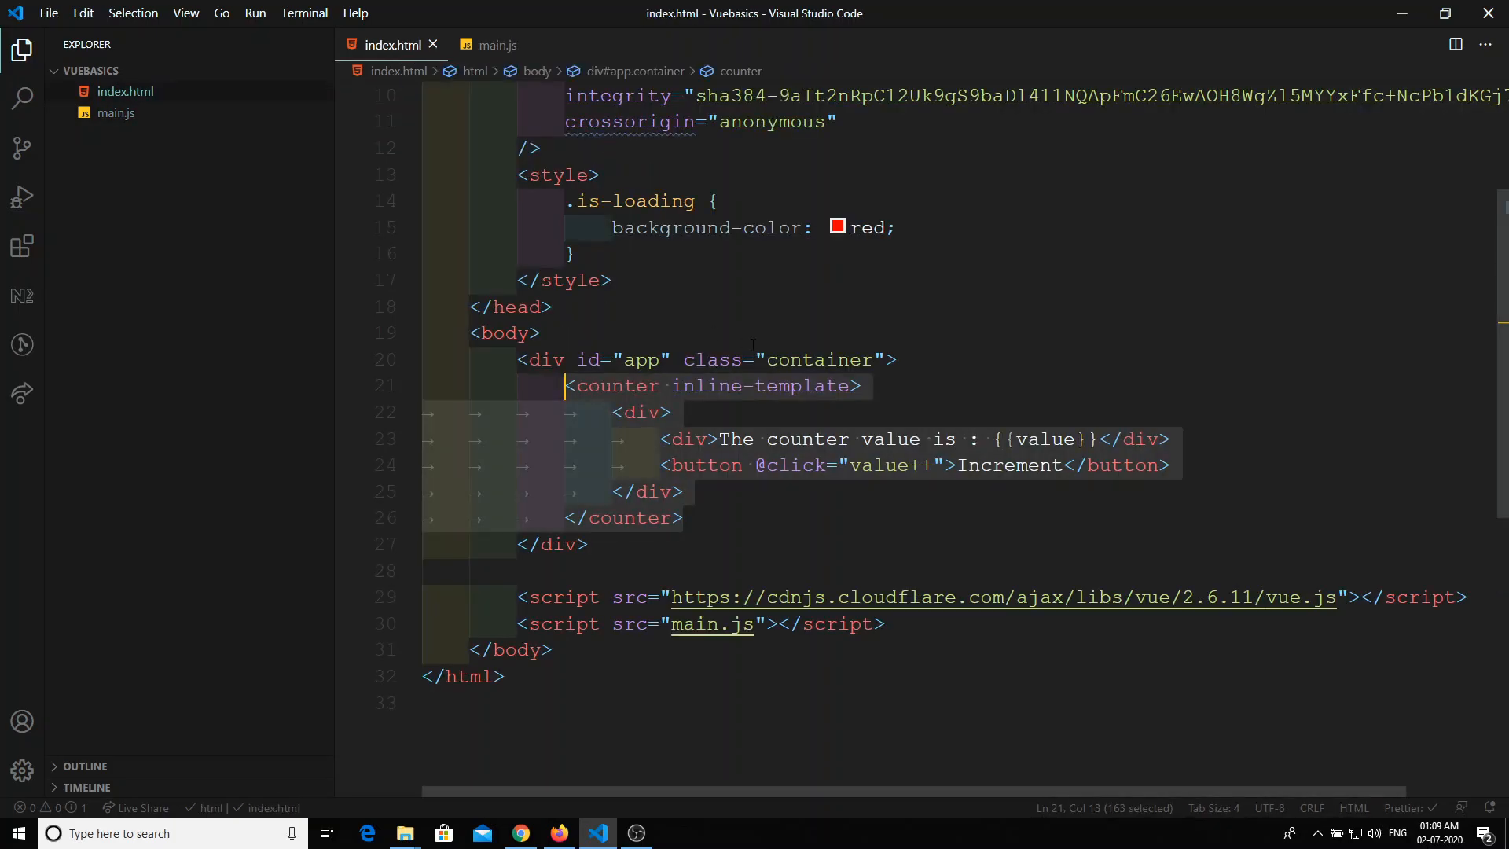